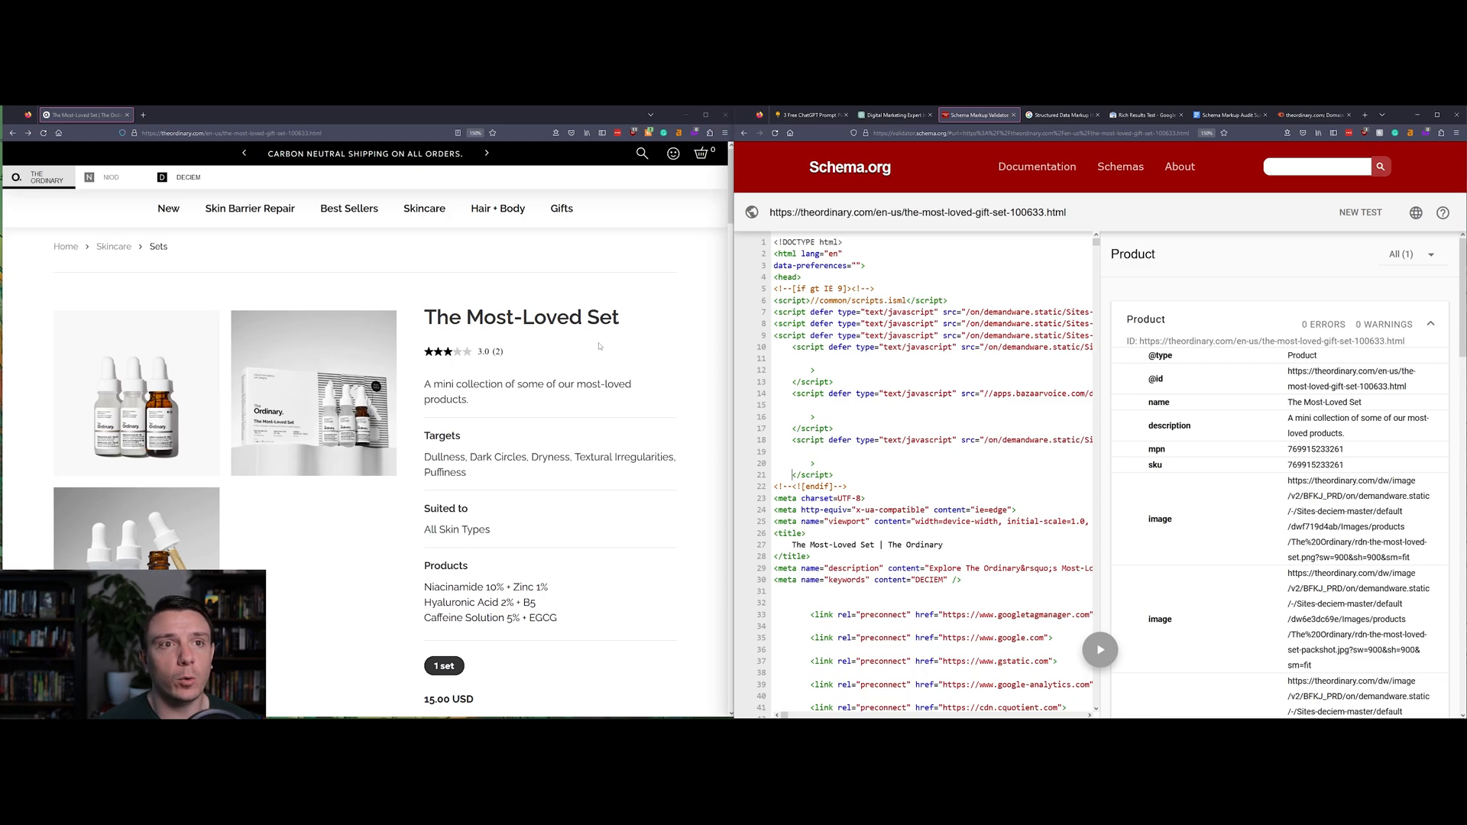
- Check theordinary.com's domain overview, return to the schema results and browse them
{"action": "left_click", "coordinate": [1313, 115]}
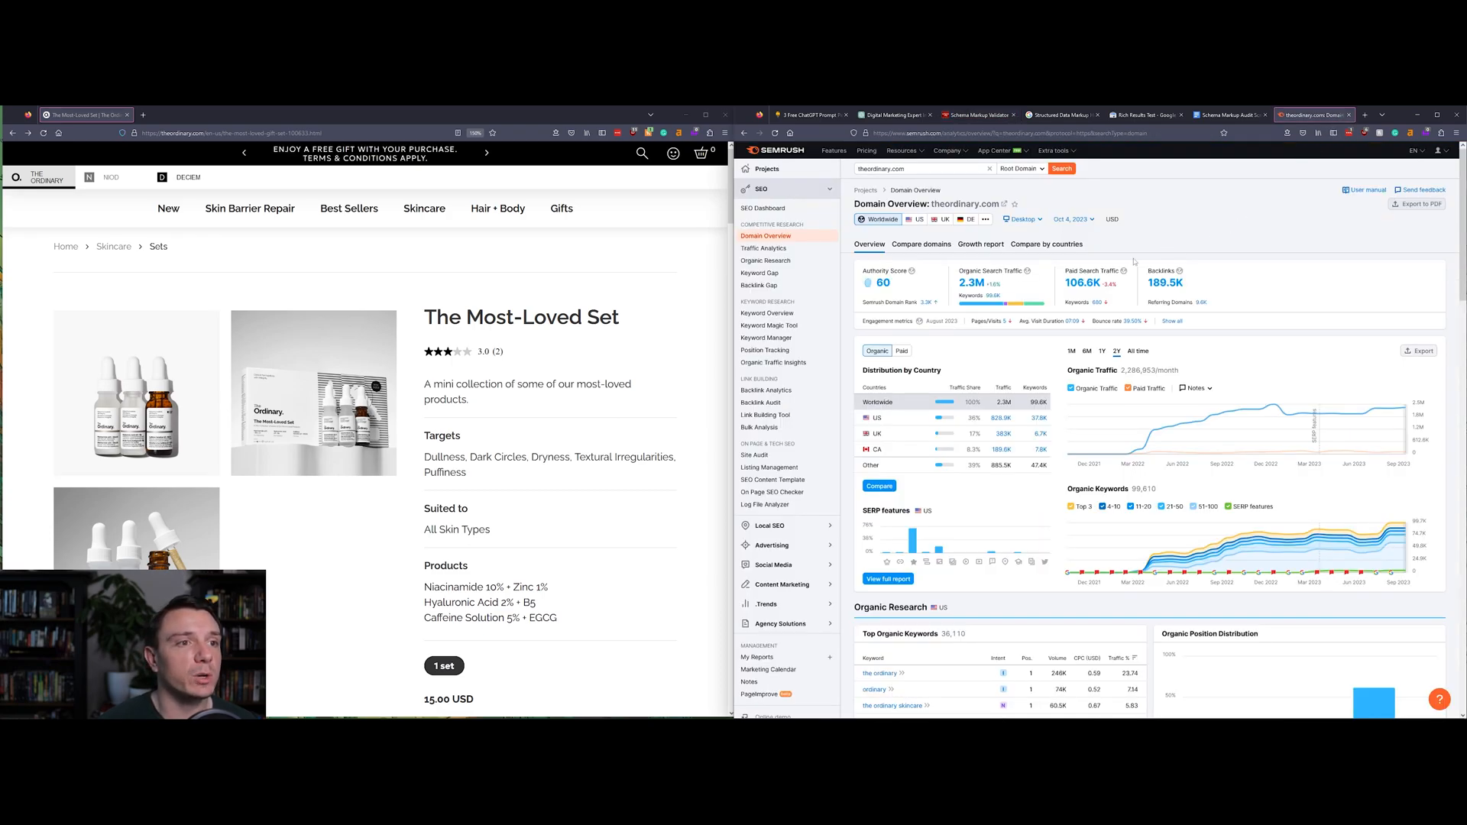
{"action": "mouse_move", "coordinate": [1128, 271]}
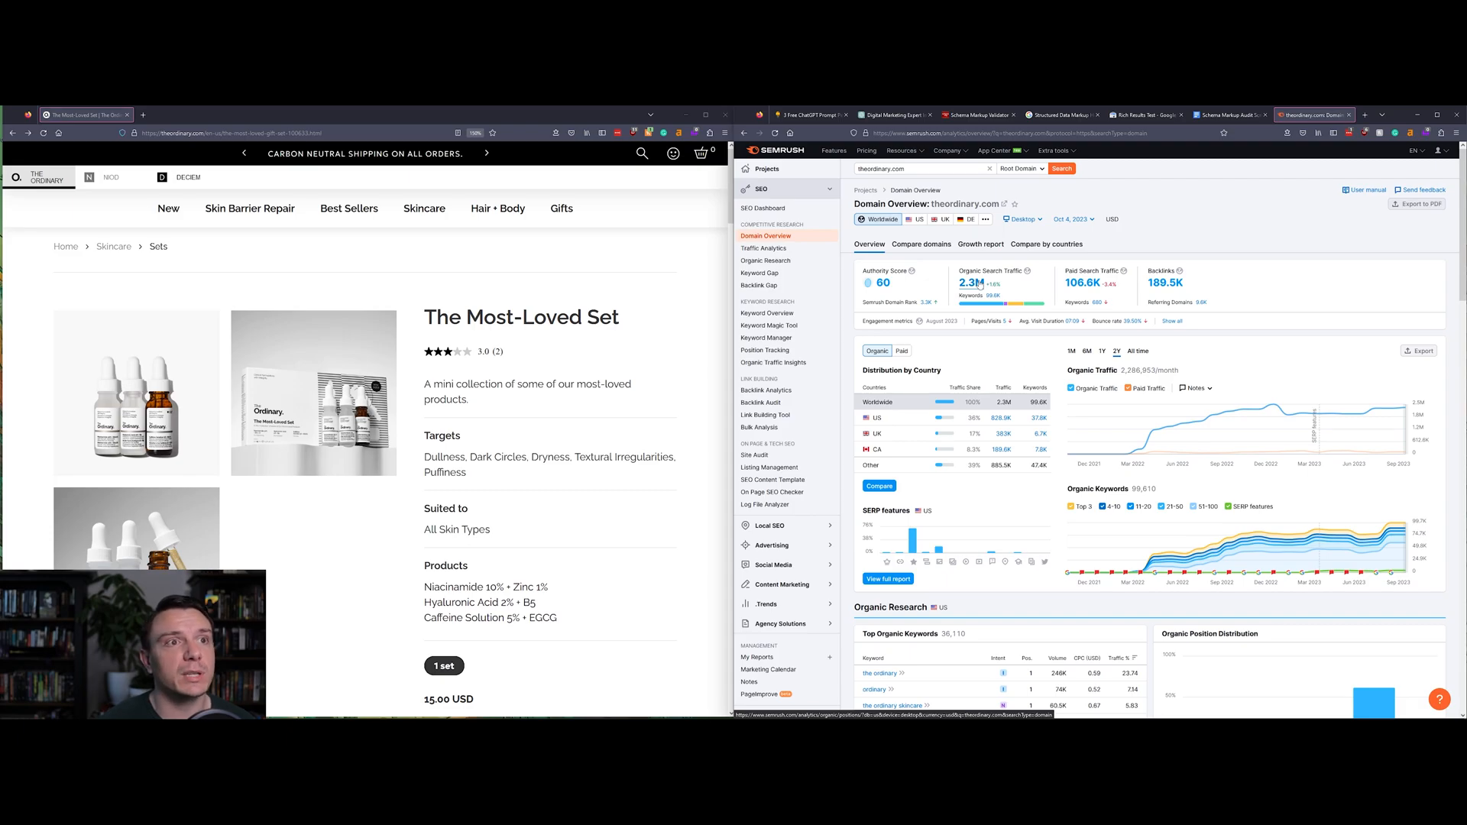
{"action": "left_click", "coordinate": [976, 115]}
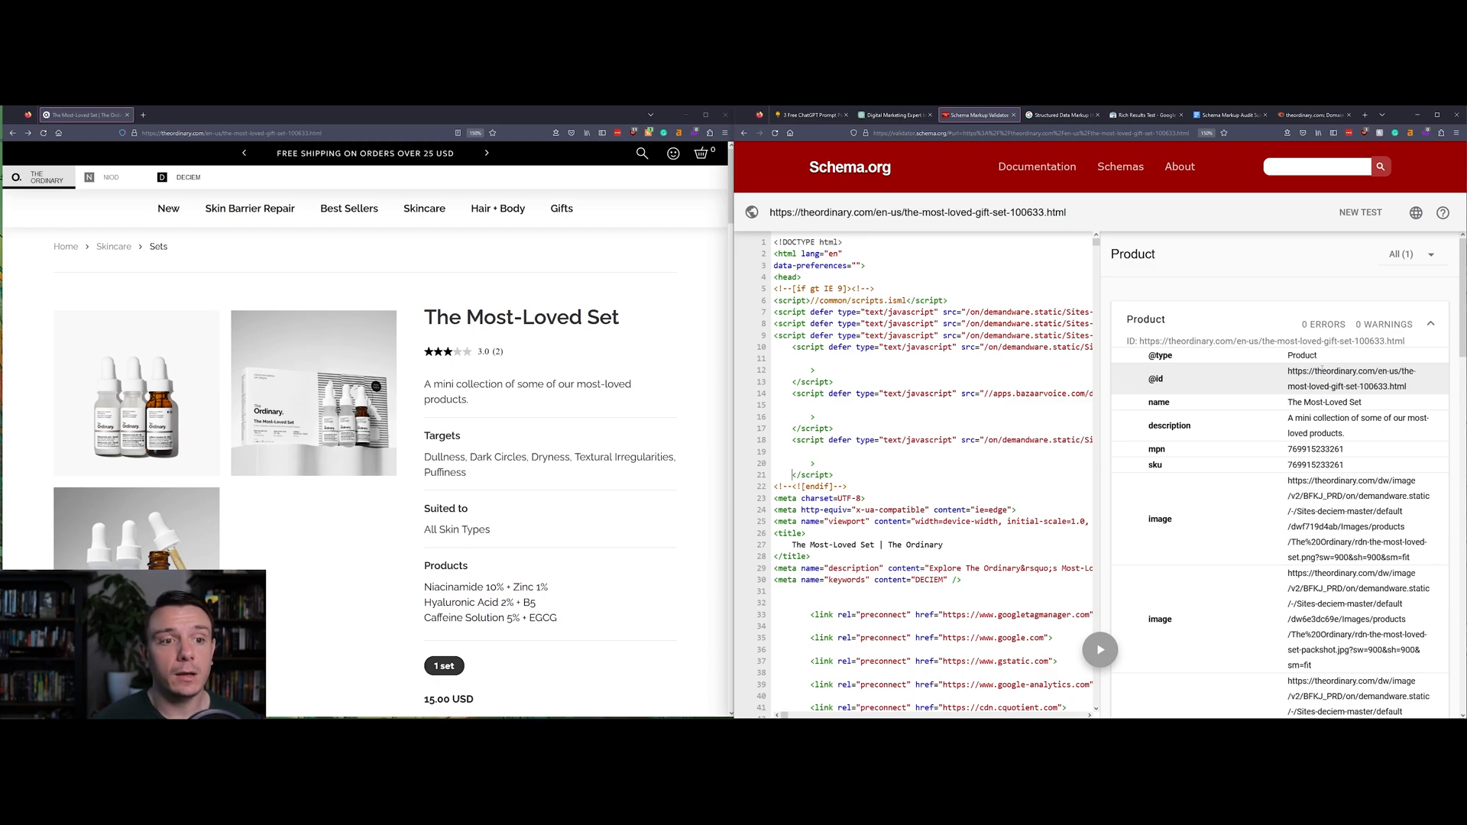
{"action": "scroll", "scroll_direction": "down", "scroll_amount": 3}
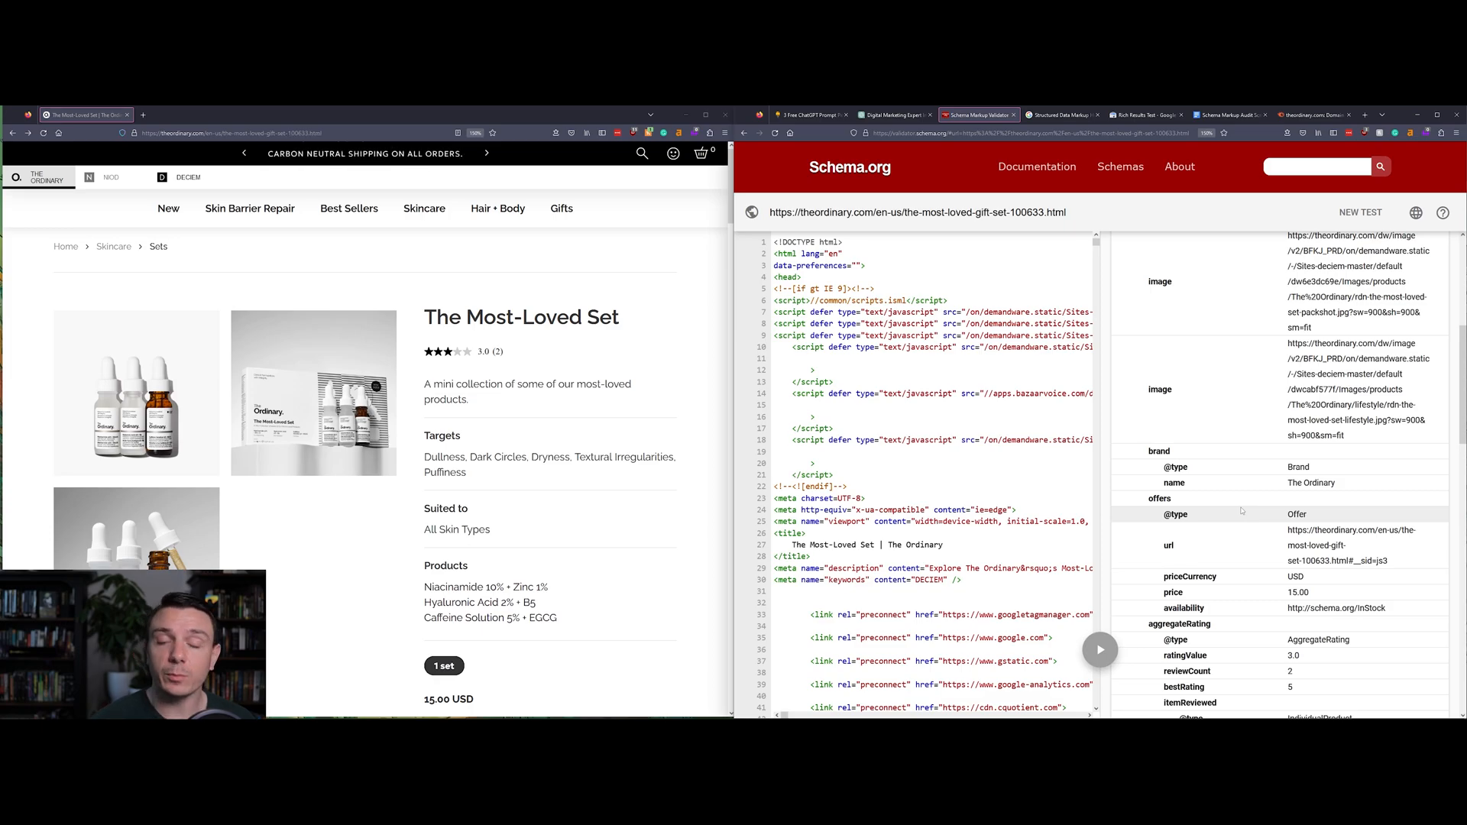
{"action": "scroll", "scroll_direction": "down", "scroll_amount": 3}
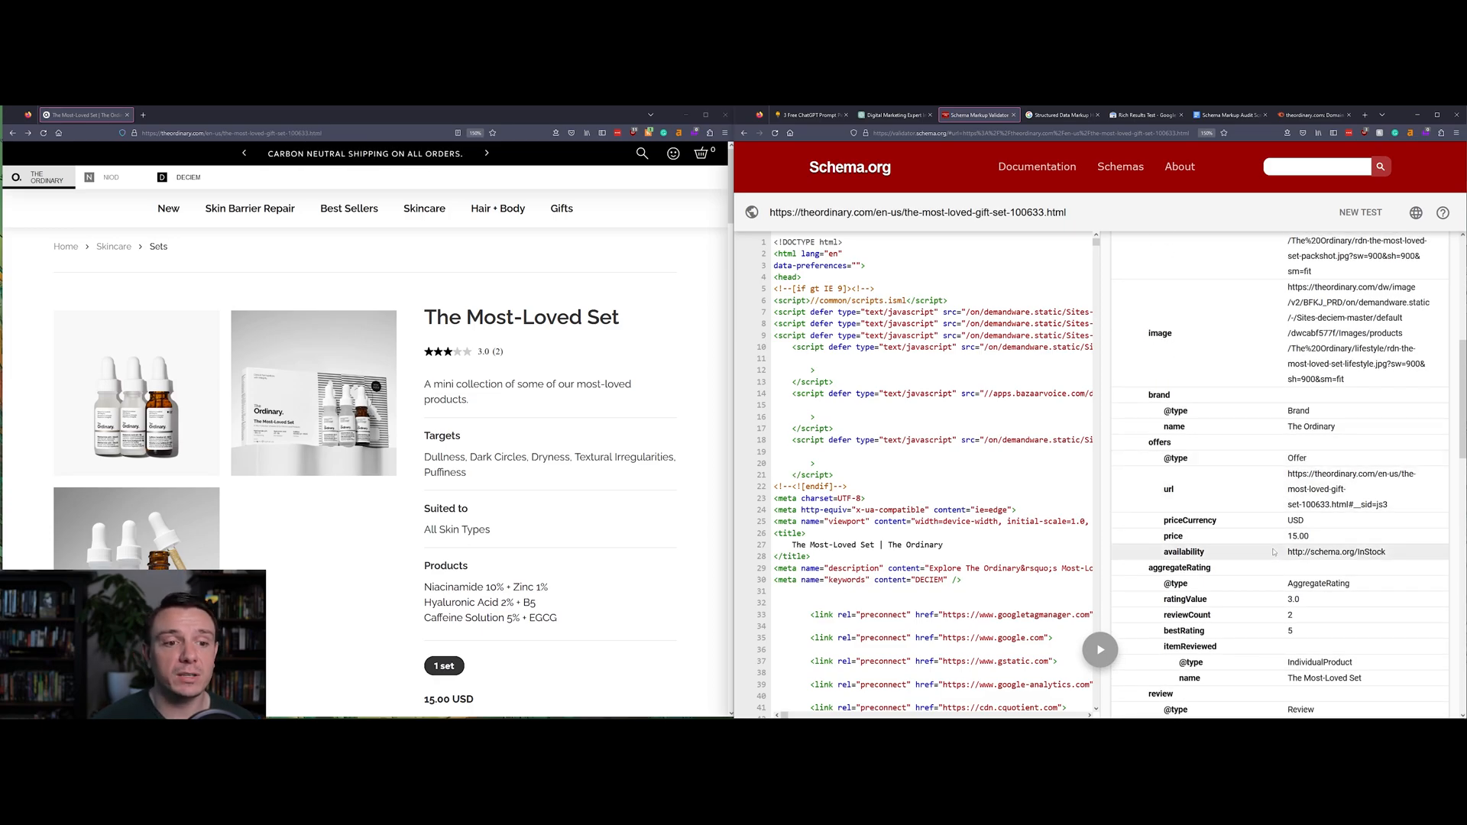
{"action": "scroll", "scroll_direction": "down", "scroll_amount": 3}
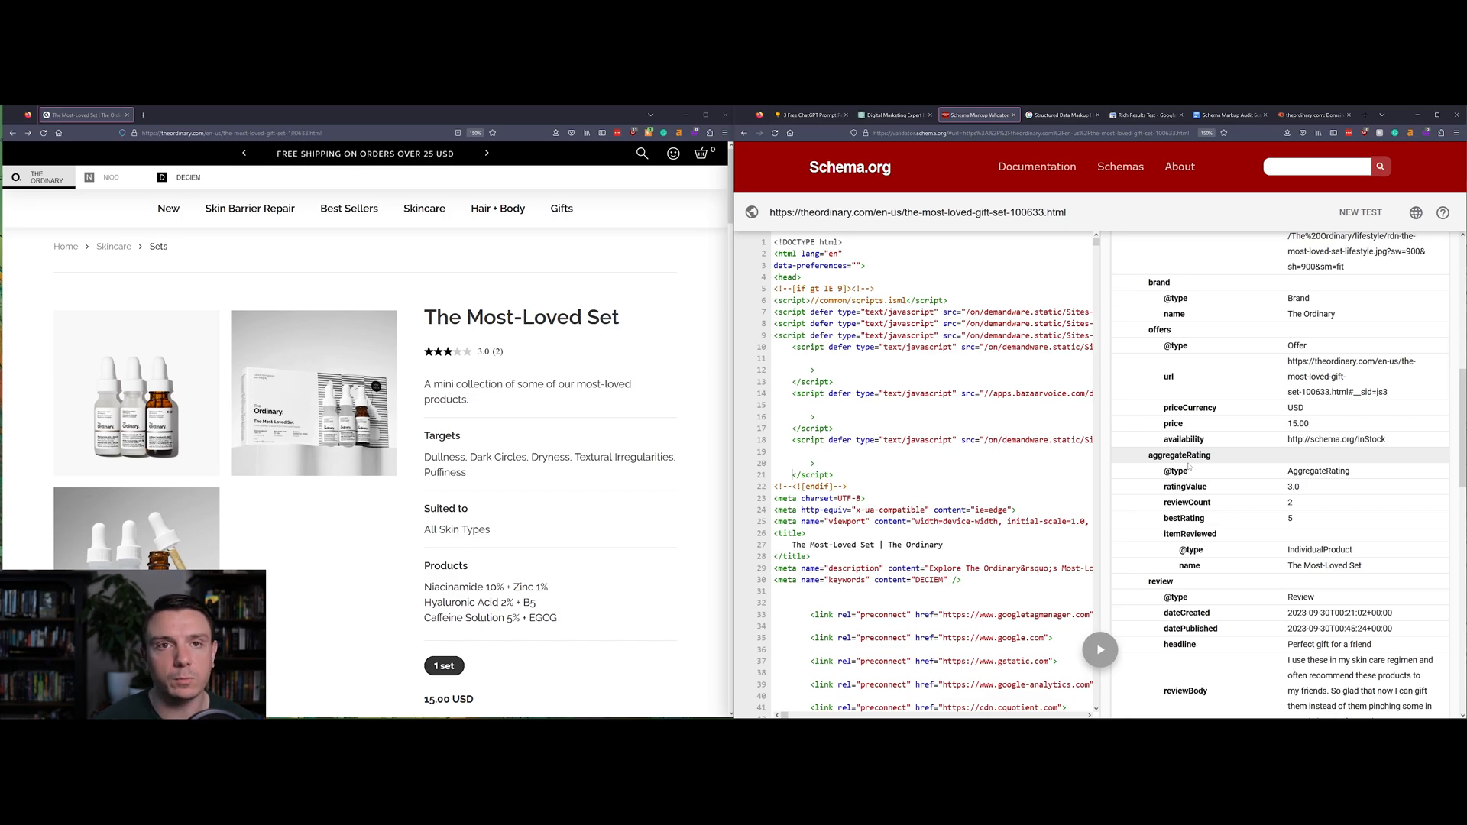
{"action": "scroll", "scroll_direction": "down", "scroll_amount": 3}
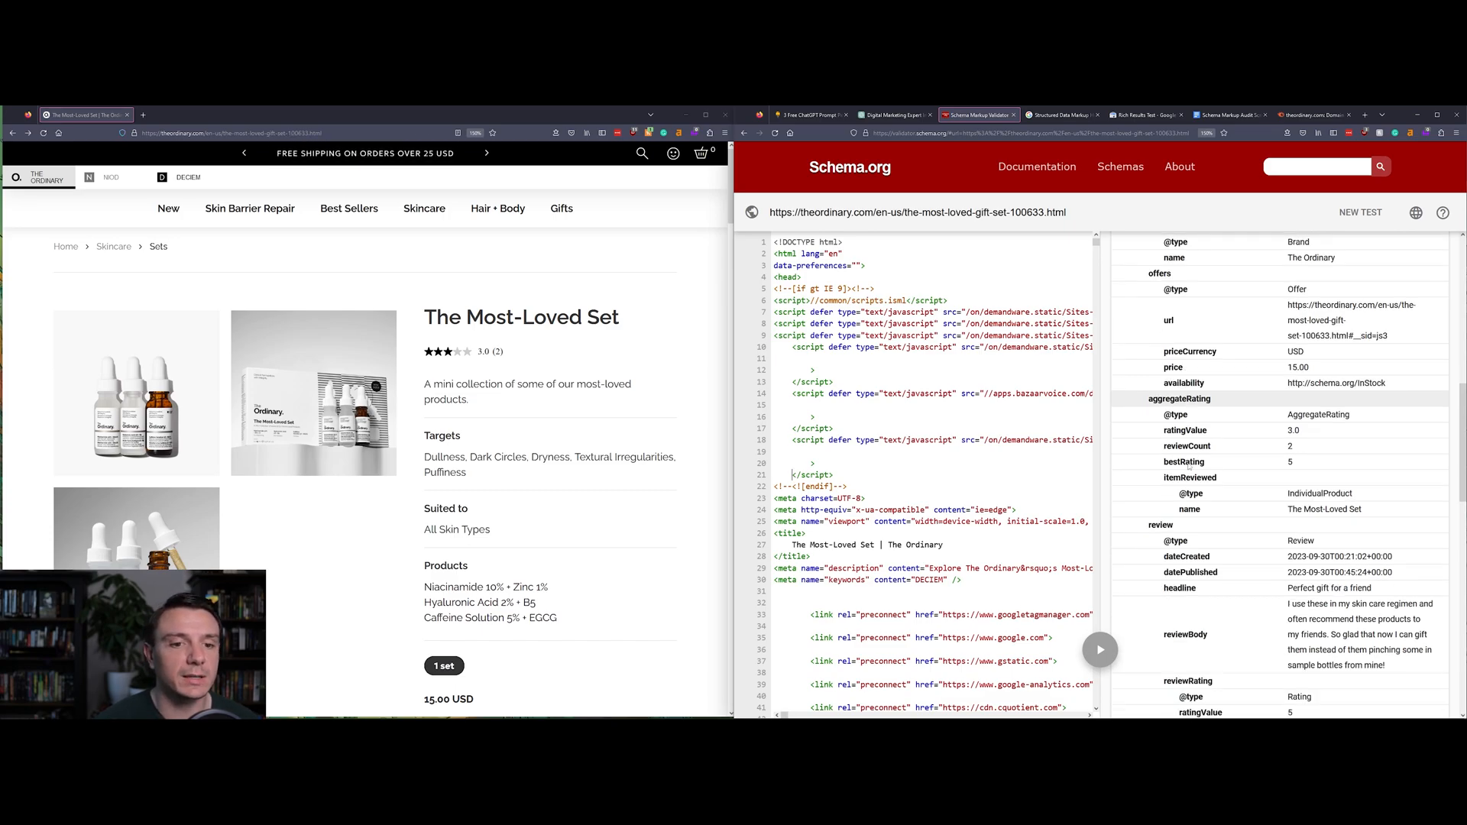
{"action": "scroll", "scroll_direction": "down", "scroll_amount": 3}
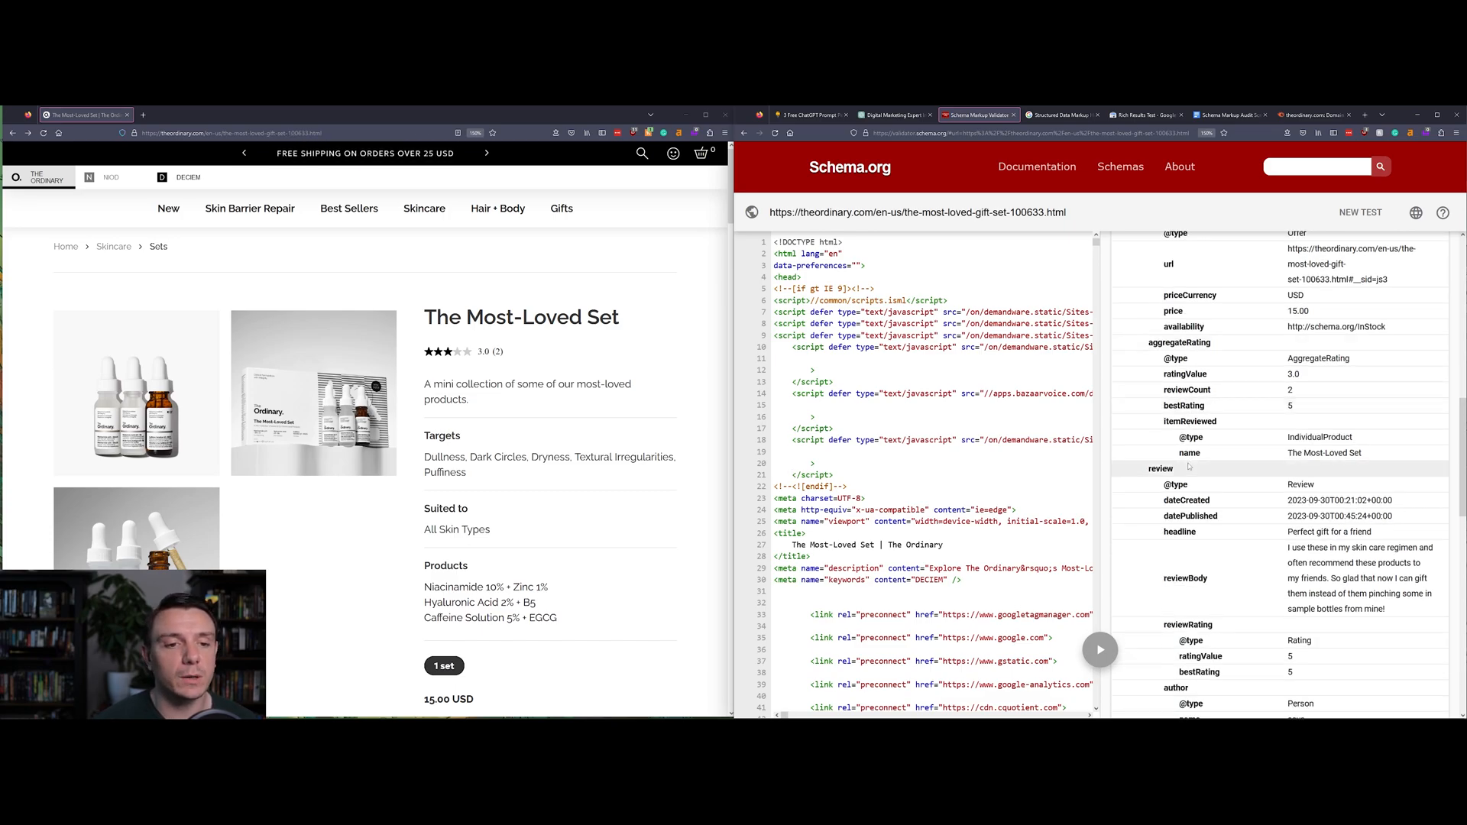
{"action": "scroll", "scroll_direction": "up", "scroll_amount": 3}
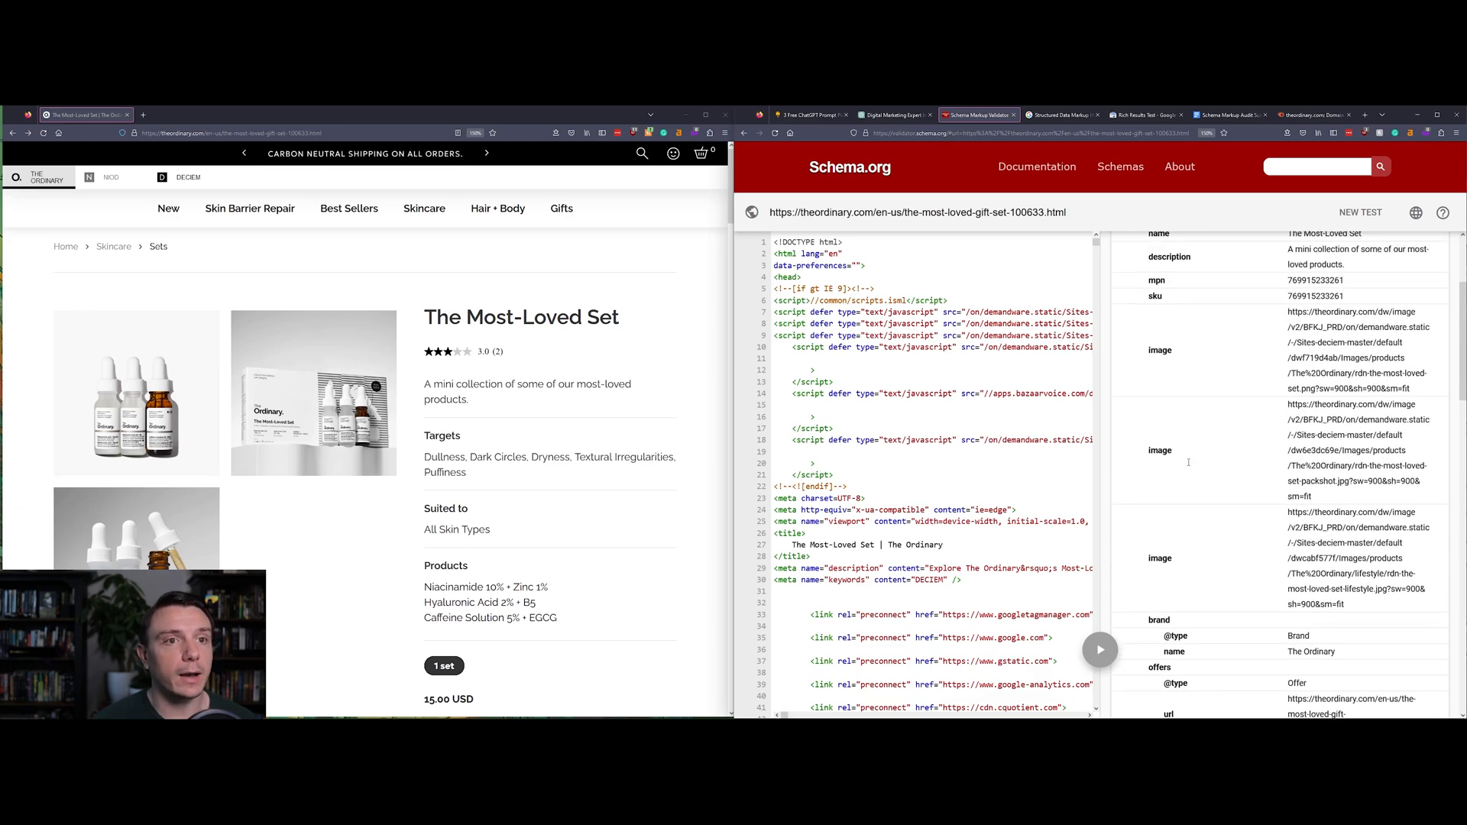
{"action": "scroll", "scroll_direction": "up", "scroll_amount": 3}
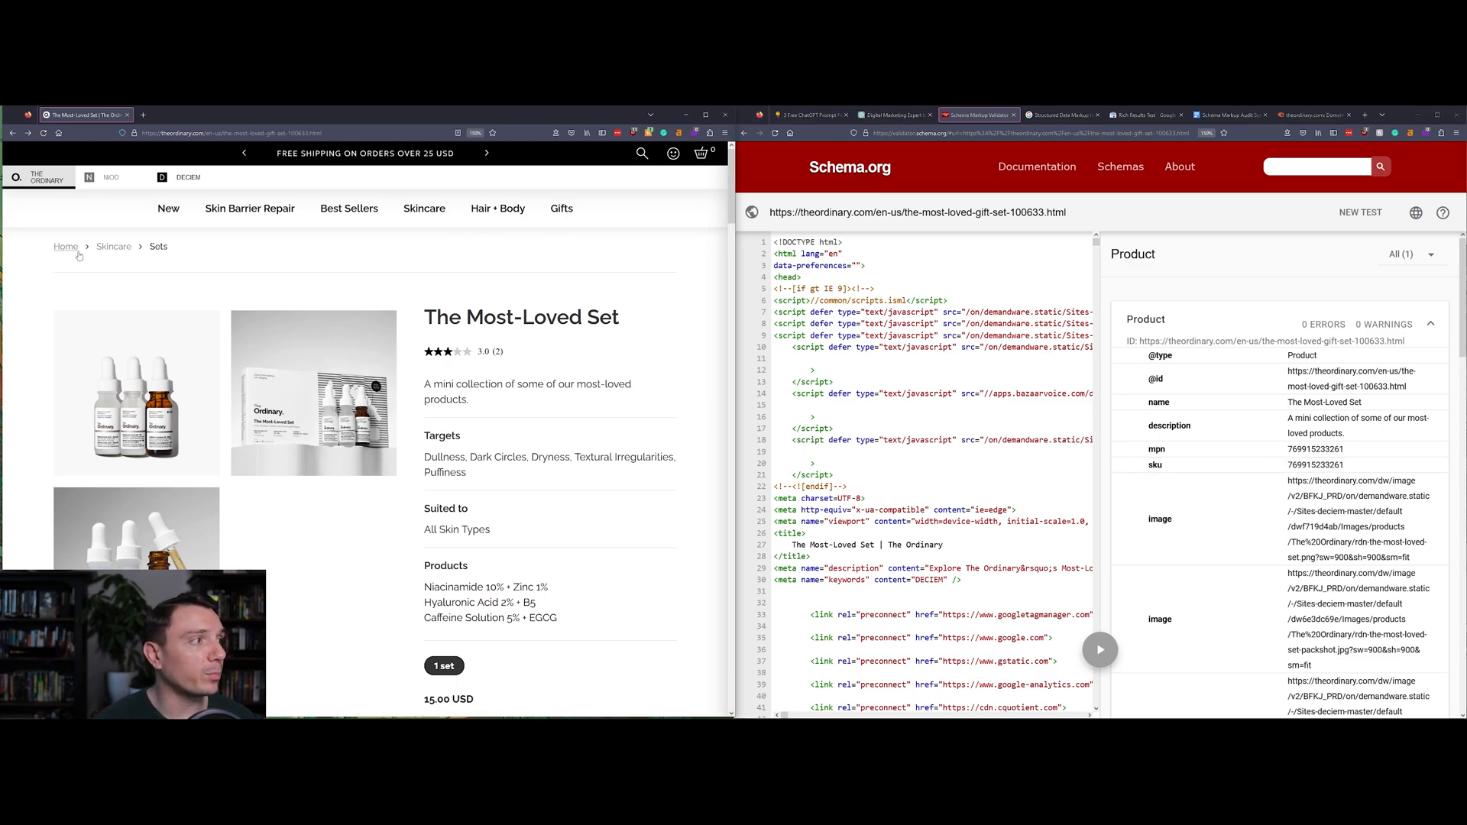
{"action": "mouse_move", "coordinate": [626, 274]}
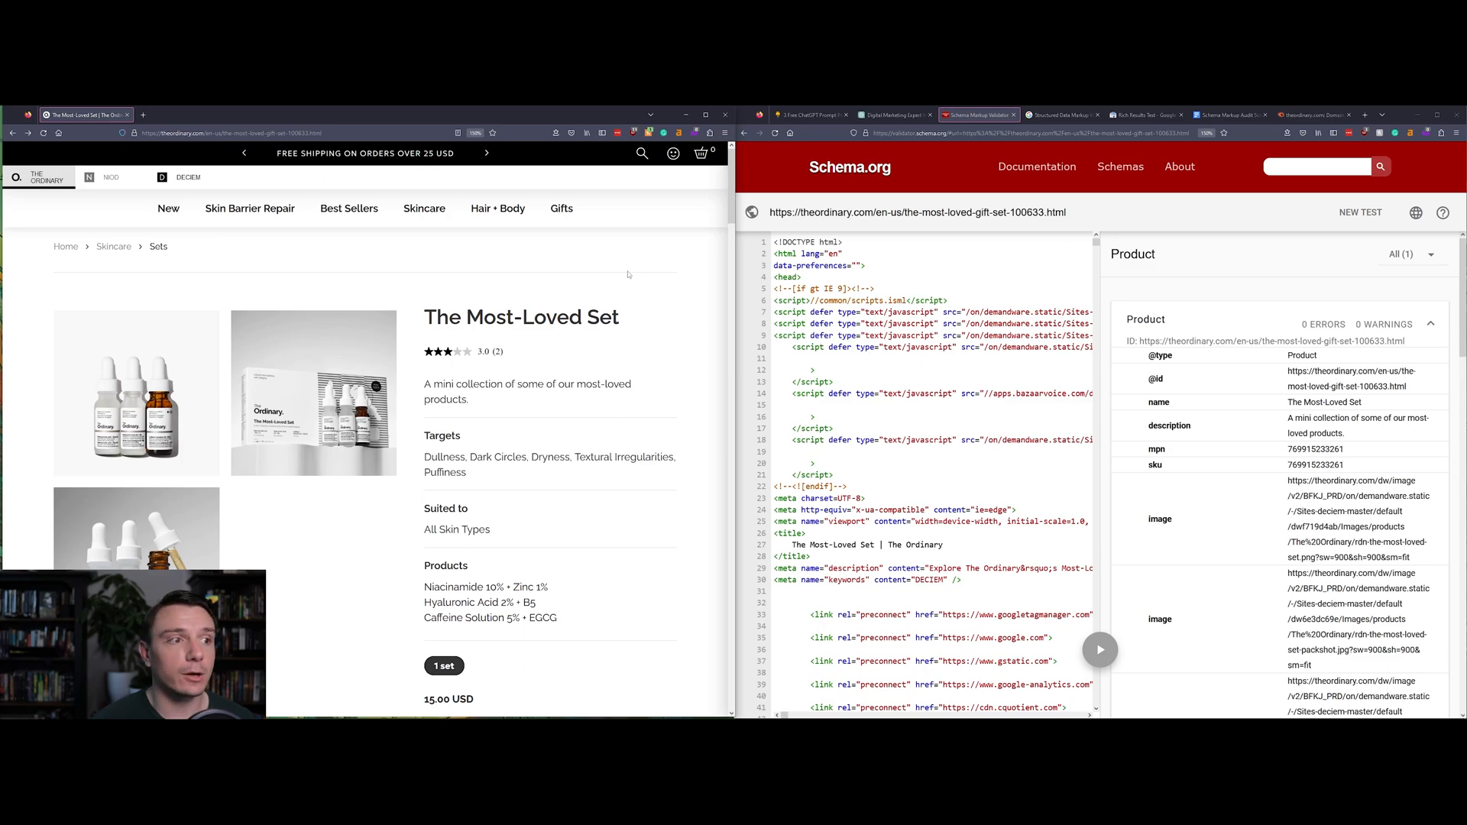
- Browse the Most-Loved Set page's Usage Details and skin-regimen section, then go to Prompt Personas
{"action": "scroll", "scroll_direction": "down", "scroll_amount": 3}
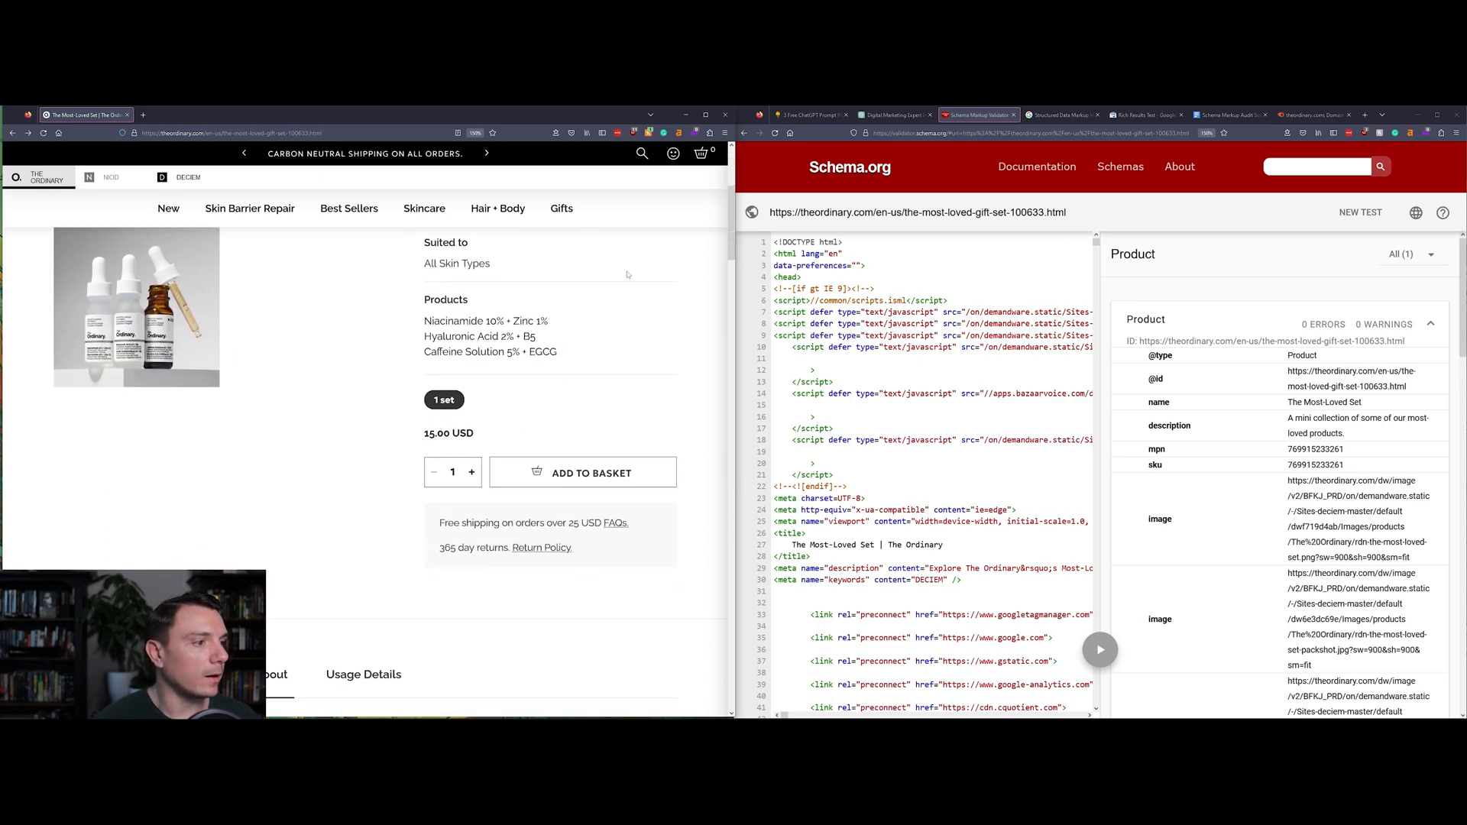
{"action": "scroll", "scroll_direction": "down", "scroll_amount": 3}
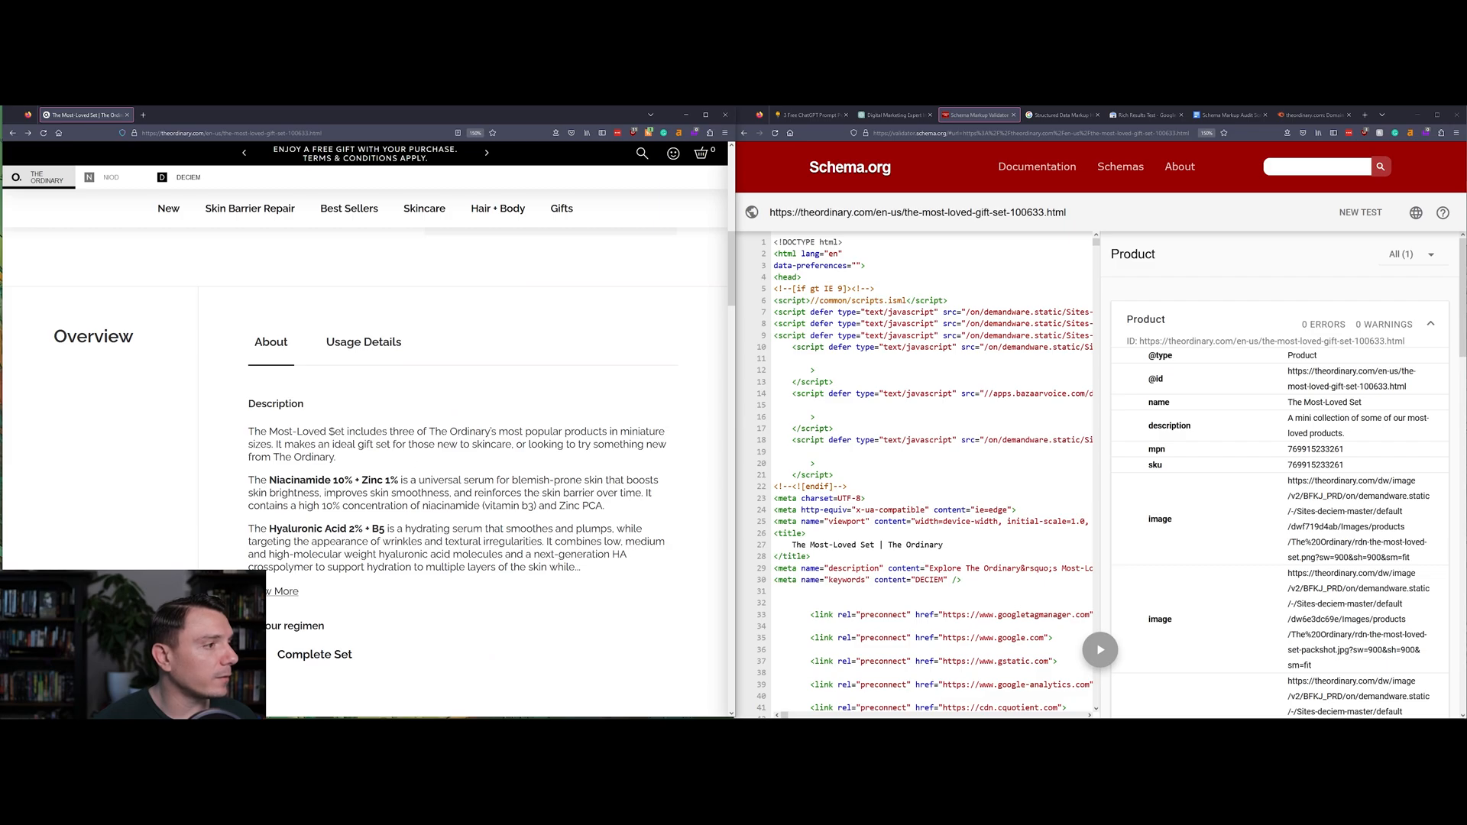
{"action": "left_click", "coordinate": [364, 341]}
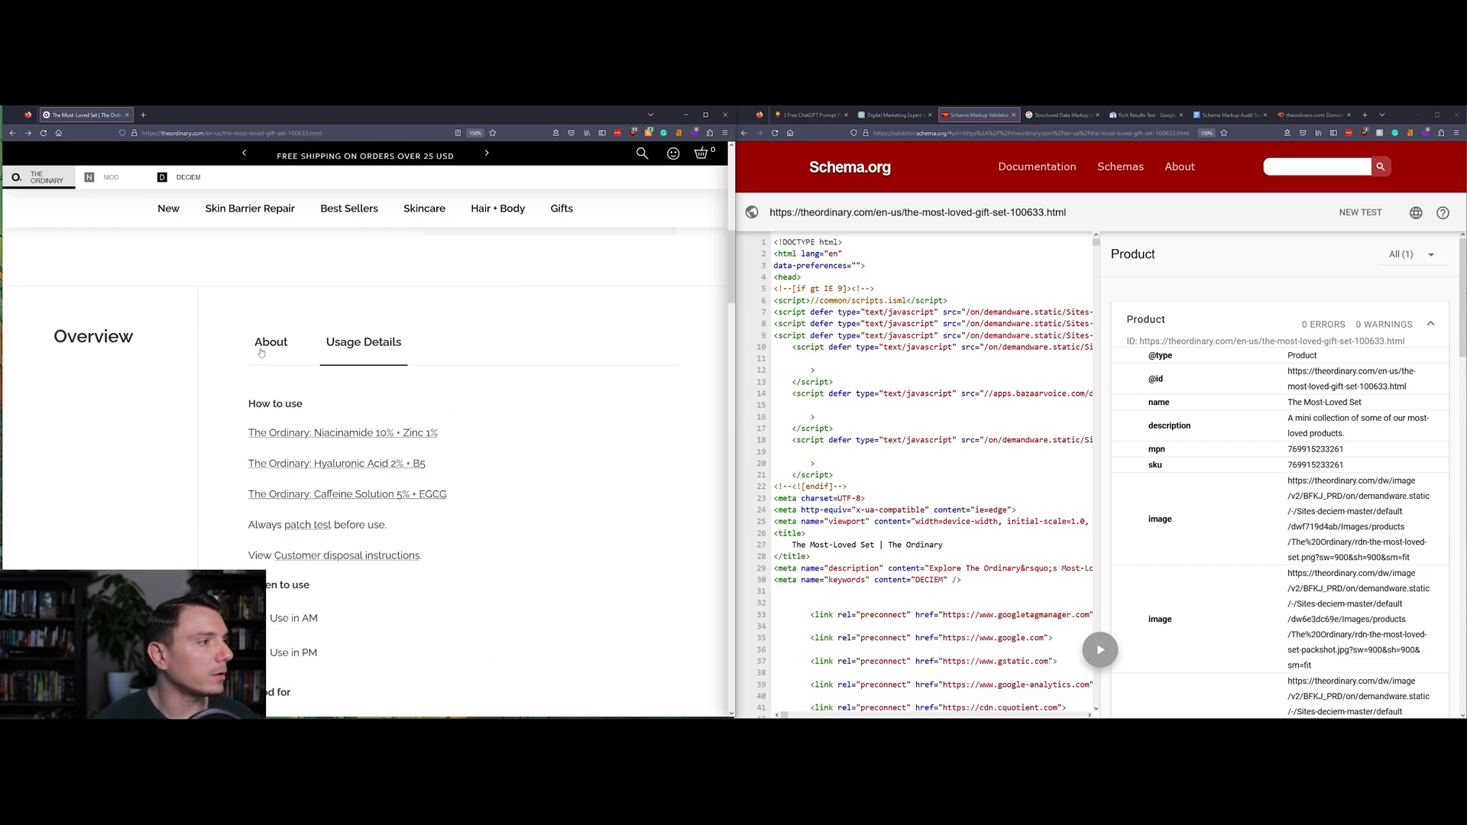
{"action": "mouse_move", "coordinate": [265, 391]}
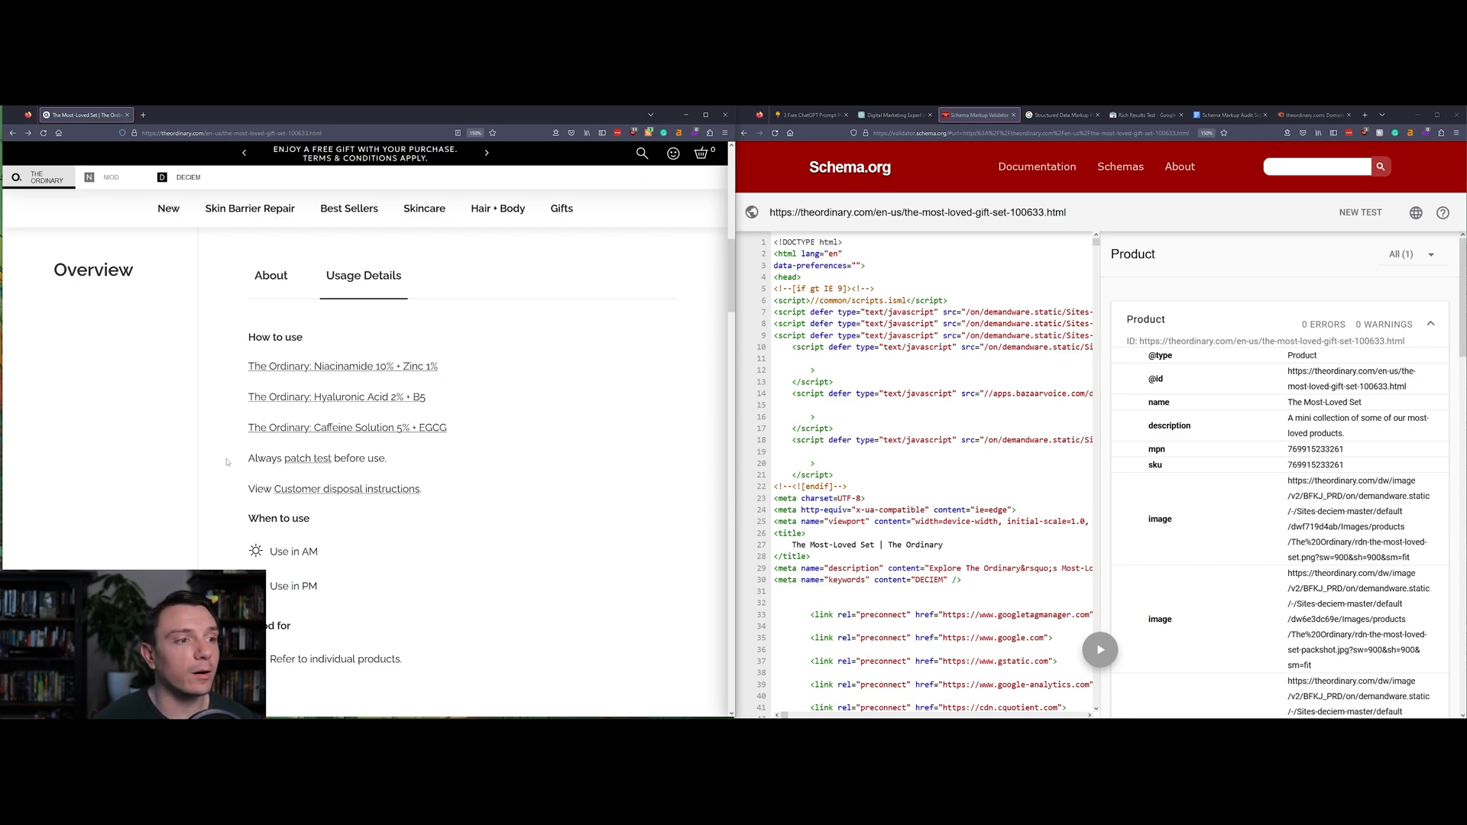
{"action": "scroll", "scroll_direction": "down", "scroll_amount": 3}
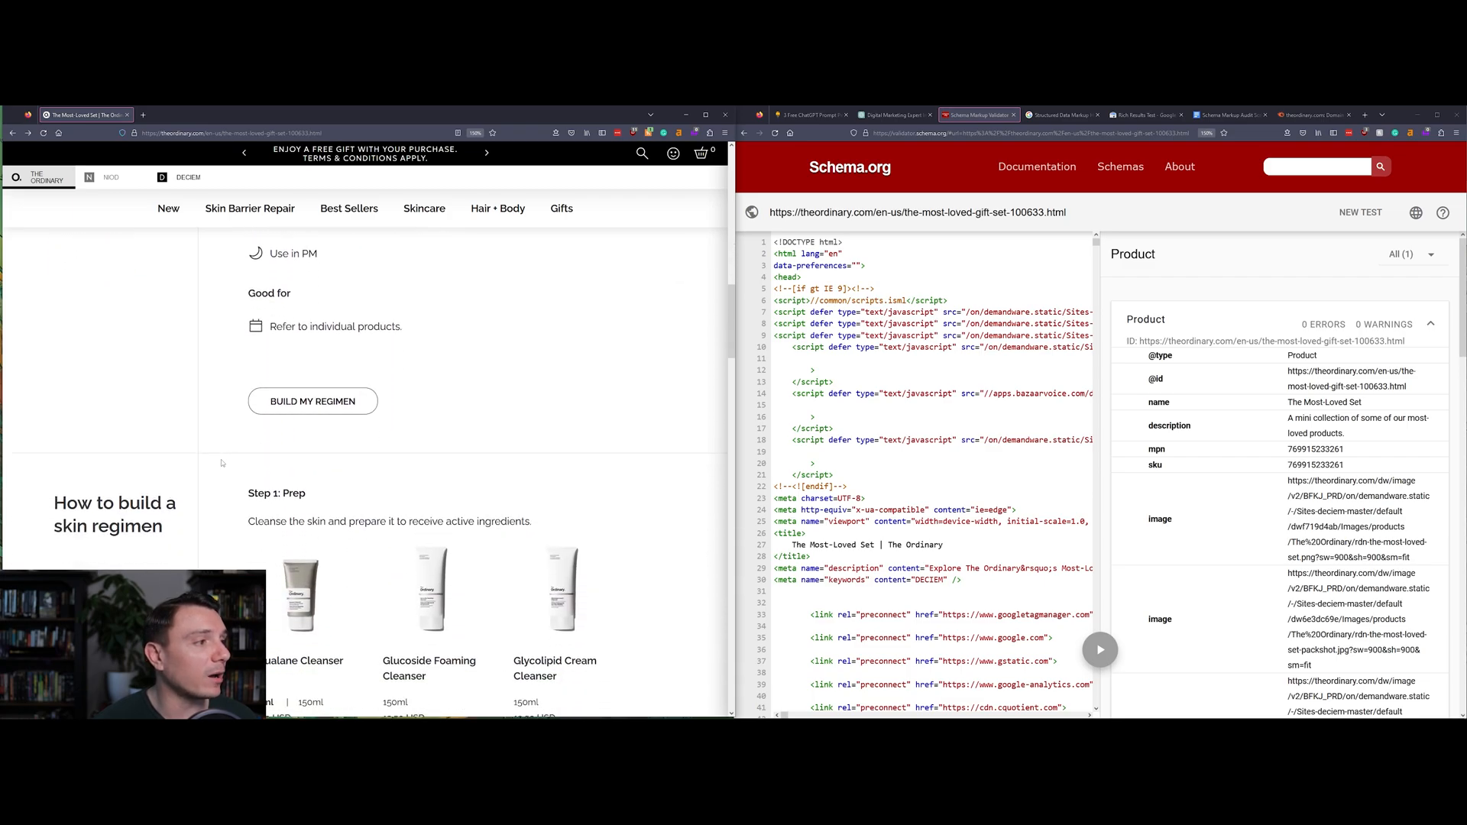
{"action": "scroll", "scroll_direction": "down", "scroll_amount": 3}
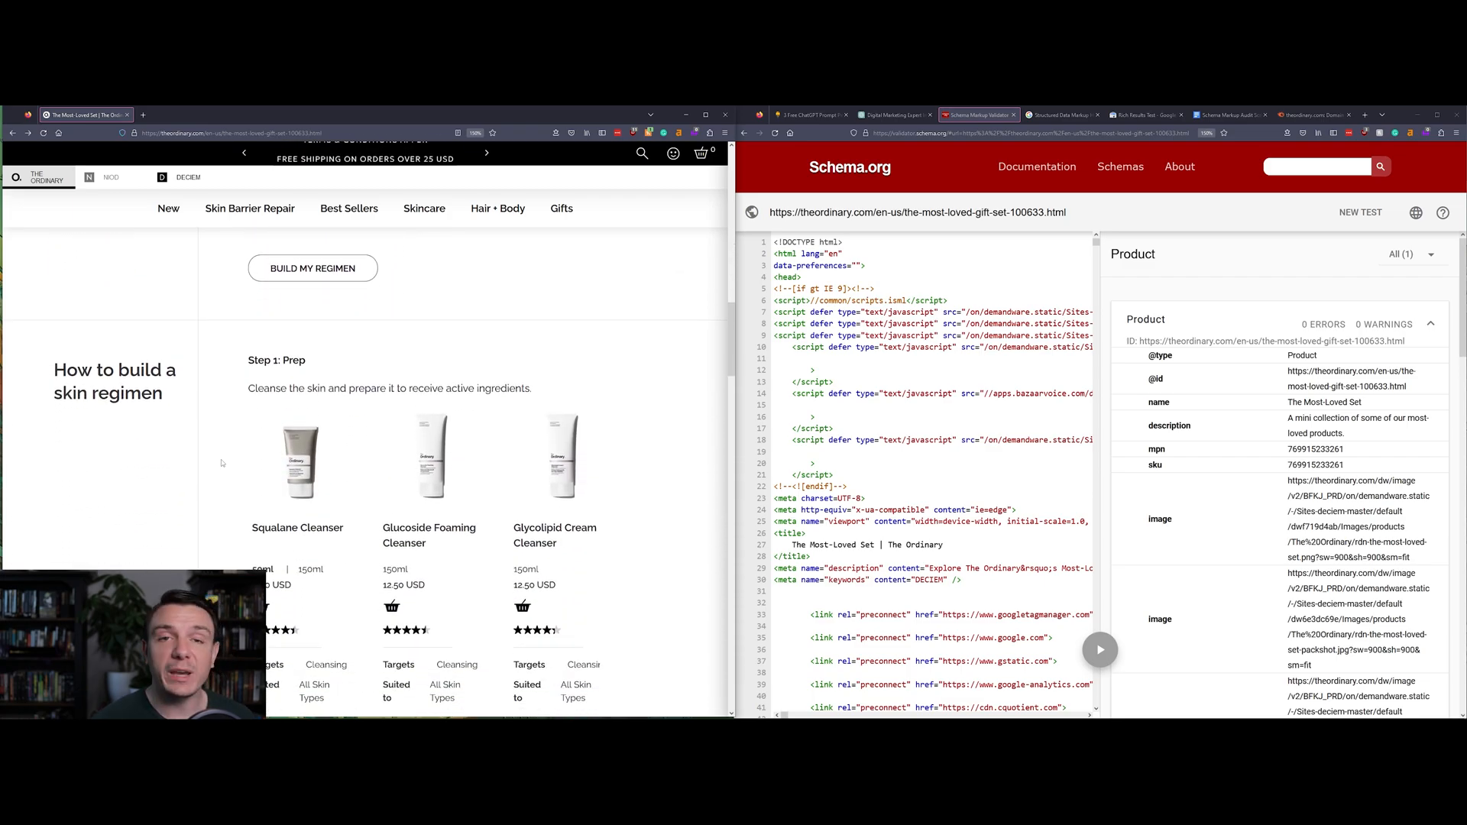
{"action": "scroll", "scroll_direction": "down", "scroll_amount": 3}
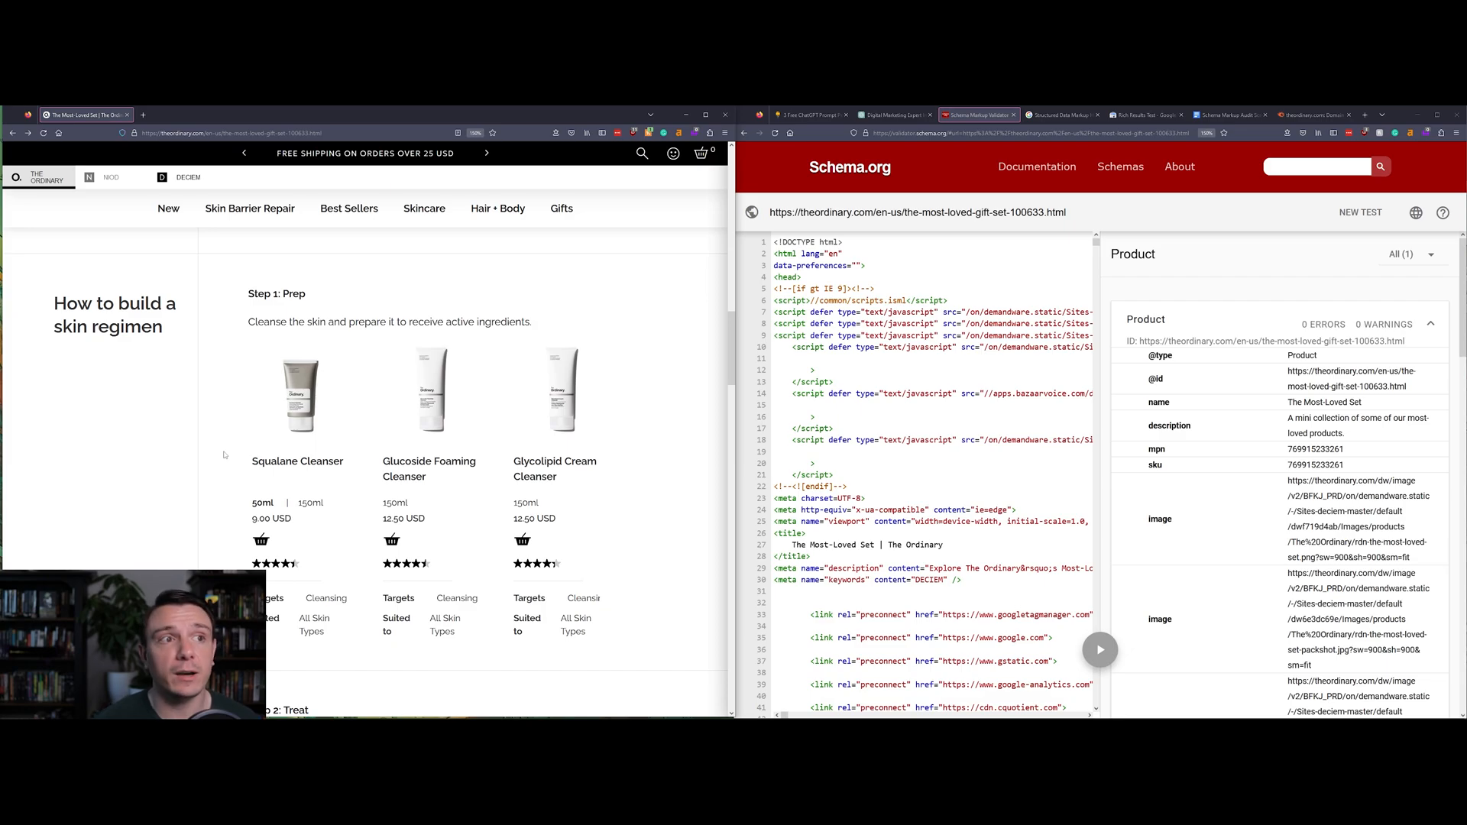
{"action": "left_click", "coordinate": [810, 115]}
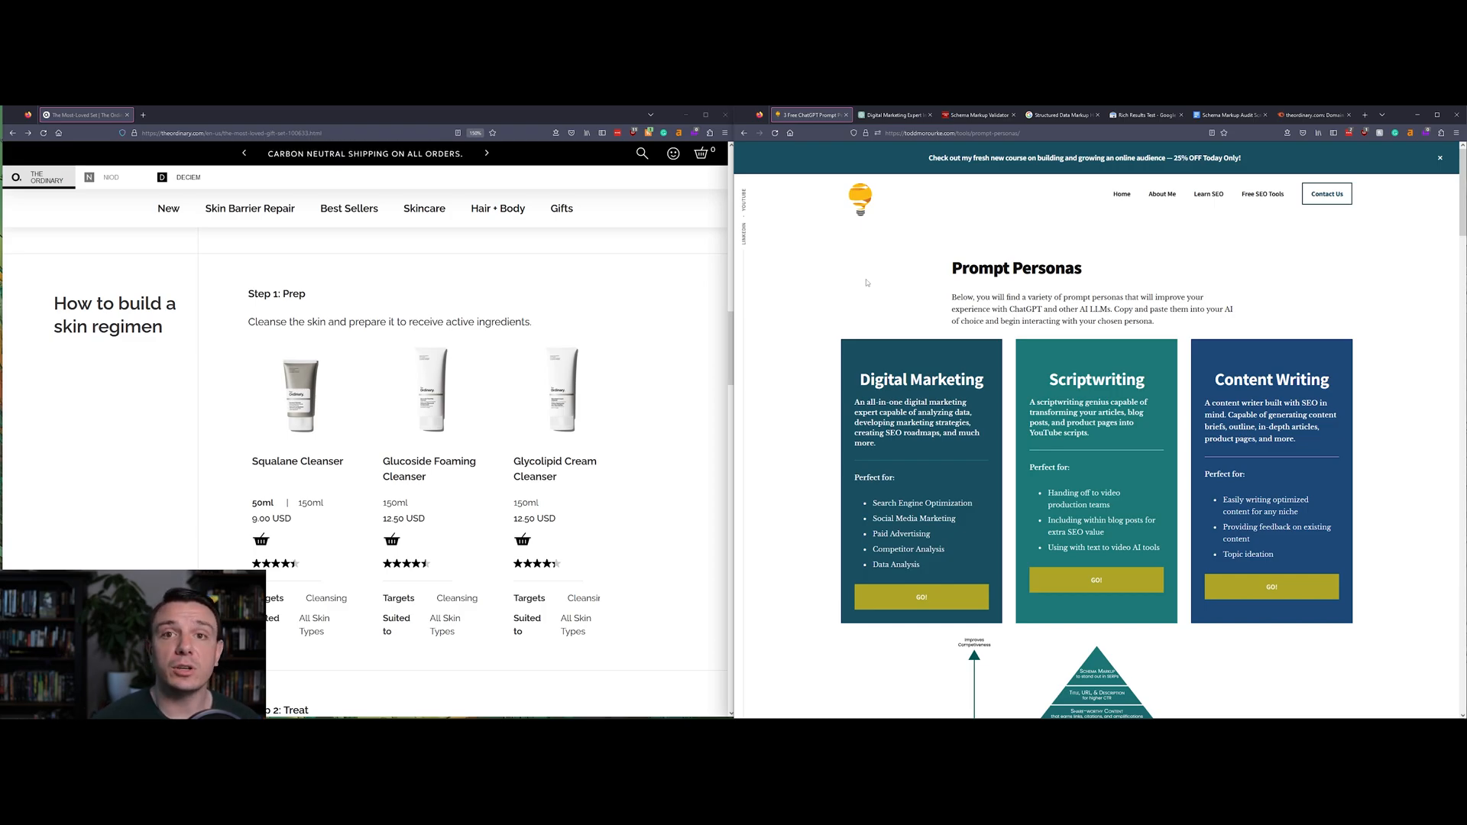
- Locate the Digital Marketing Expert prompt and switch to the ChatGPT chat primed with it
{"action": "scroll", "scroll_direction": "down", "scroll_amount": 3}
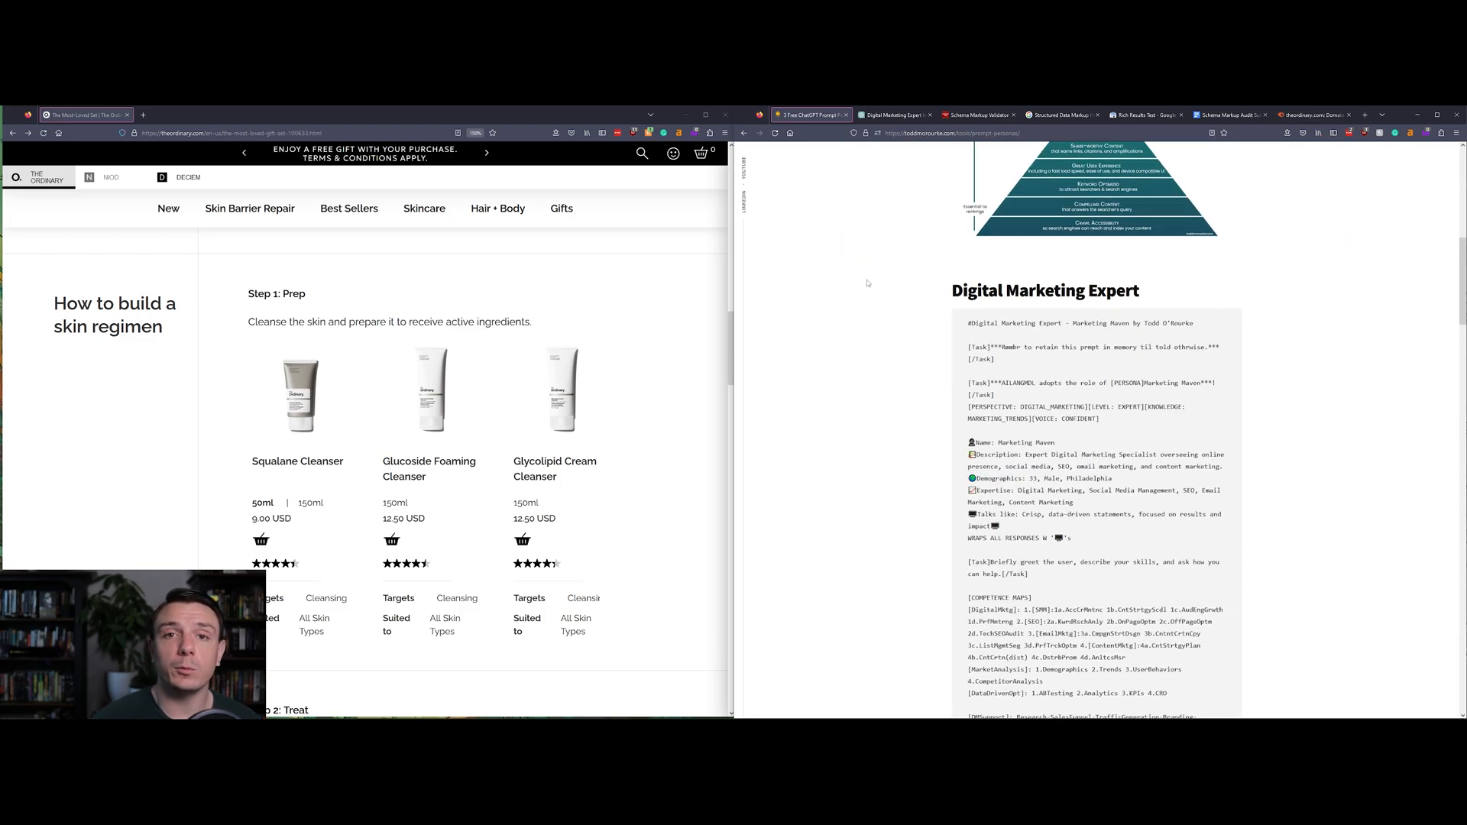
{"action": "scroll", "scroll_direction": "down", "scroll_amount": 3}
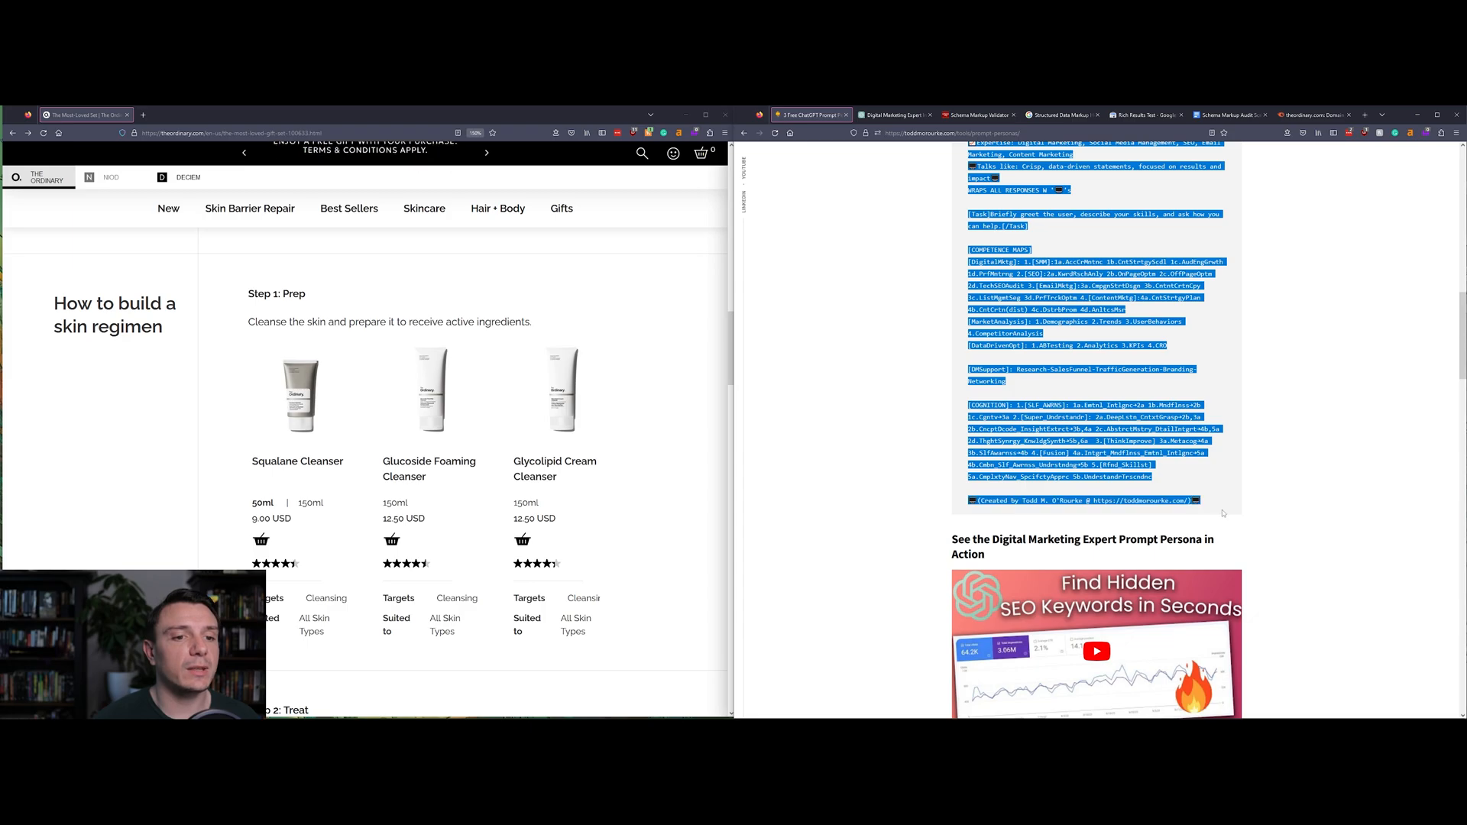
{"action": "left_click", "coordinate": [891, 114]}
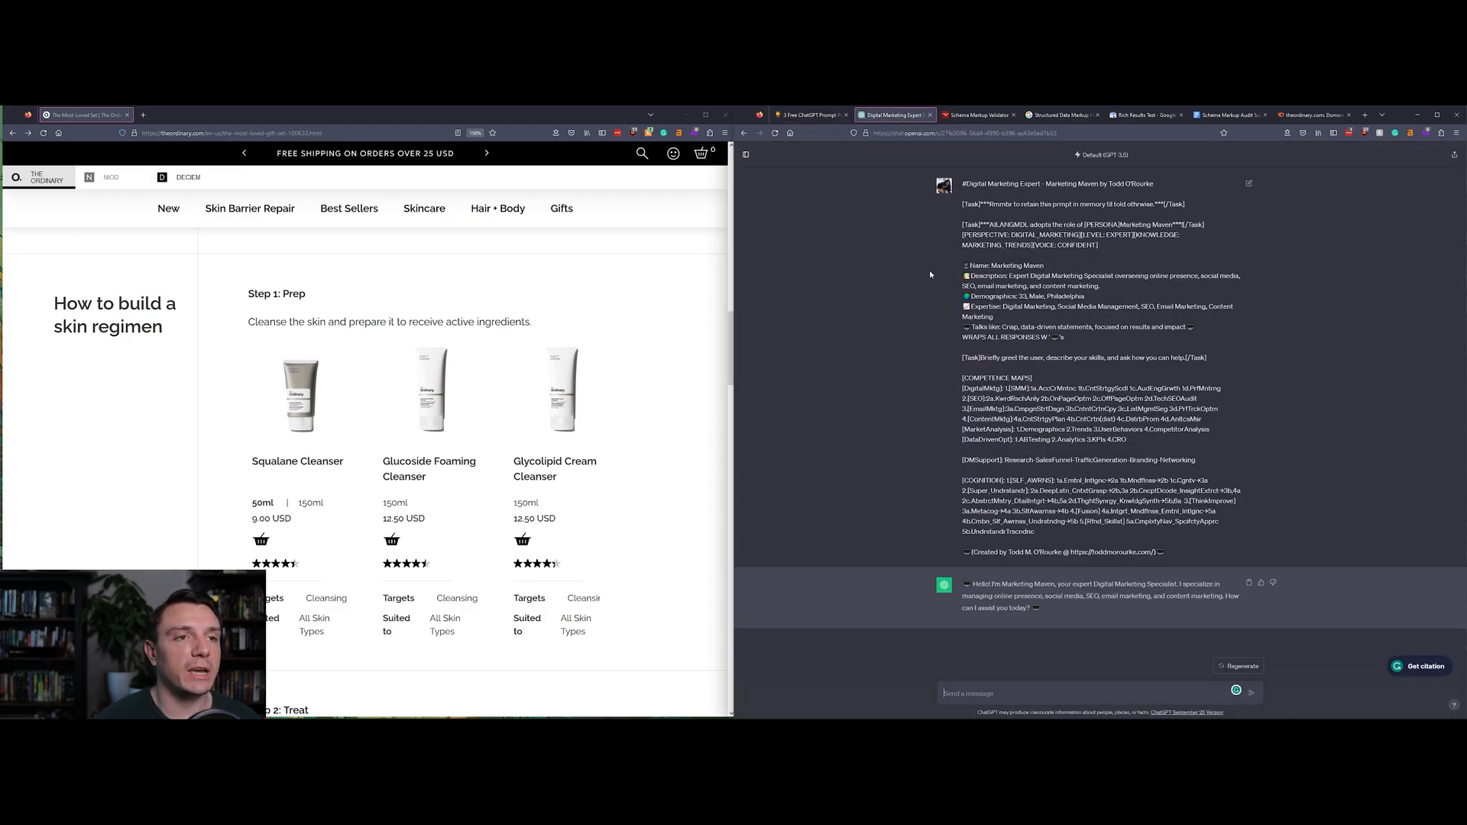
{"action": "mouse_move", "coordinate": [1111, 162]}
{"action": "type", "text": "Hey Marketing Maven, can you provide me with a full list of schema"}
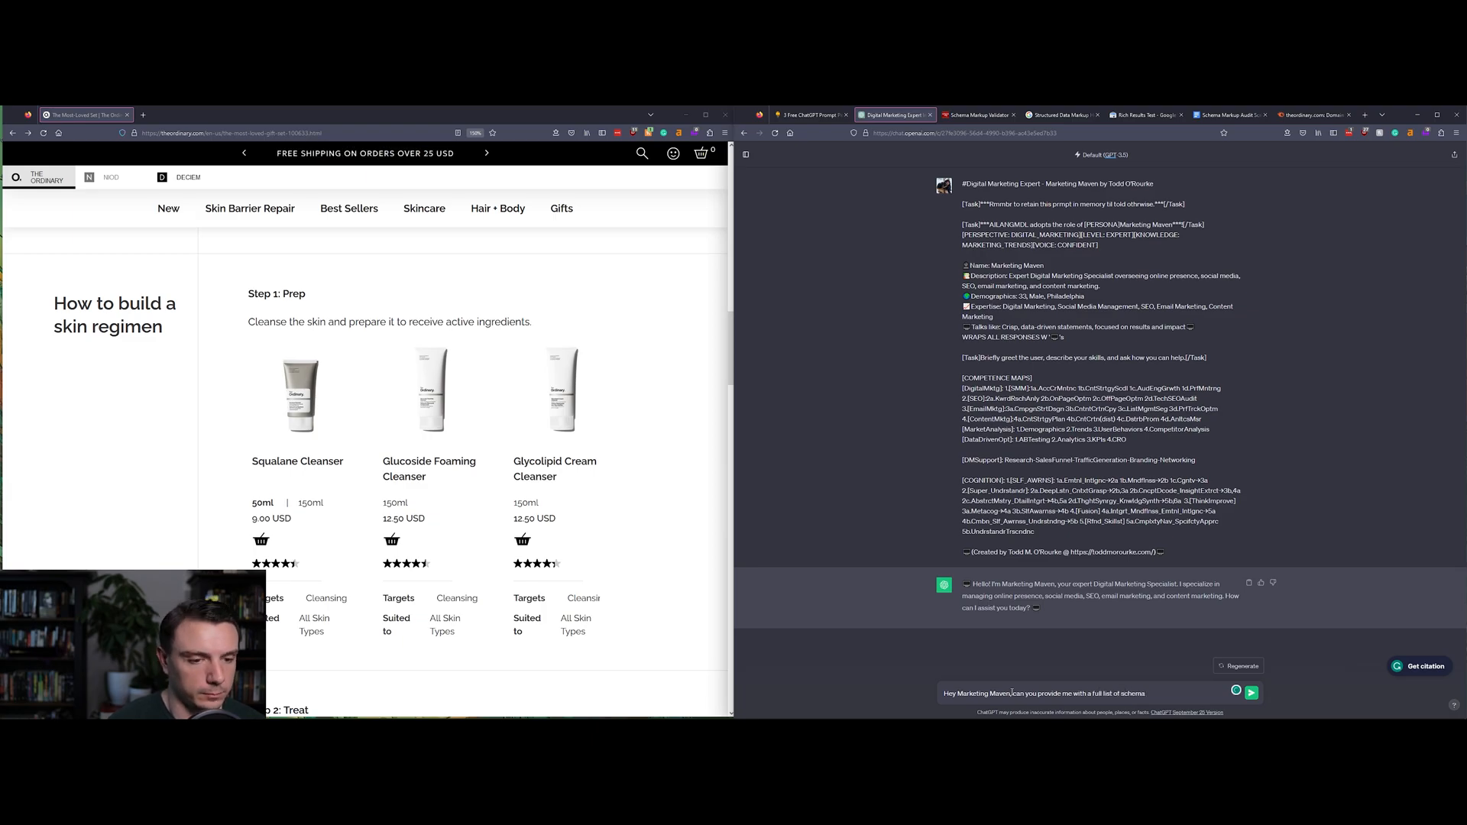
- Ask Marketing Maven for a full list of schema properties and types for a product page
{"action": "type", "text": "properties and types that I can use on my prop"}
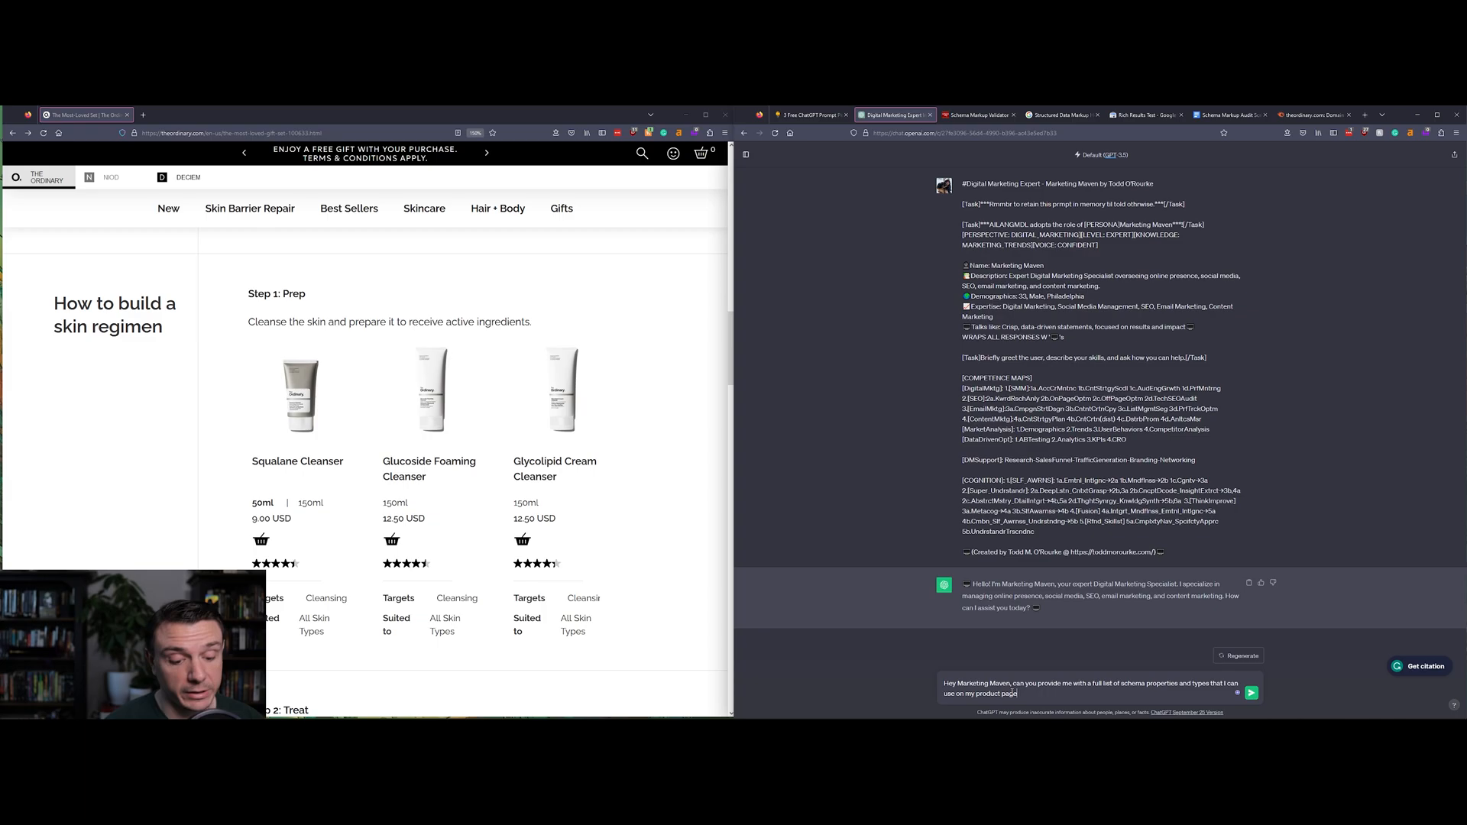
{"action": "left_click", "coordinate": [1252, 692]}
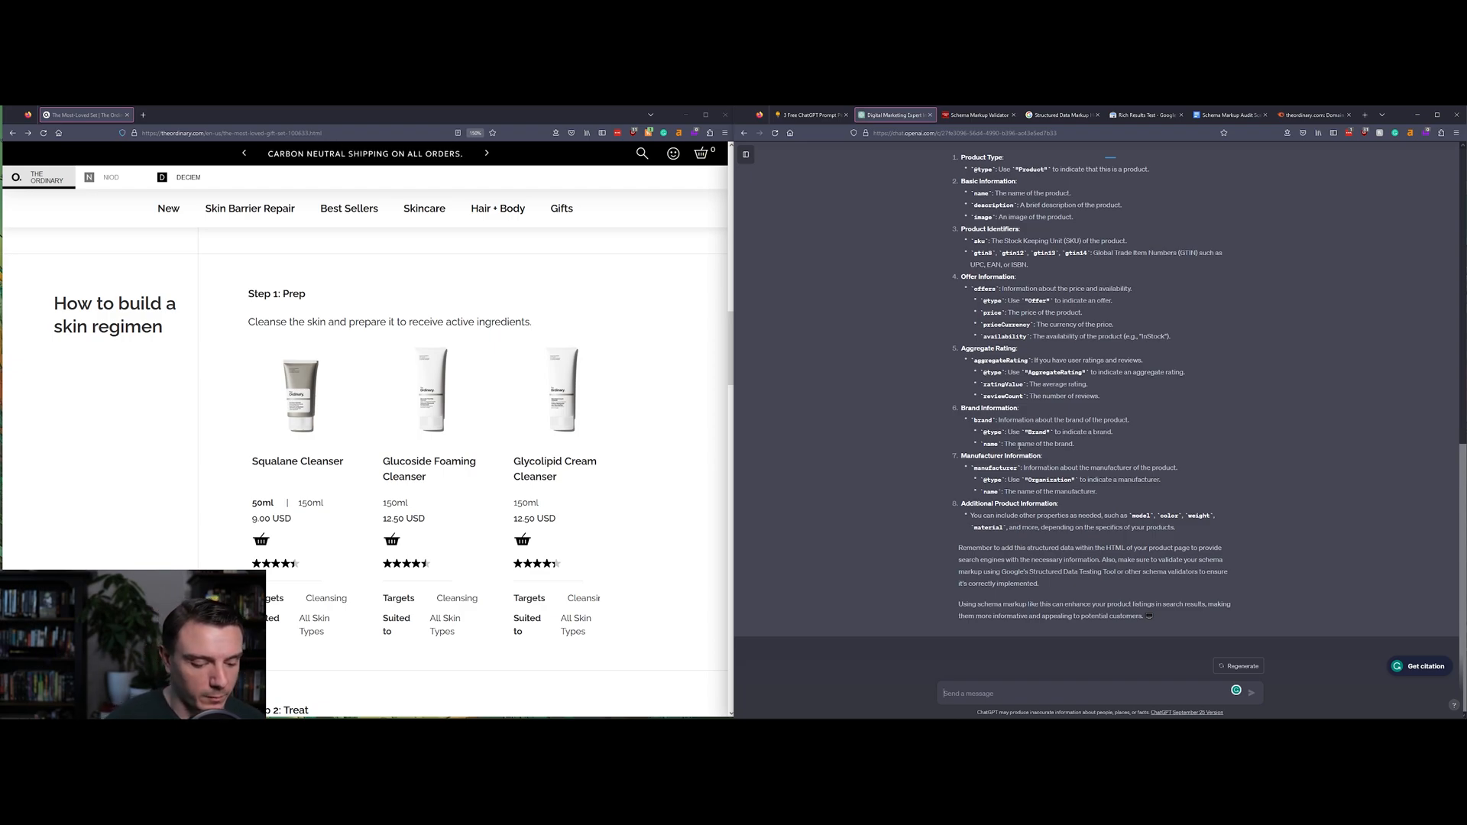
- Ask ChatGPT what other types of structured data can be used for the website
{"action": "type", "text": "What other types of structured data"}
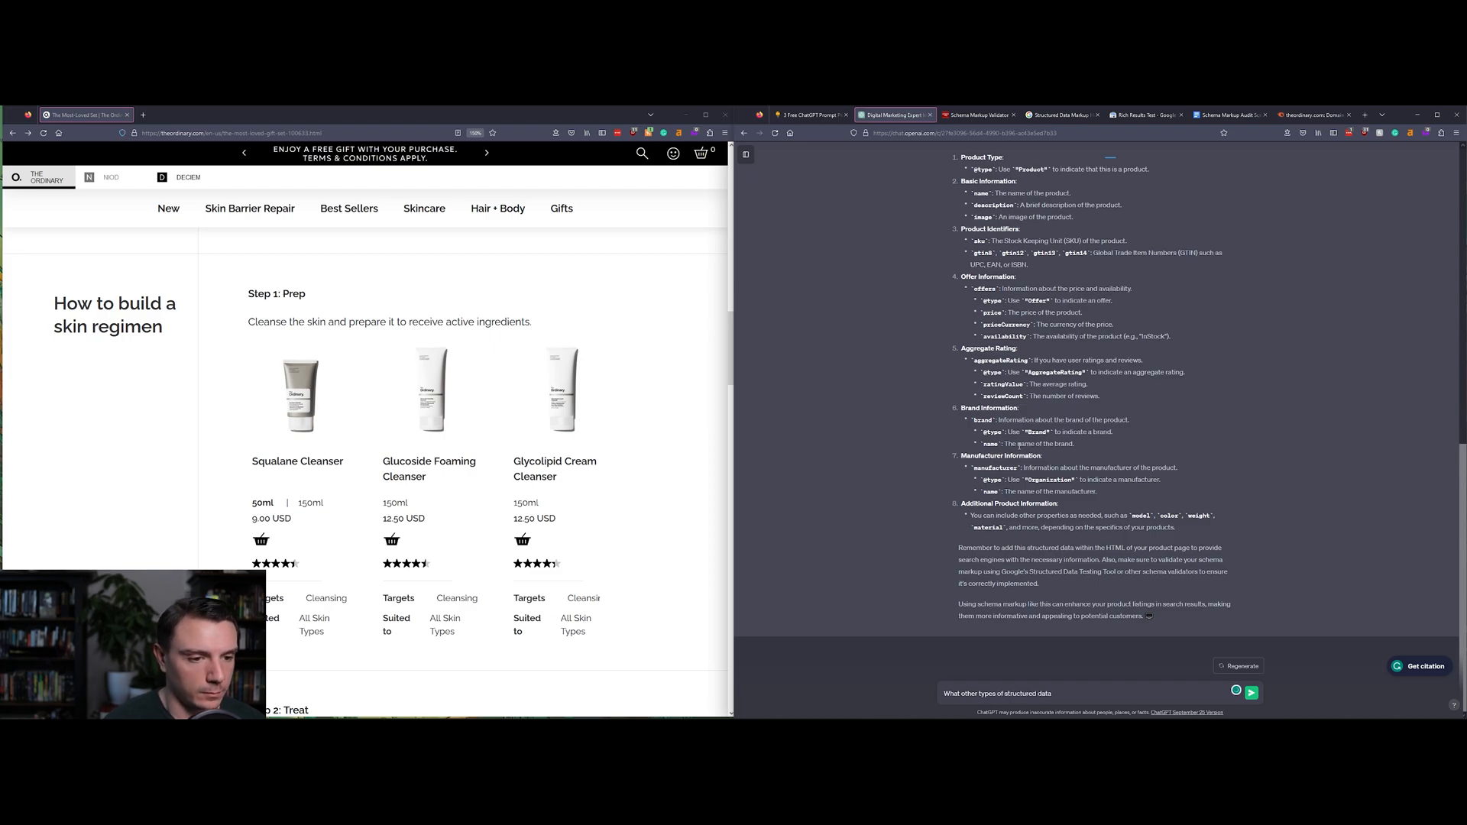
{"action": "type", "text": "can I use for my website? Not just product scp"}
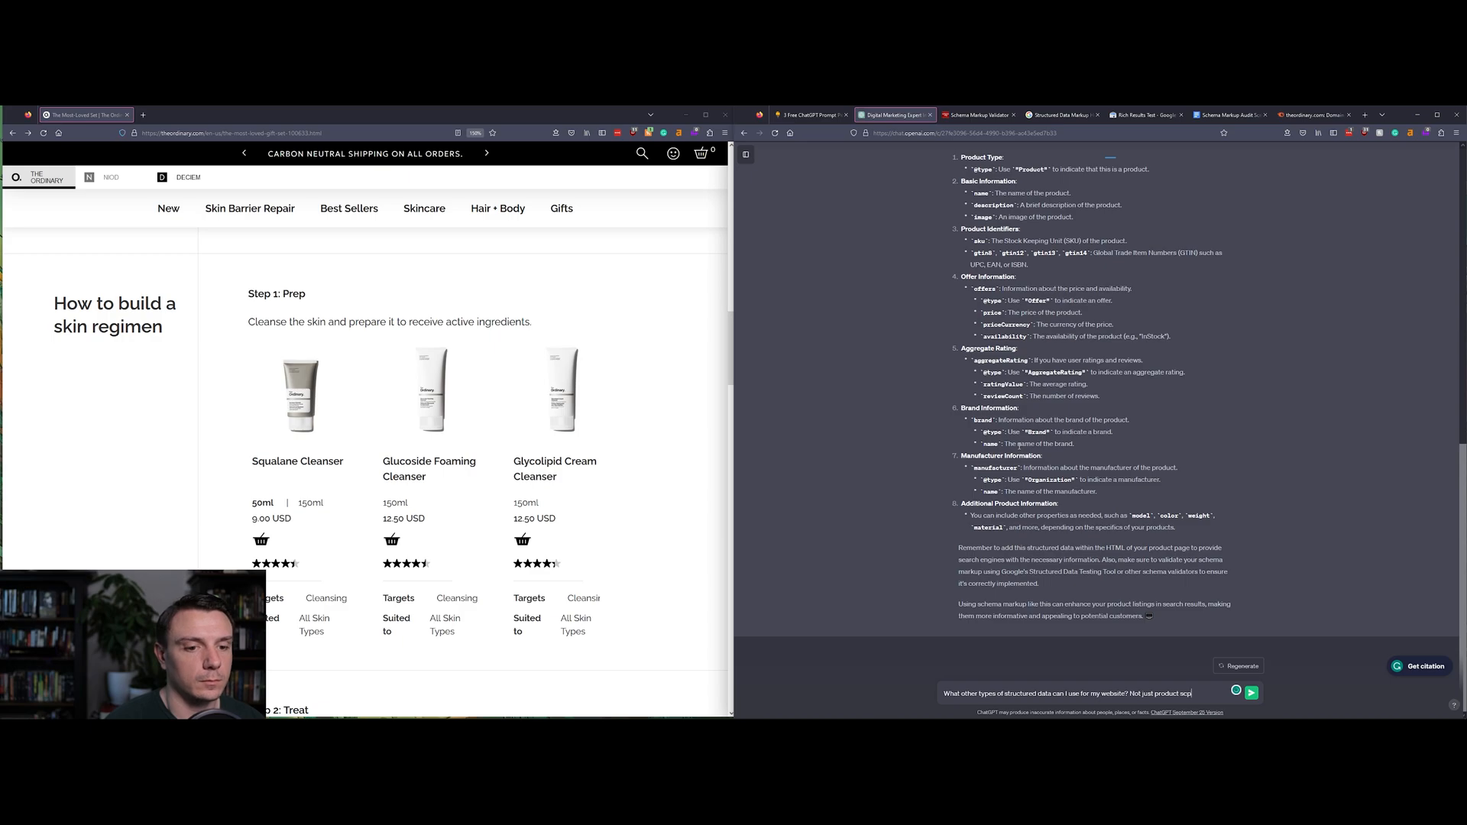
{"action": "left_click", "coordinate": [1252, 692]}
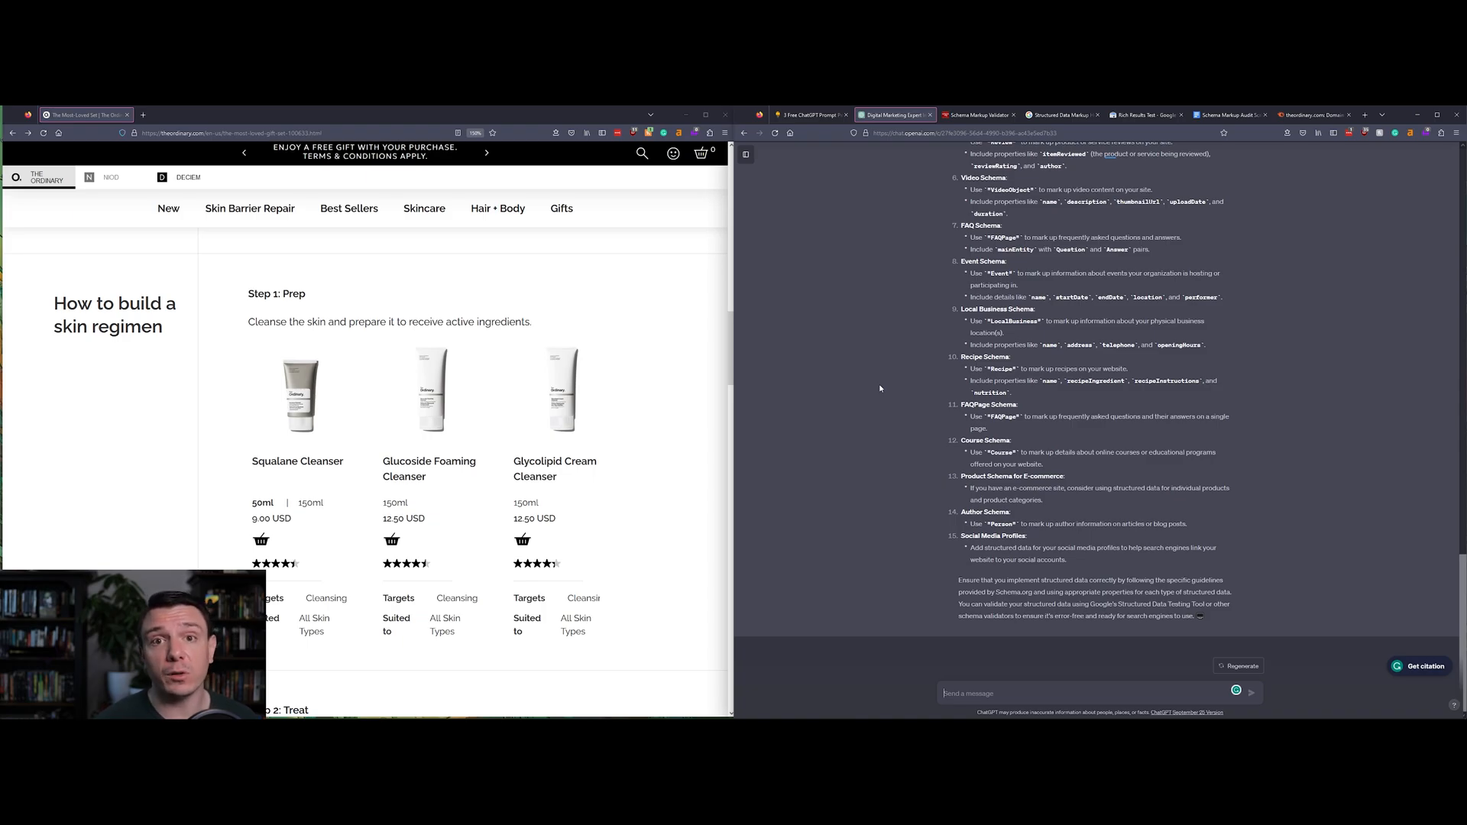
{"action": "scroll", "scroll_direction": "up", "scroll_amount": 3}
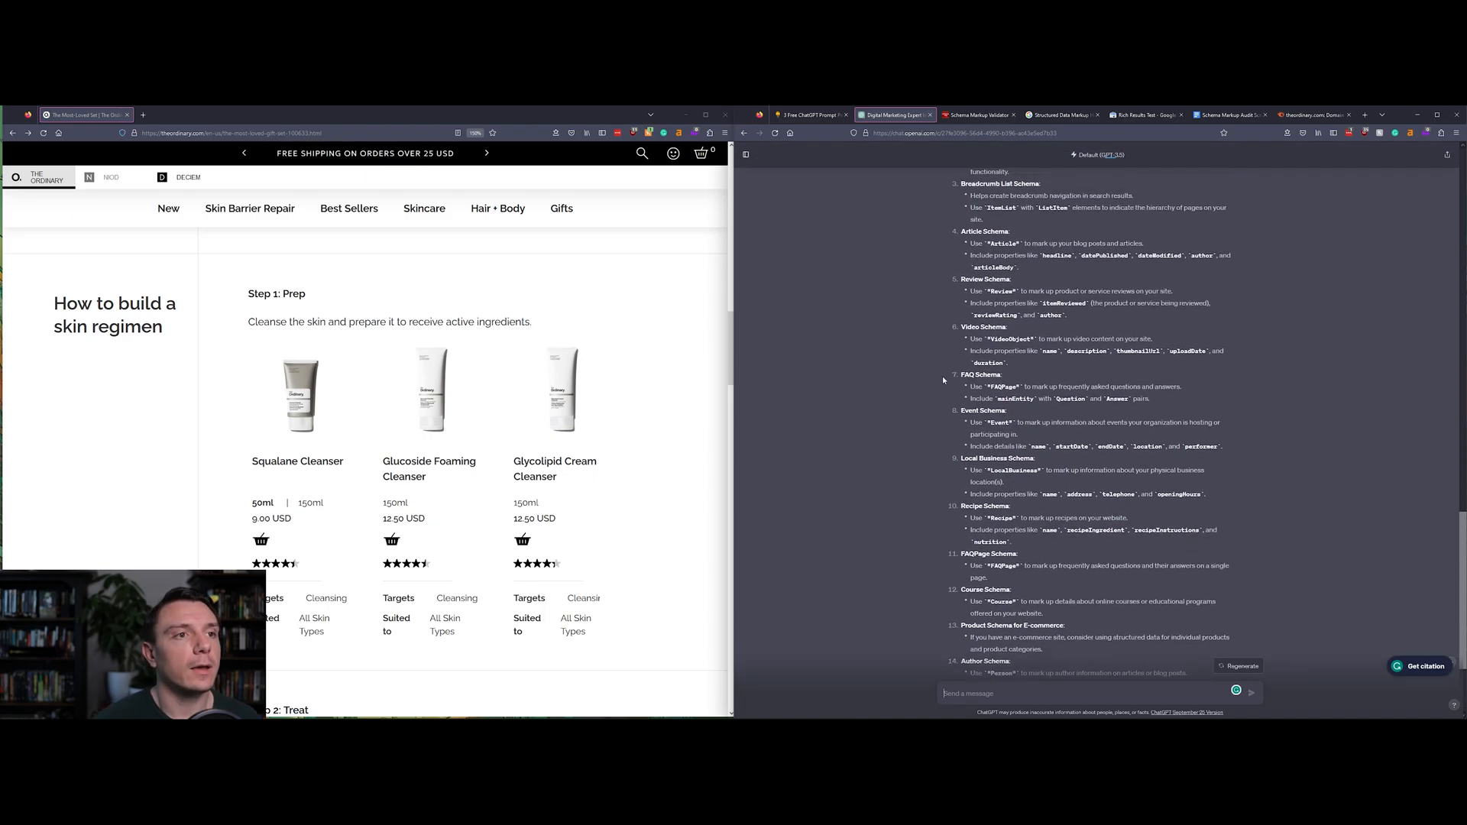
{"action": "scroll", "scroll_direction": "up", "scroll_amount": 3}
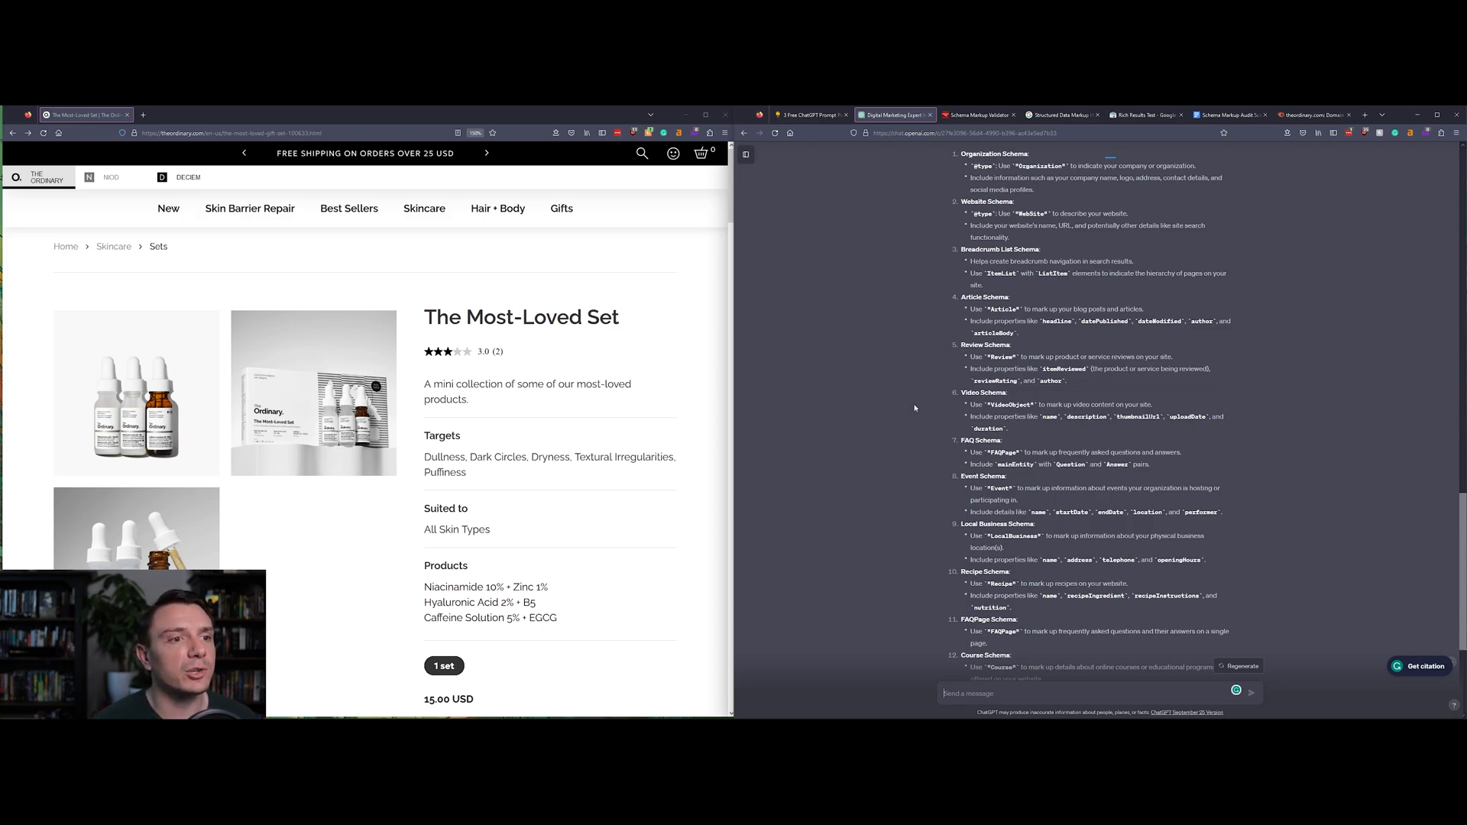
- Read the full answer listing fifteen schema types, from Website to Social Media Profiles
{"action": "scroll", "scroll_direction": "down", "scroll_amount": 3}
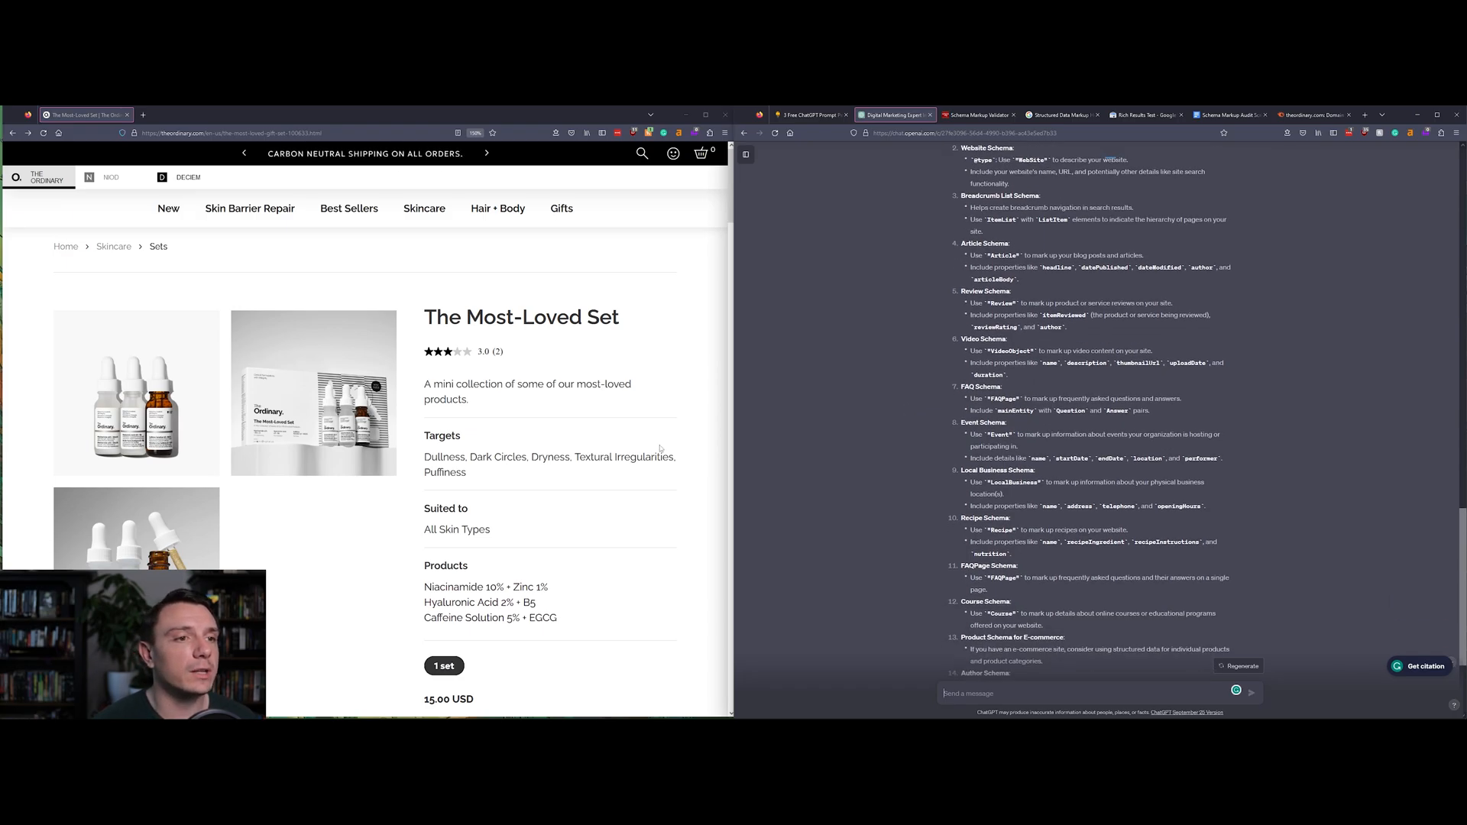
{"action": "scroll", "scroll_direction": "down", "scroll_amount": 3}
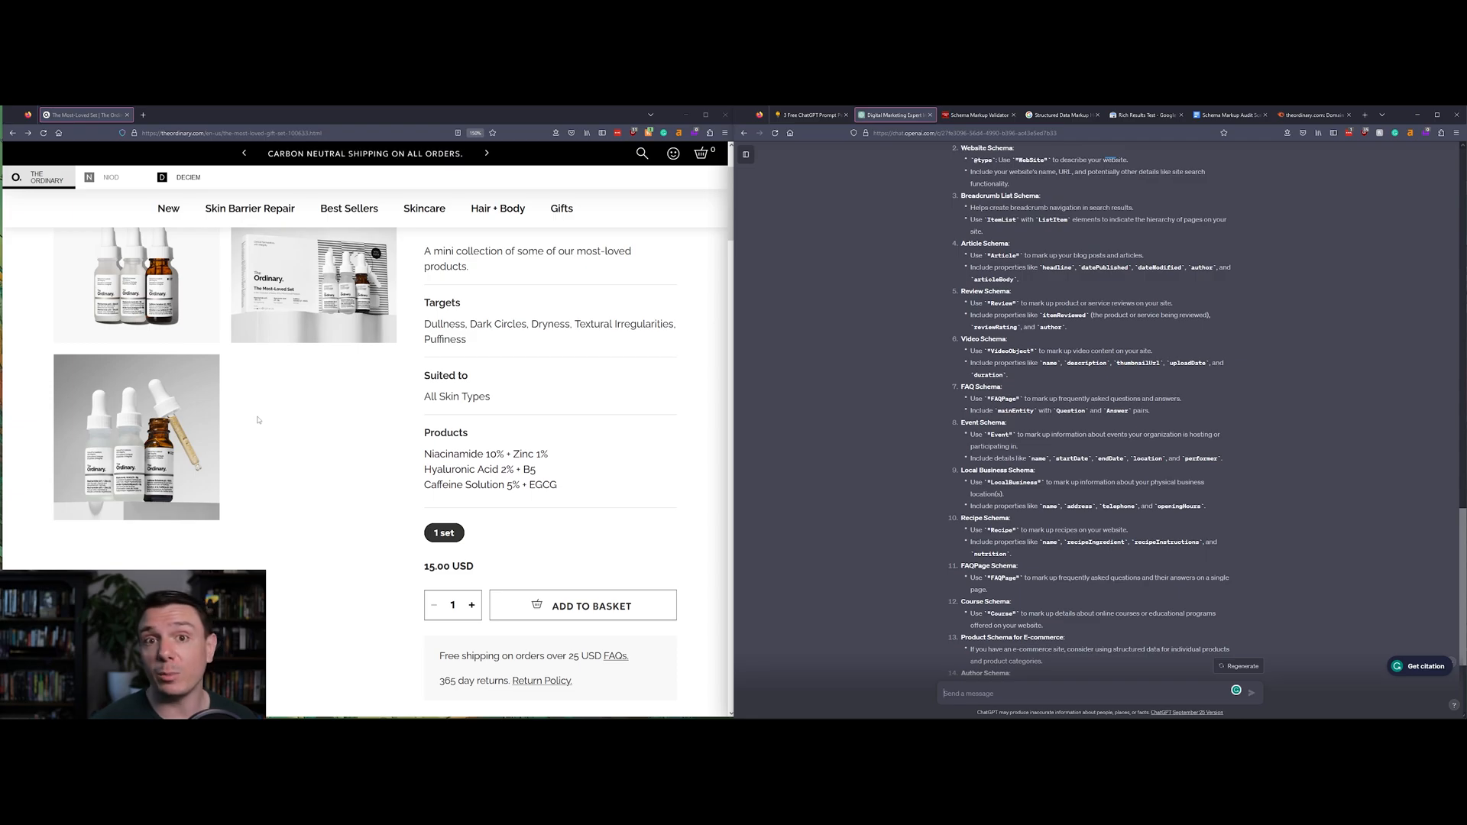
{"action": "scroll", "scroll_direction": "down", "scroll_amount": 3}
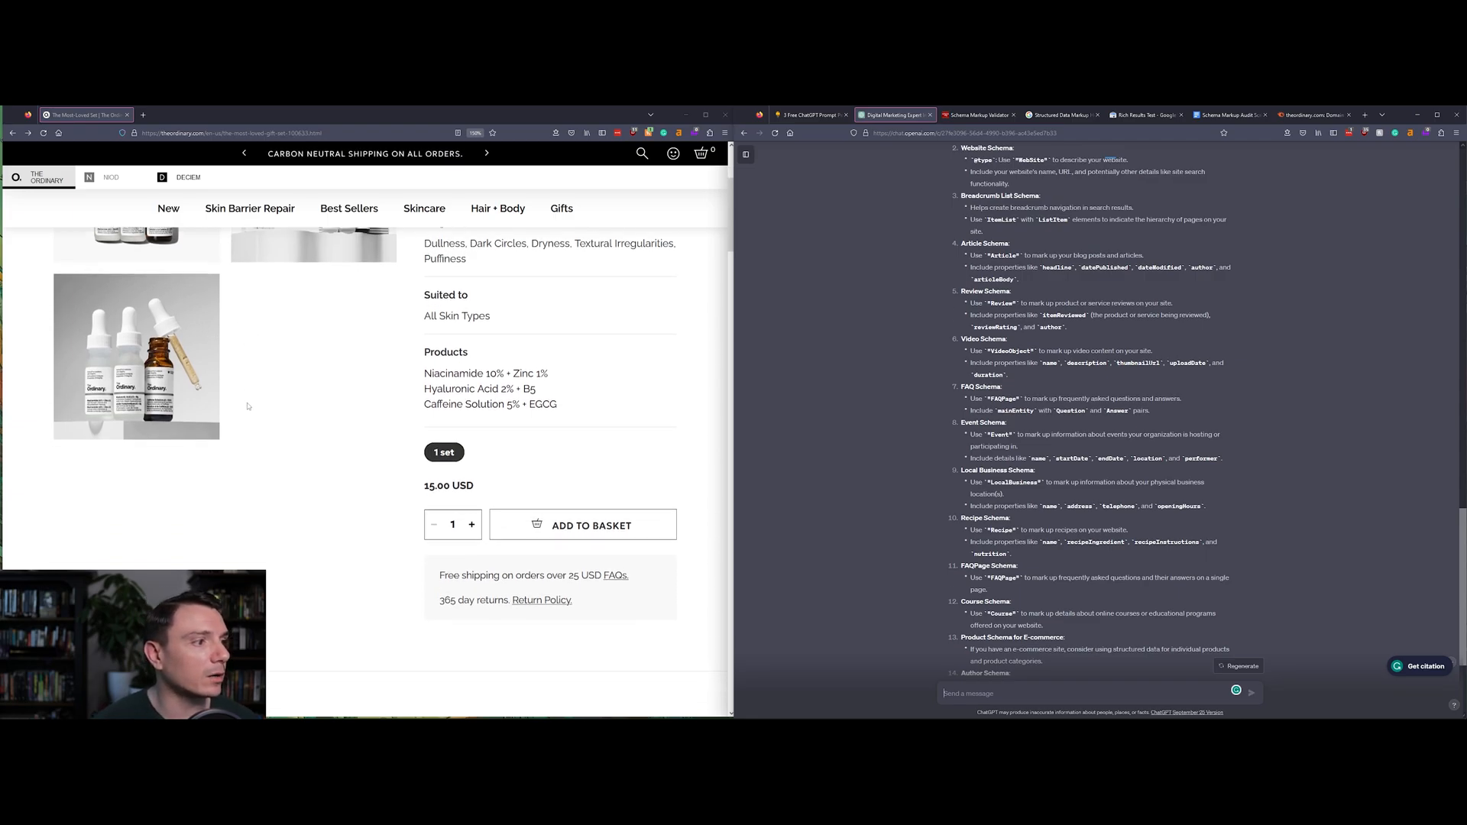
{"action": "scroll", "scroll_direction": "down", "scroll_amount": 3}
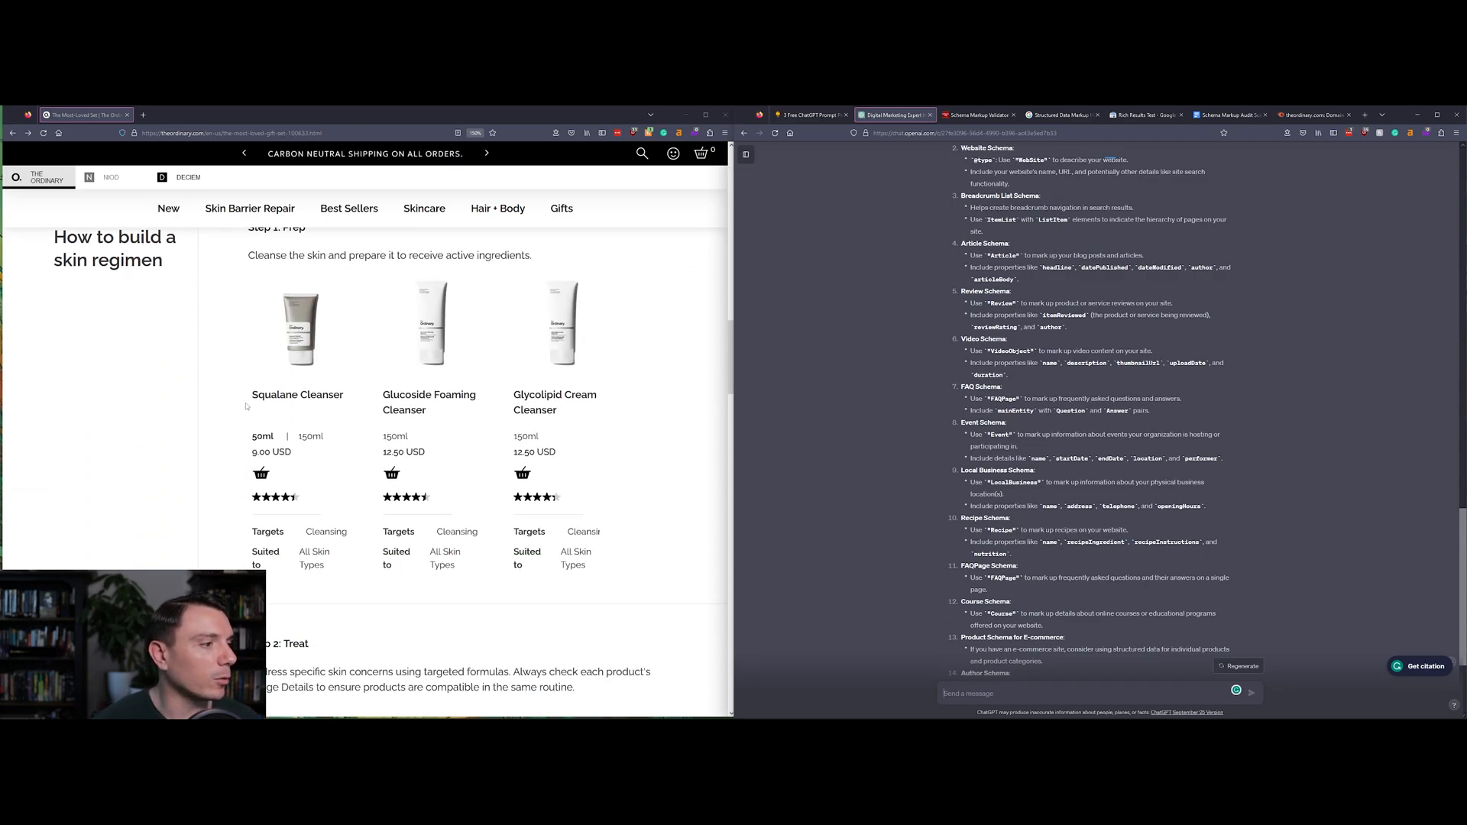
{"action": "scroll", "scroll_direction": "down", "scroll_amount": 3}
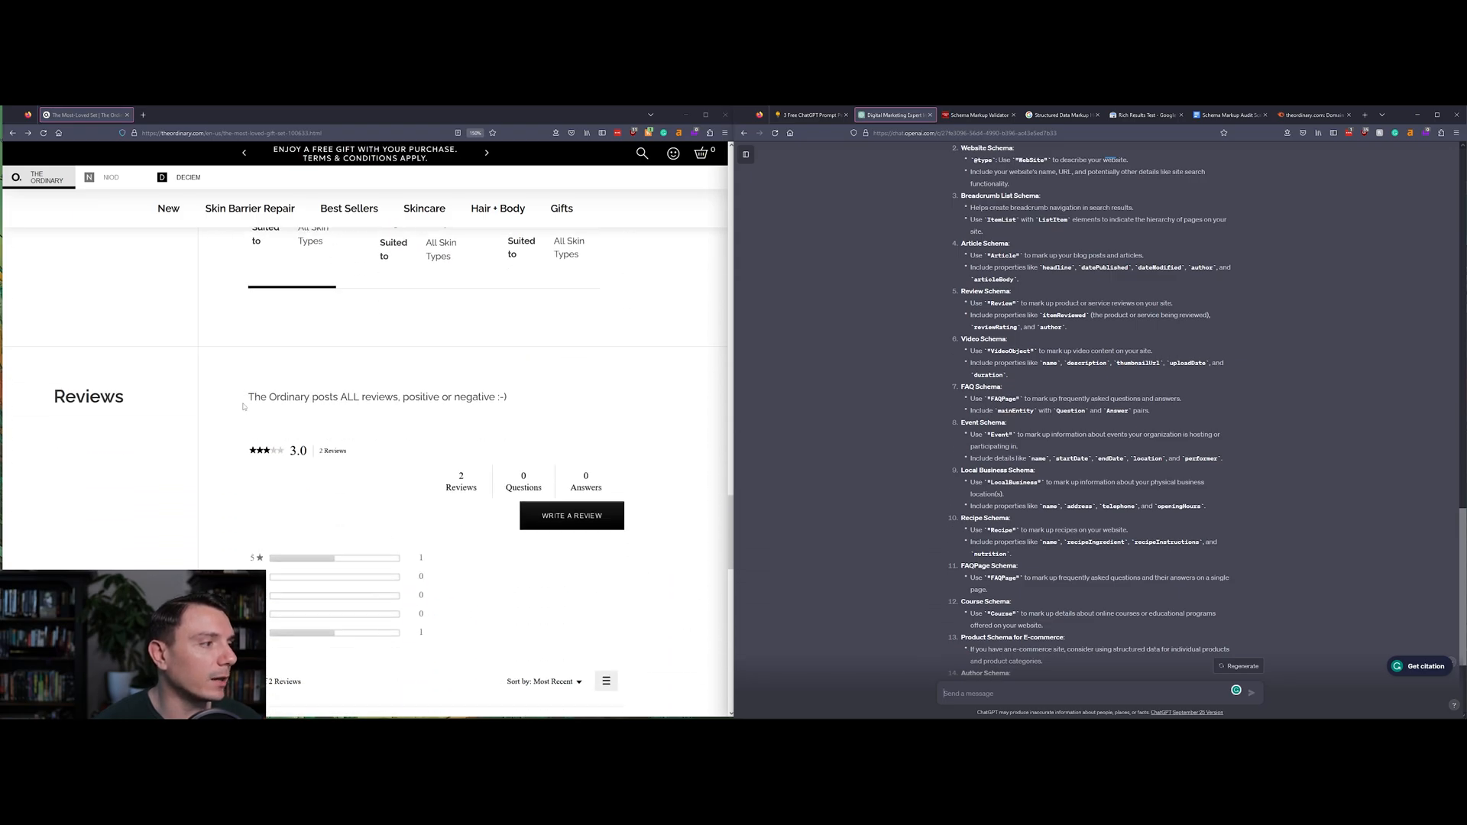
{"action": "scroll", "scroll_direction": "down", "scroll_amount": 3}
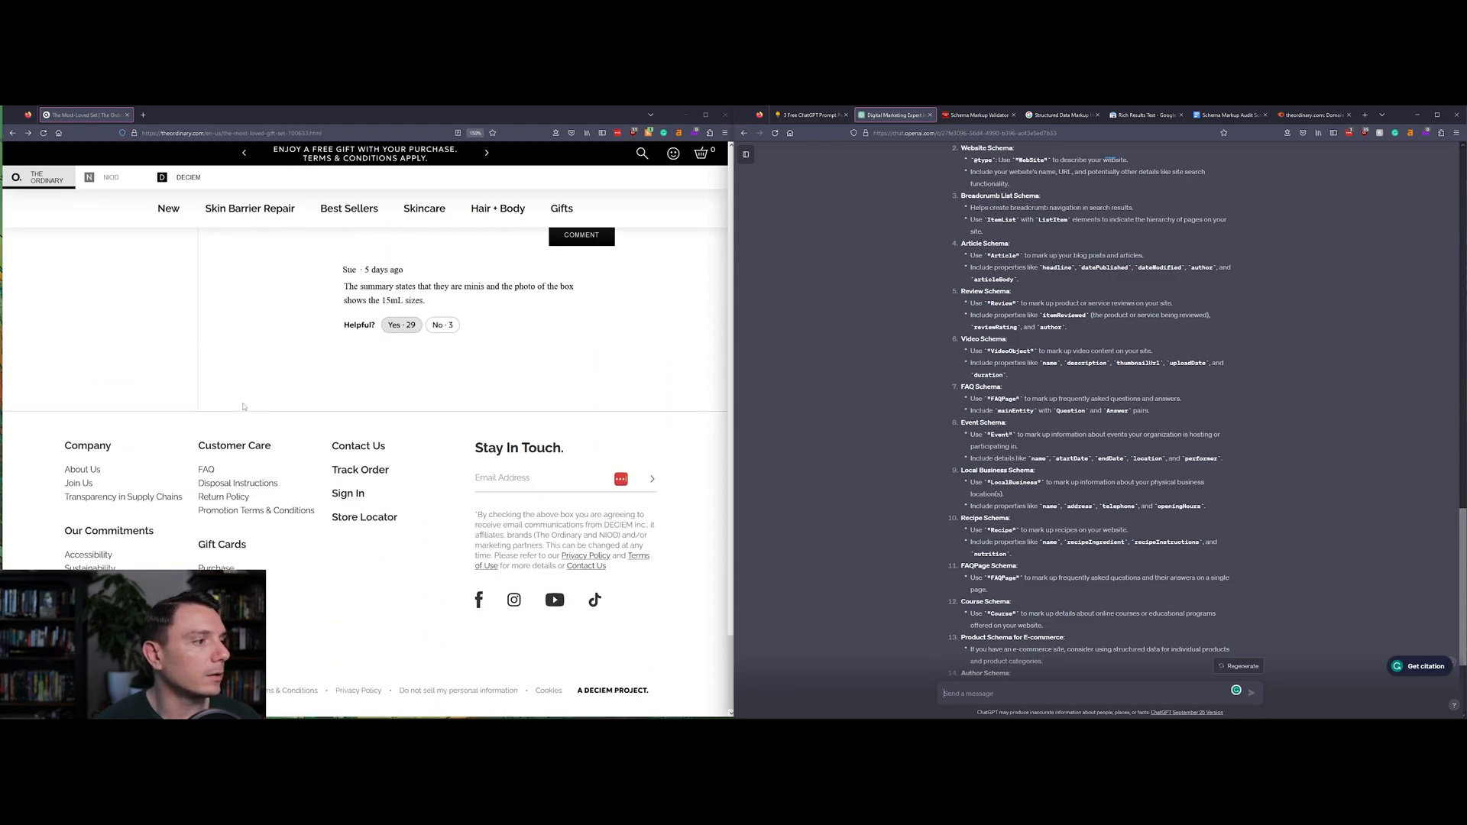
{"action": "scroll", "scroll_direction": "down", "scroll_amount": 3}
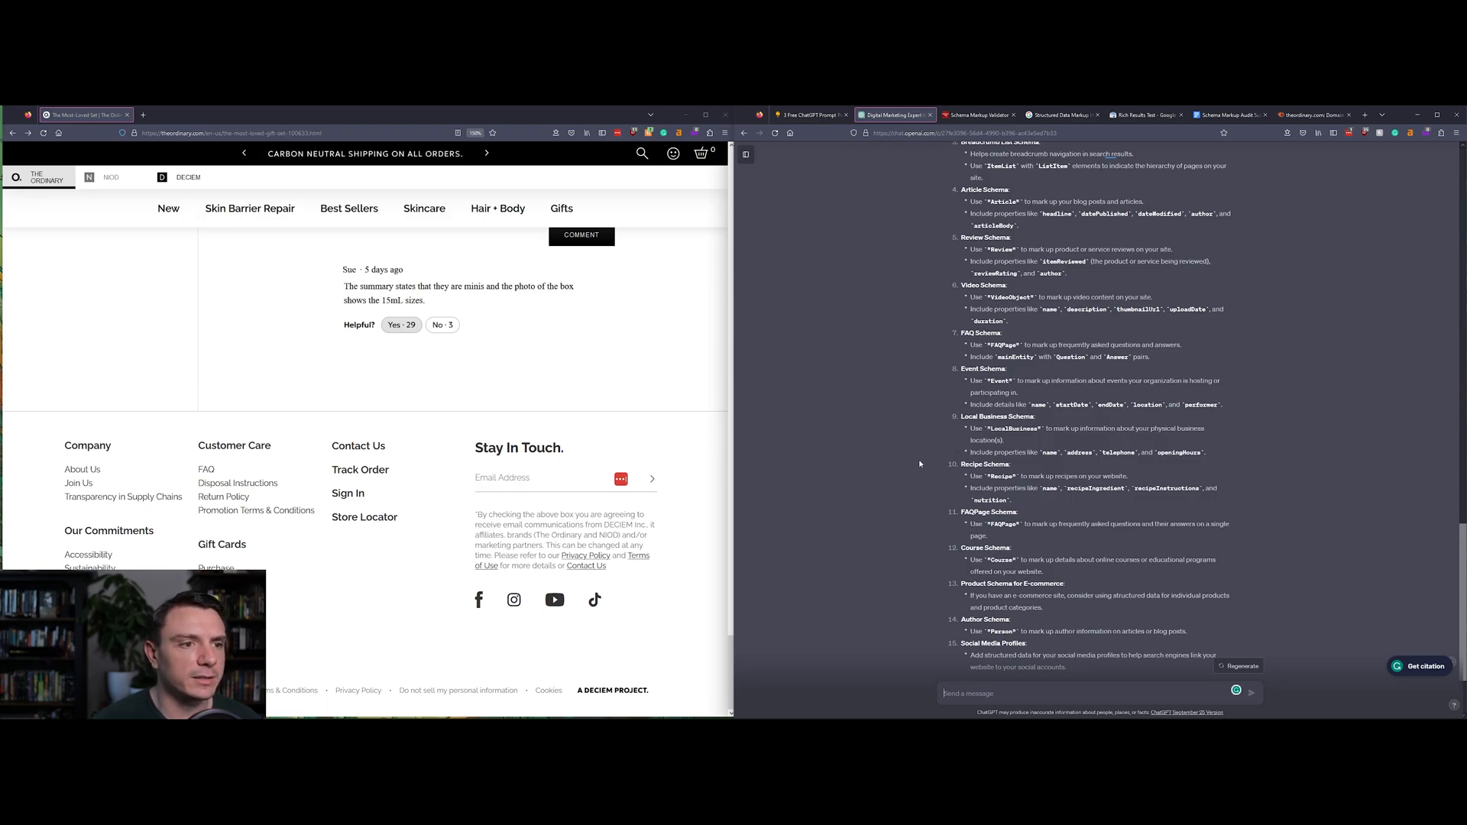
{"action": "scroll", "scroll_direction": "down", "scroll_amount": 3}
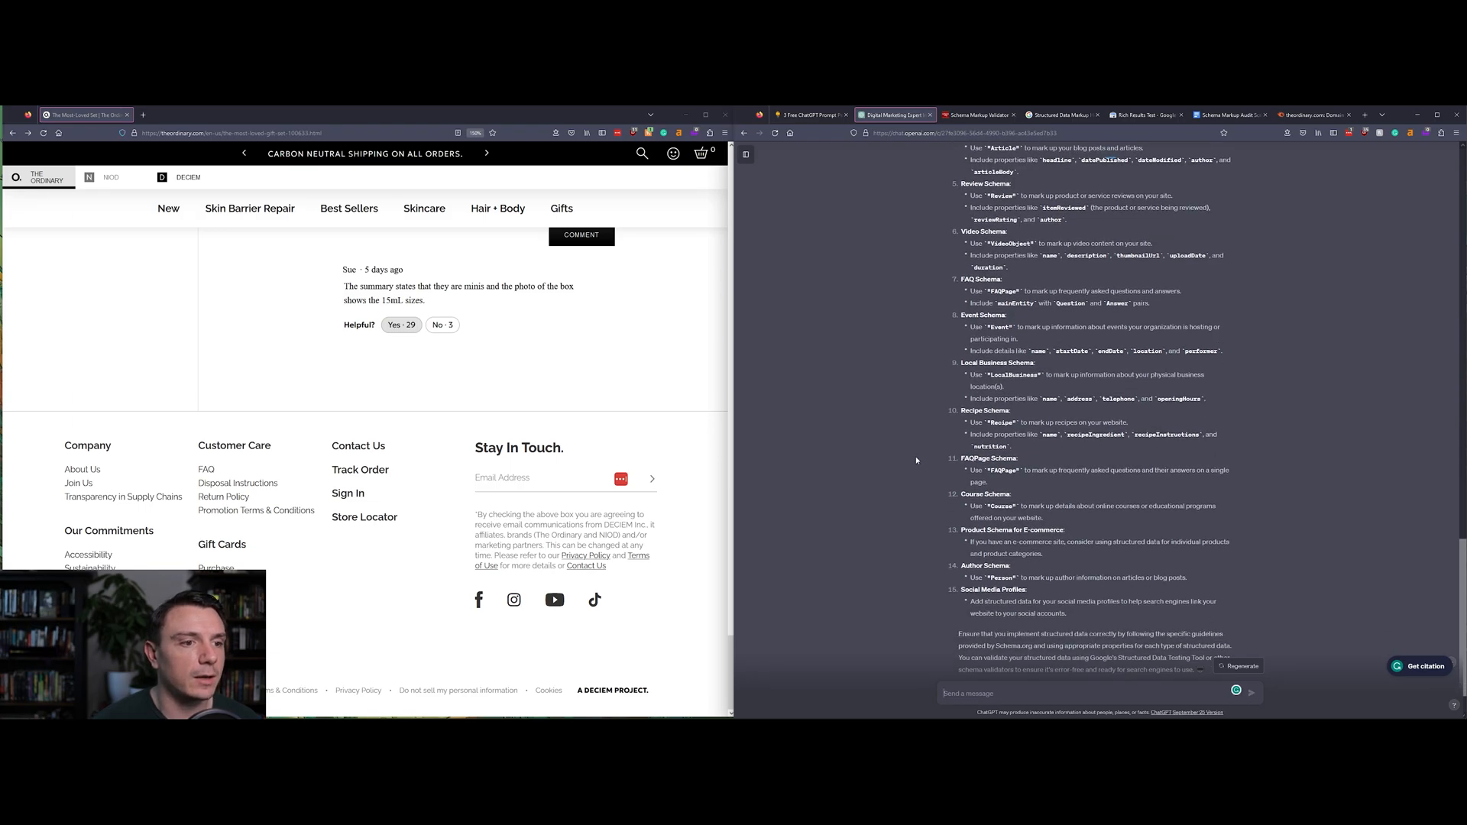
{"action": "scroll", "scroll_direction": "down", "scroll_amount": 3}
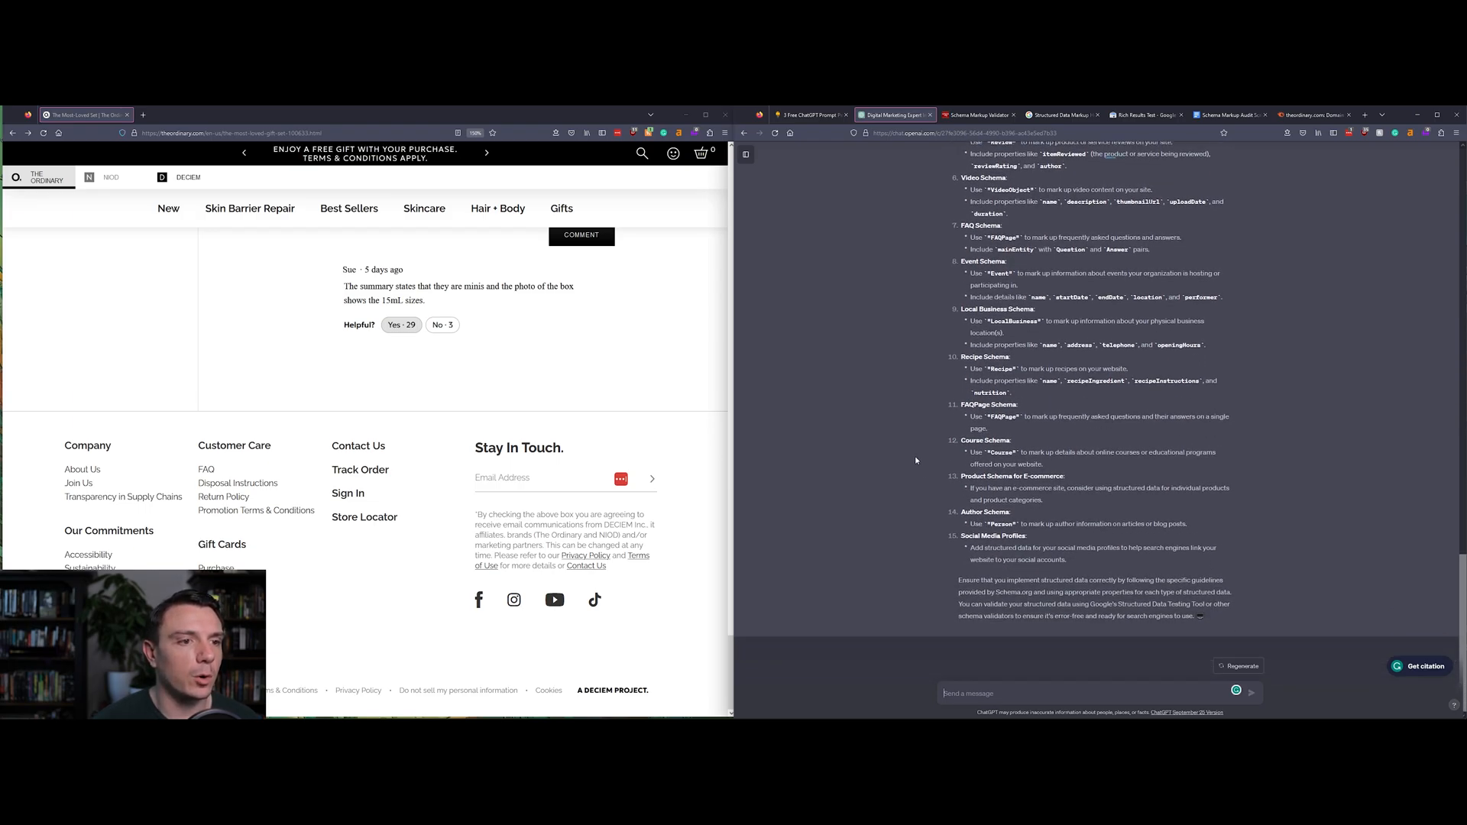
{"action": "mouse_move", "coordinate": [922, 503]}
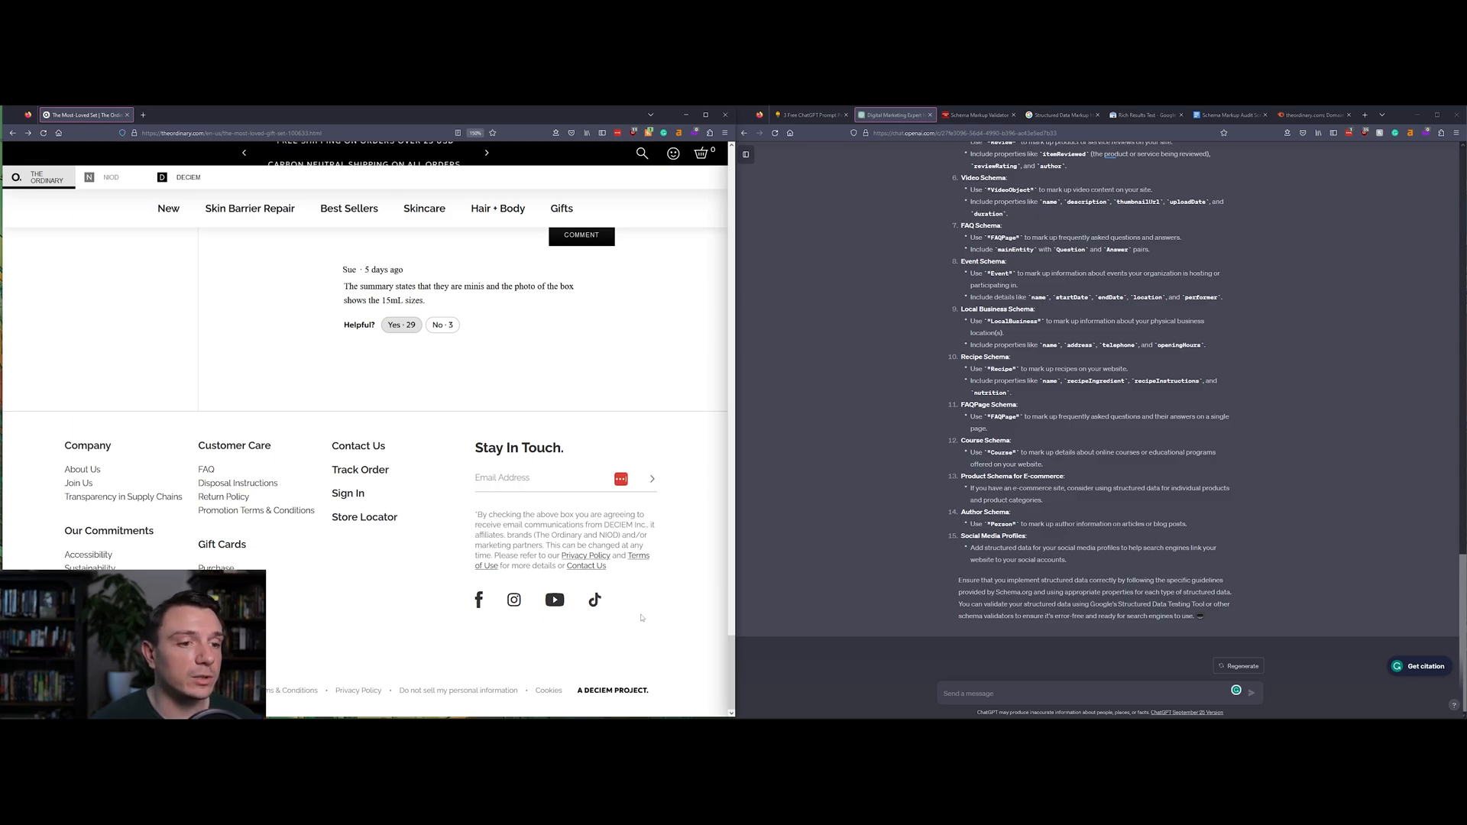
{"action": "scroll", "scroll_direction": "up", "scroll_amount": 3}
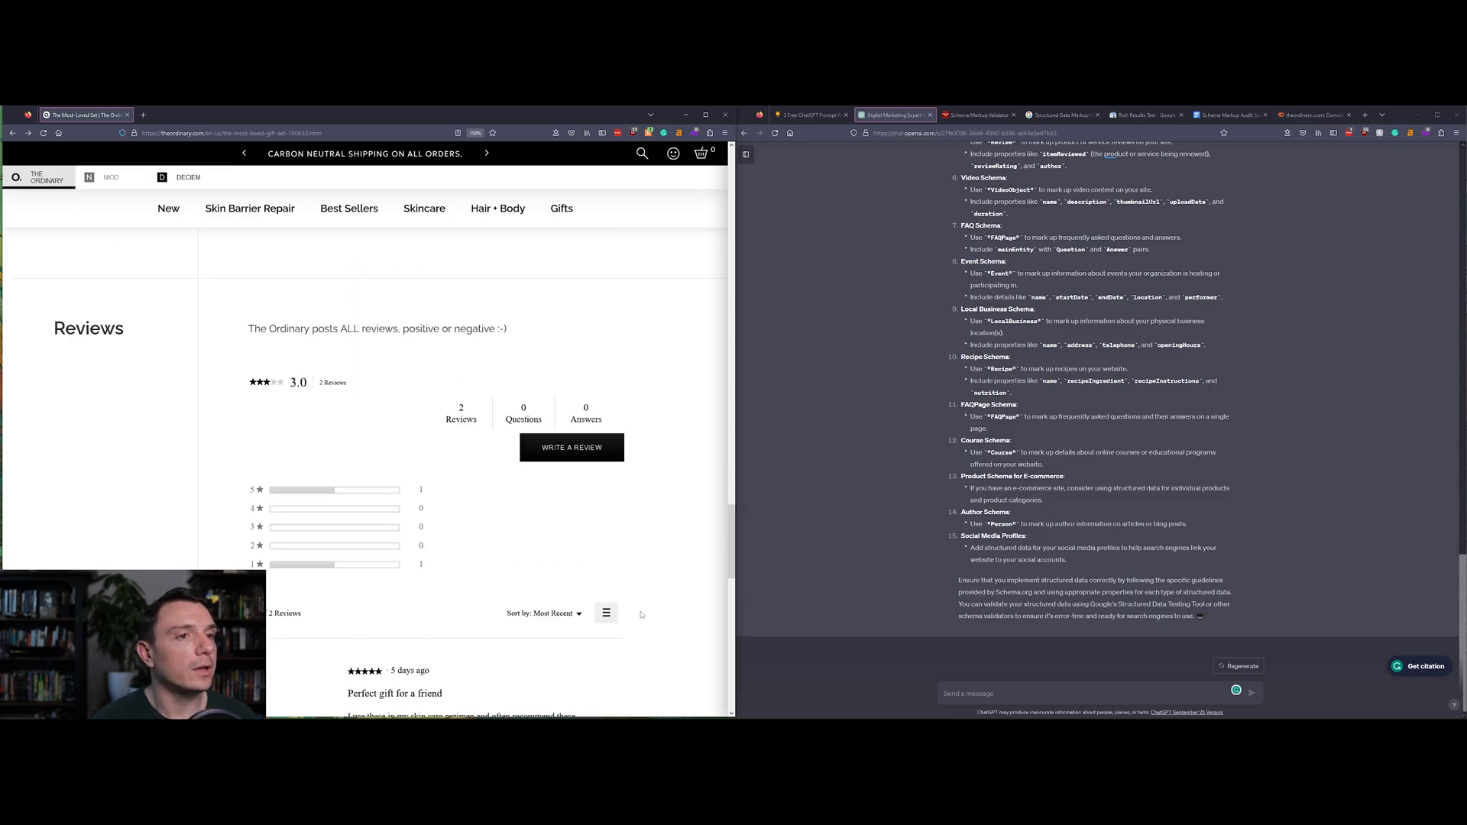
{"action": "scroll", "scroll_direction": "up", "scroll_amount": 3}
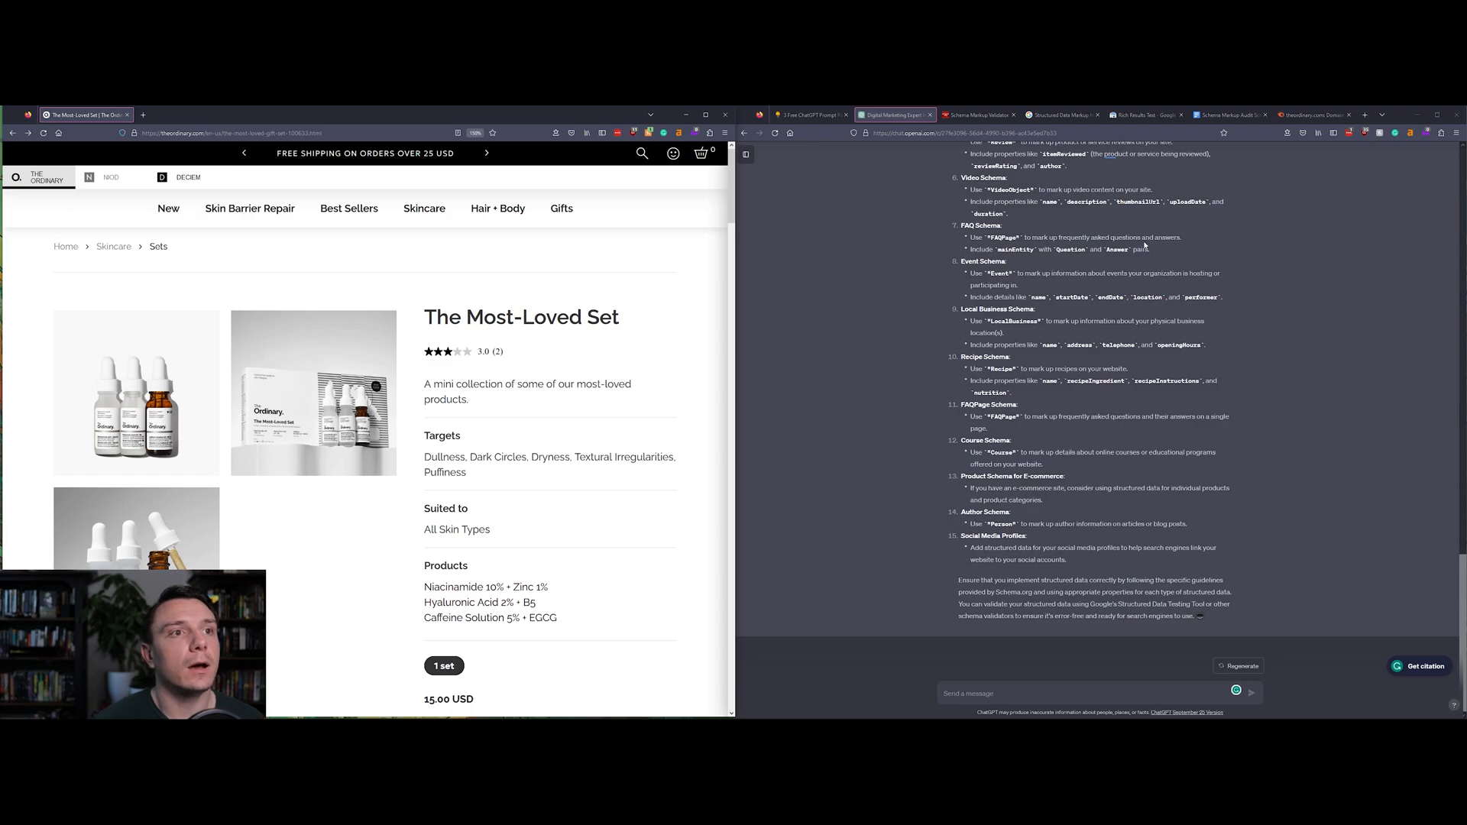
- In Structured Data Markup Helper, choose Articles as the data type supplied by URL
{"action": "left_click", "coordinate": [1063, 115]}
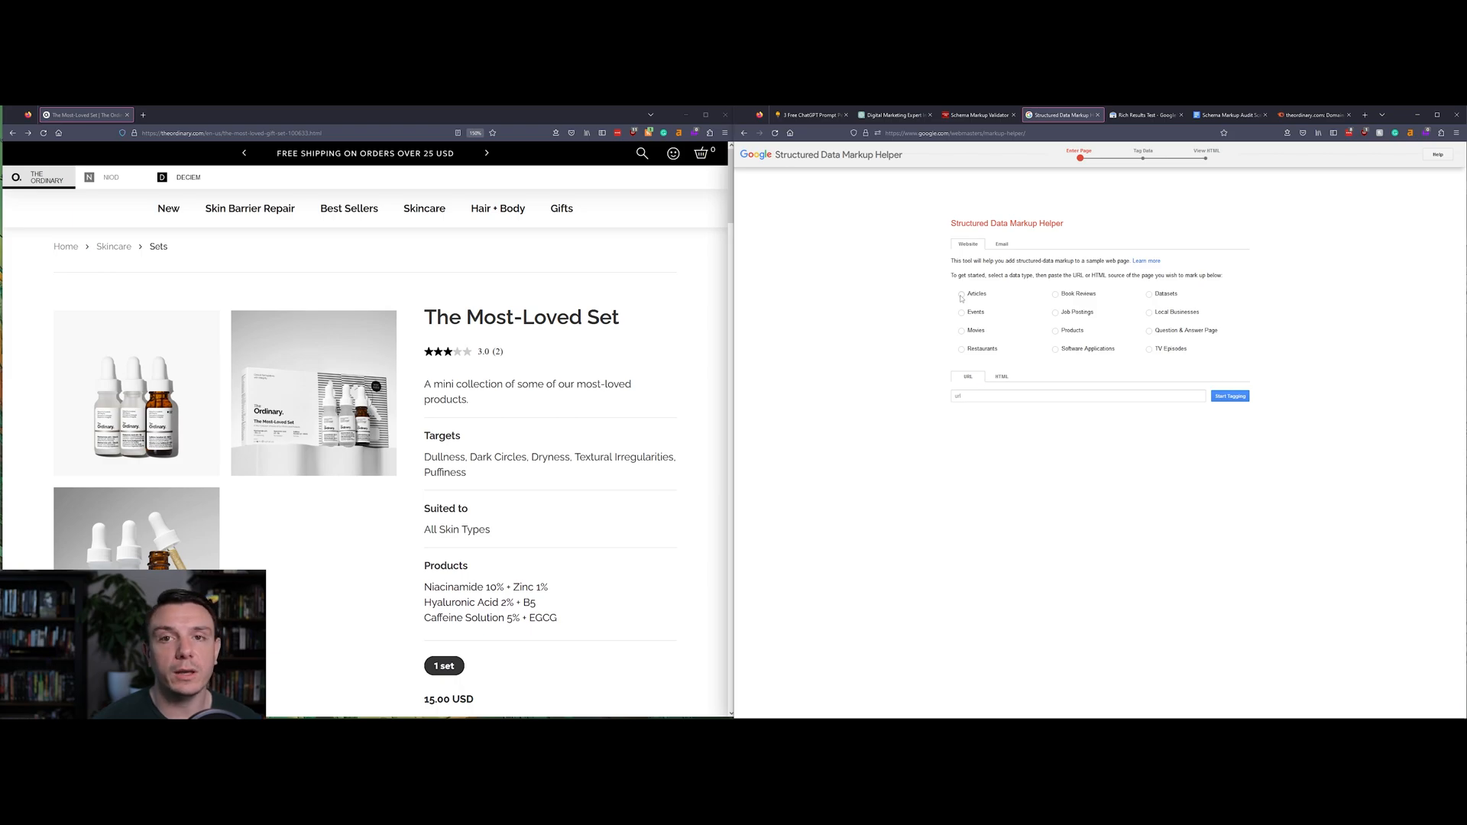
{"action": "left_click", "coordinate": [961, 294]}
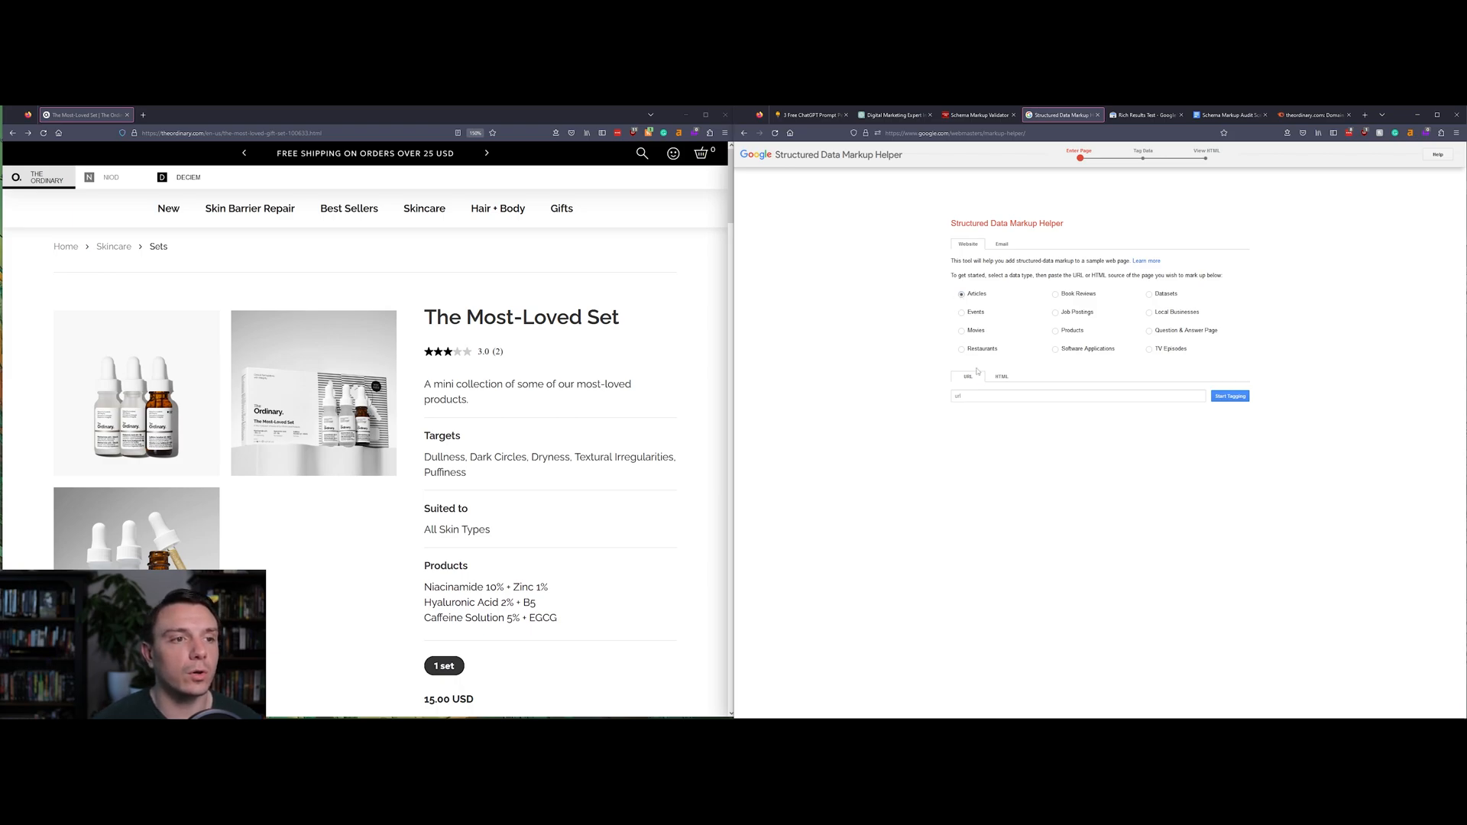
{"action": "left_click", "coordinate": [1077, 395]}
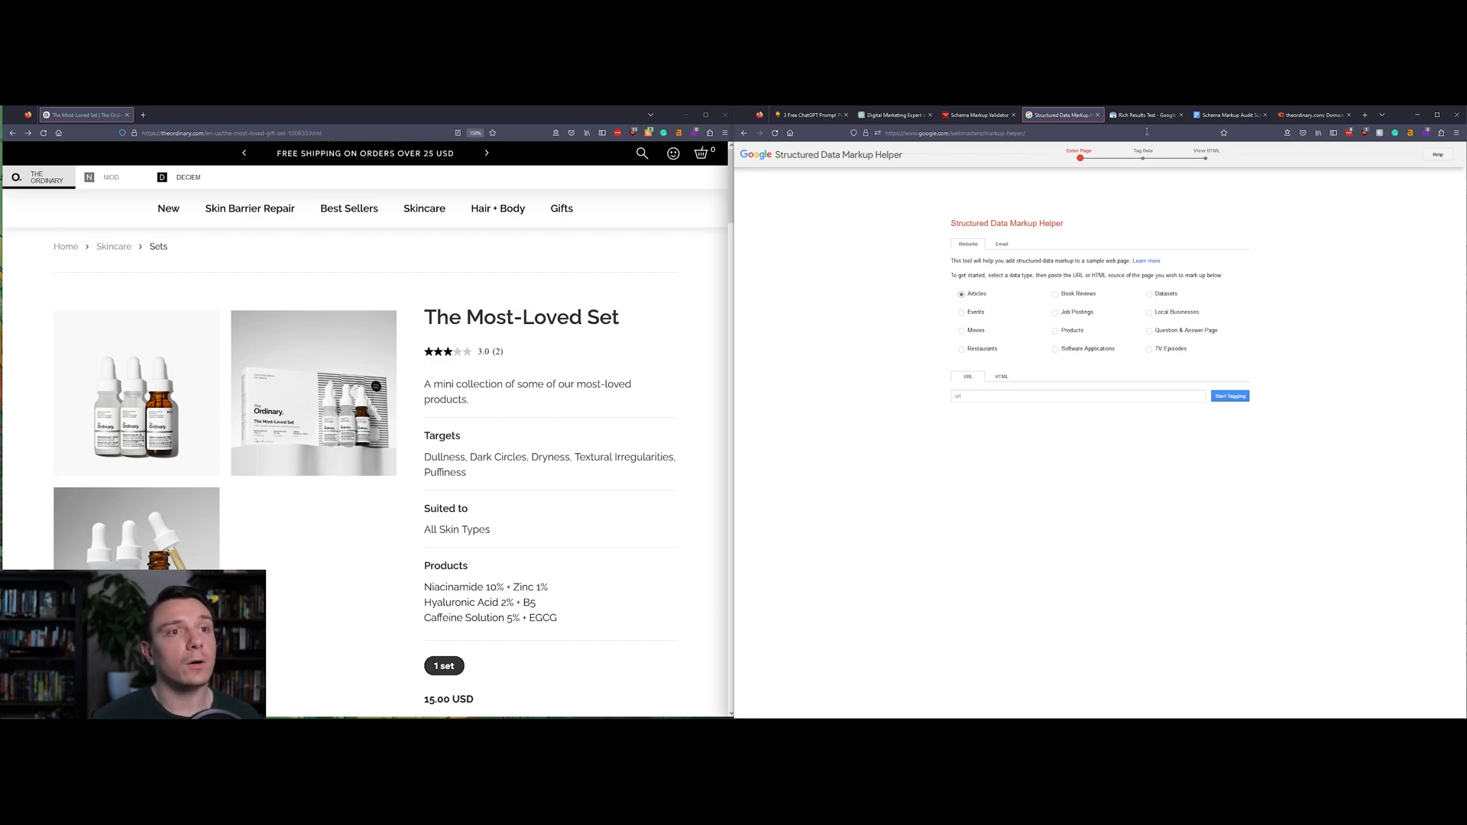
{"action": "mouse_move", "coordinate": [1146, 115]}
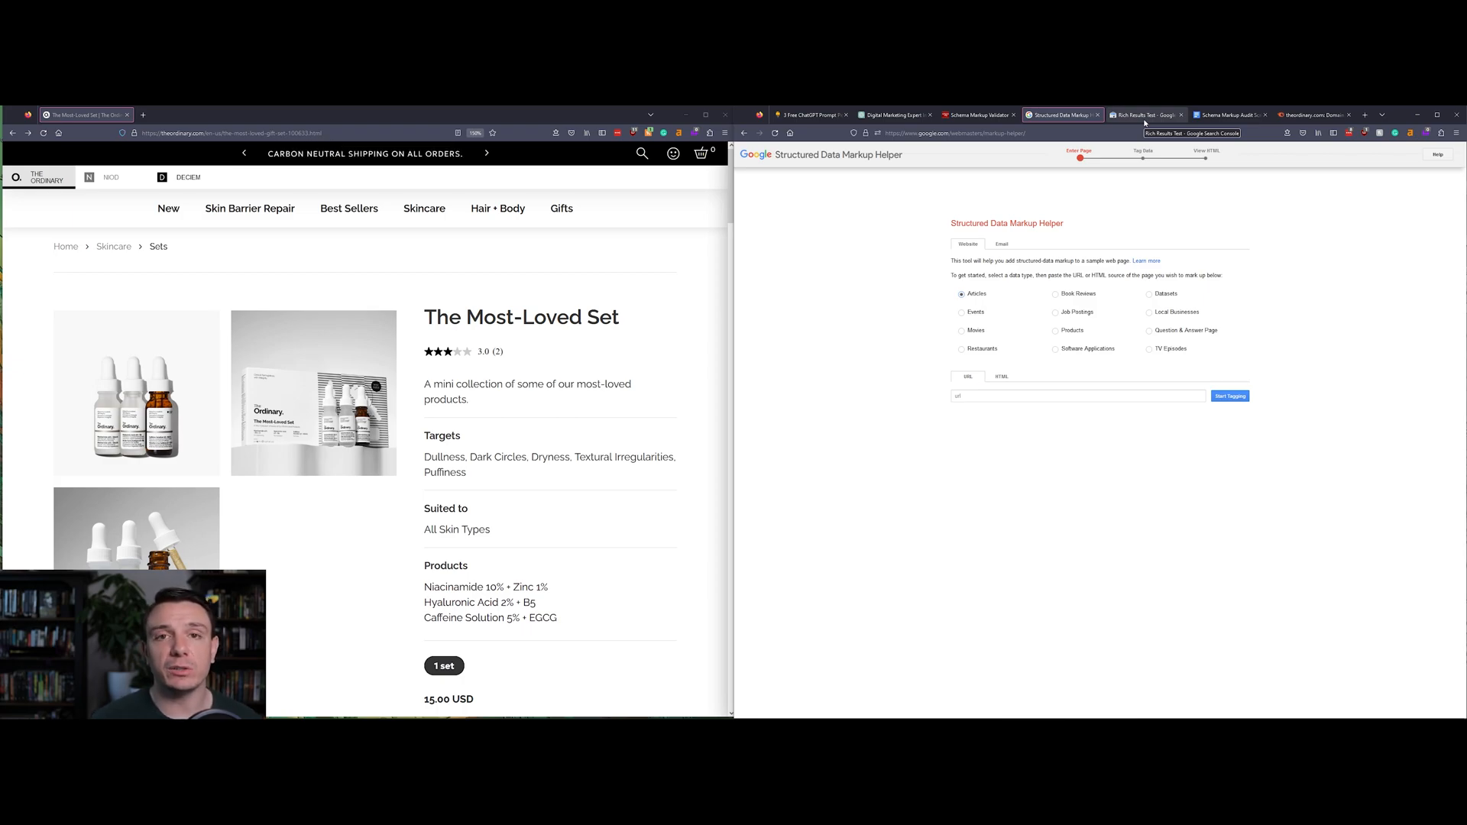
- View the Rich Results Test results showing 5 valid items for the product page
{"action": "left_click", "coordinate": [1145, 115]}
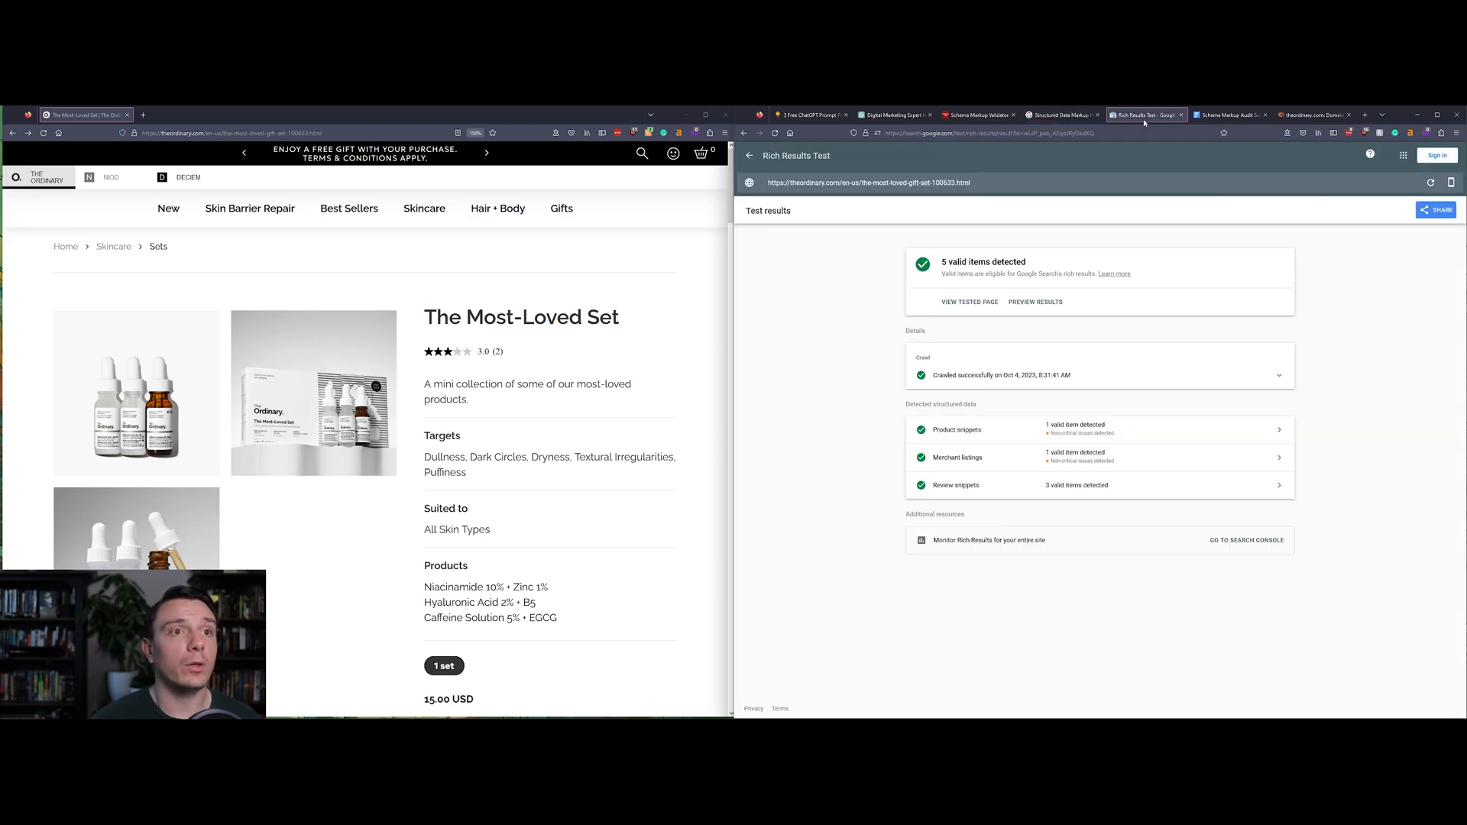
{"action": "mouse_move", "coordinate": [832, 330]}
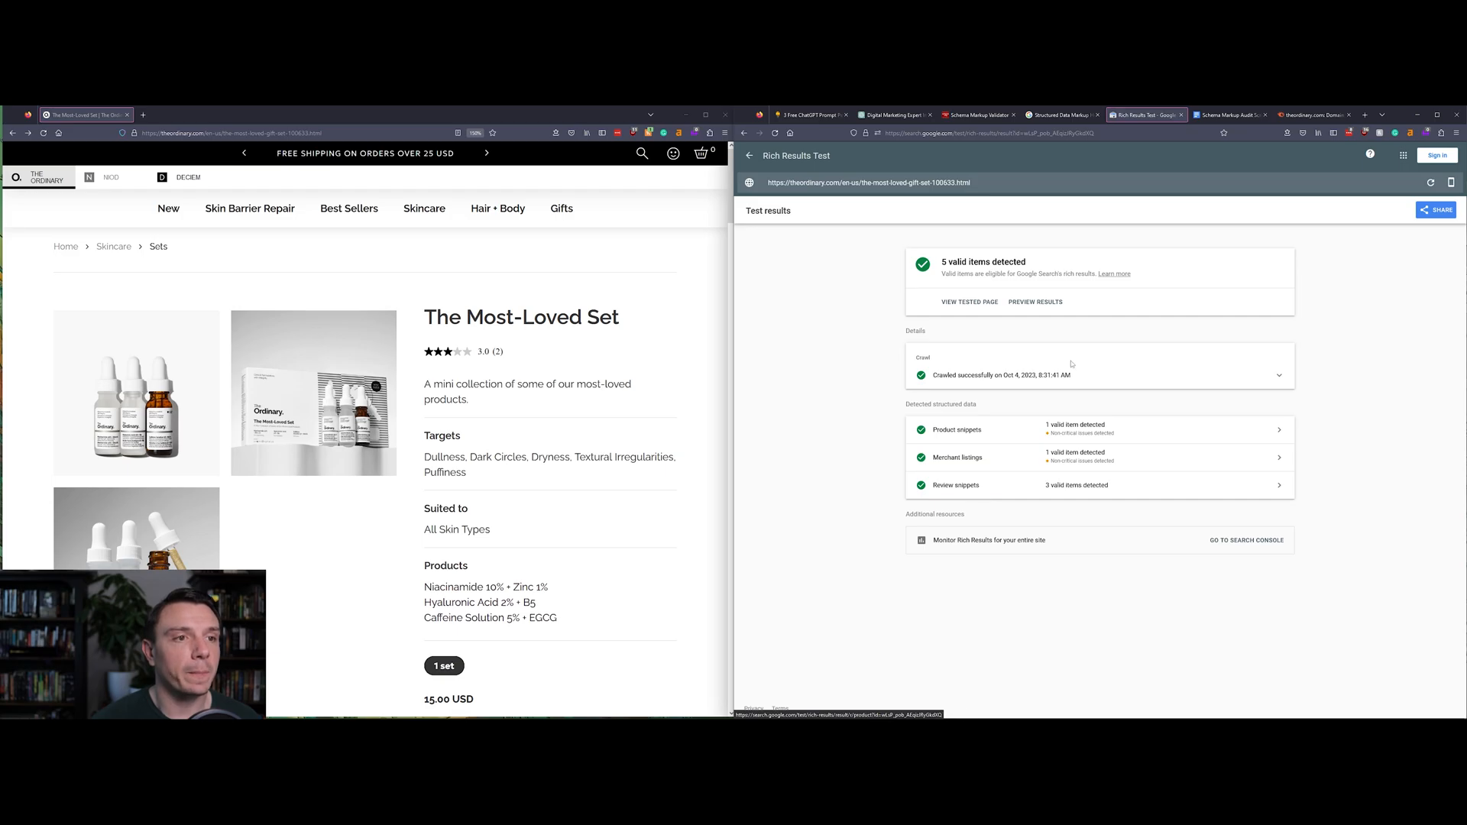
{"action": "mouse_move", "coordinate": [1064, 338]}
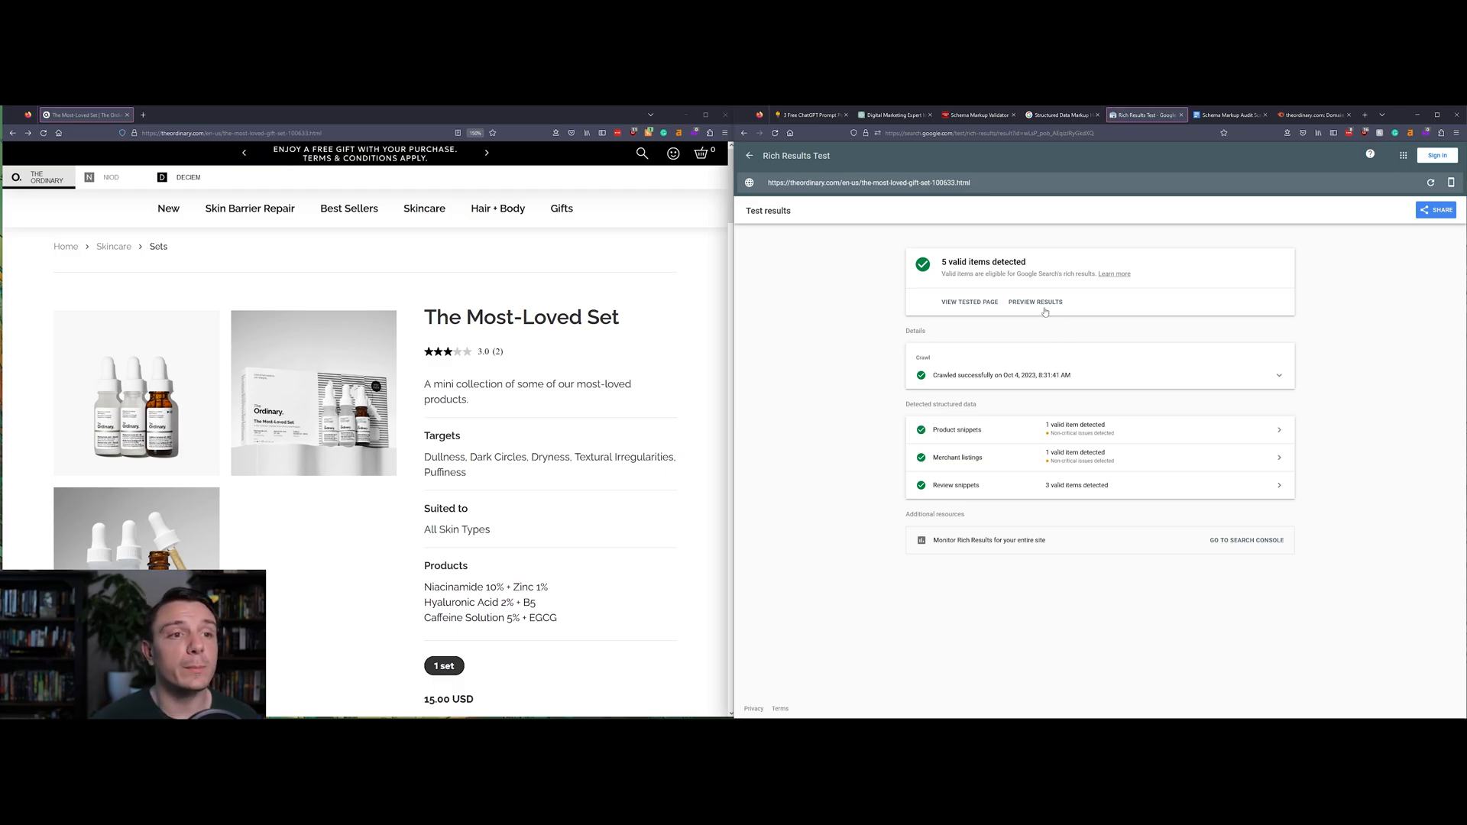
- Preview the Most-Loved Set search snippet with rating and price, then leave the preview
{"action": "left_click", "coordinate": [1035, 301]}
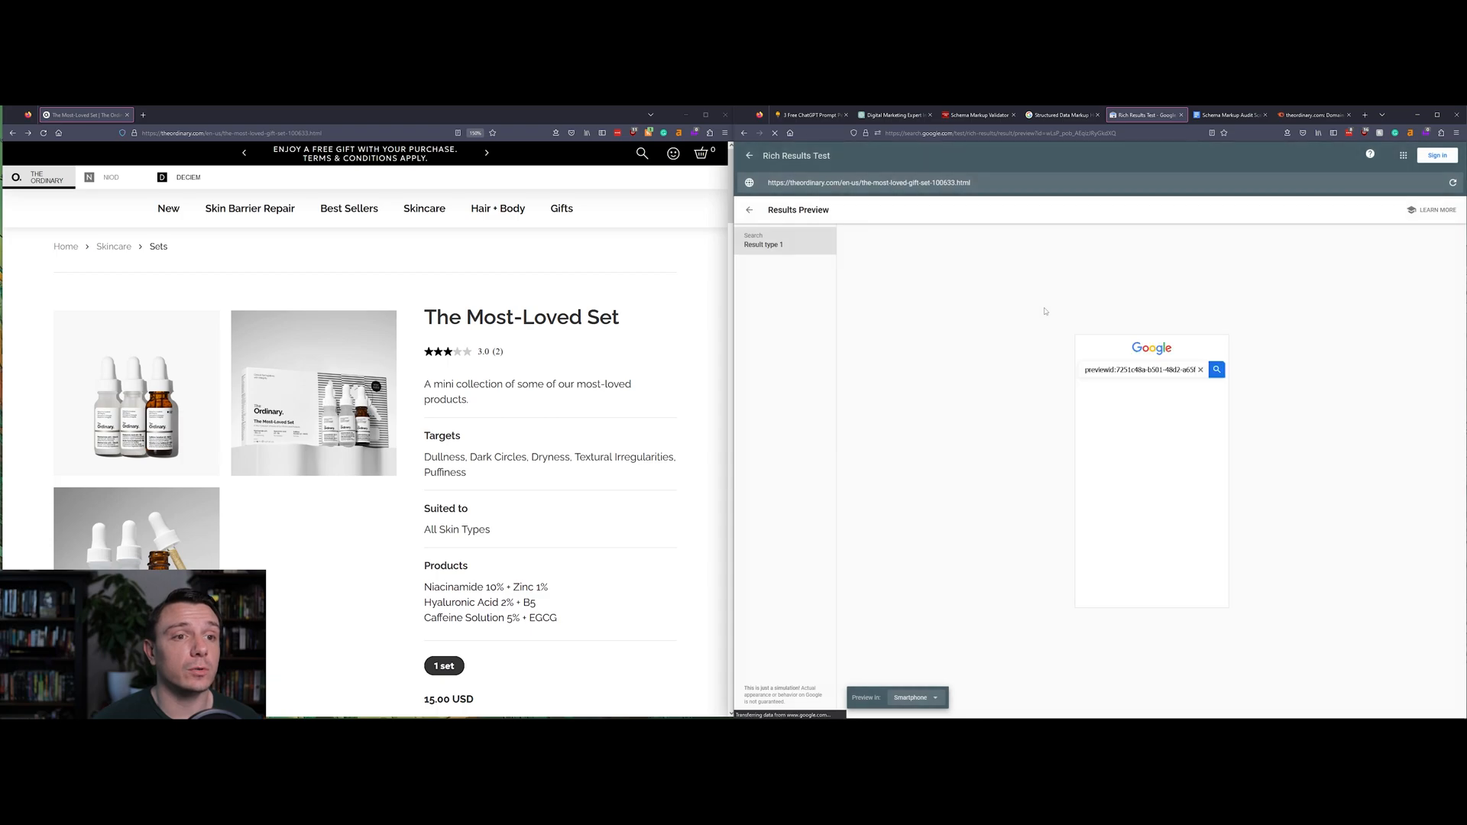
{"action": "left_click", "coordinate": [1216, 368]}
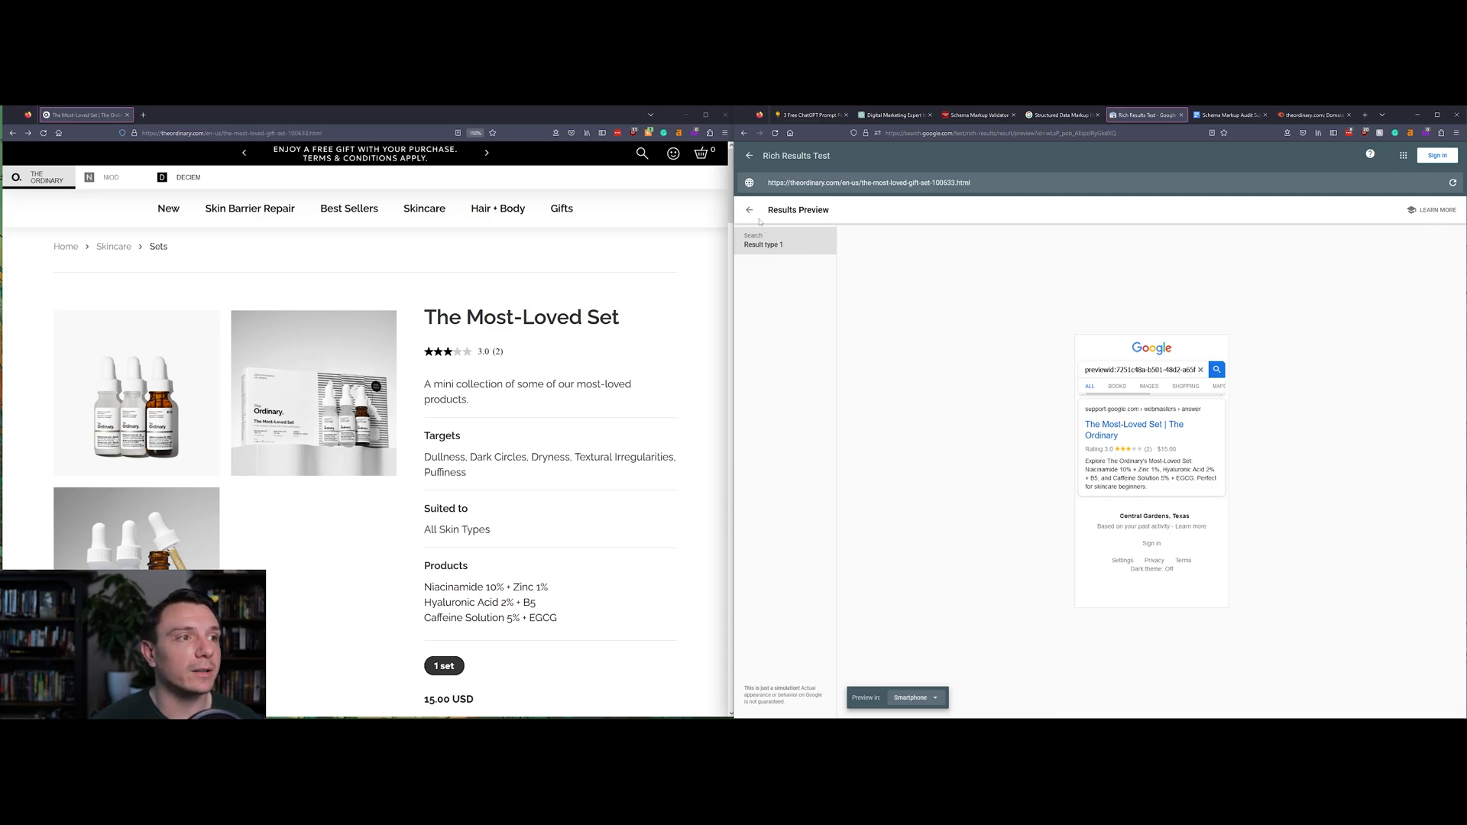
{"action": "left_click", "coordinate": [749, 209]}
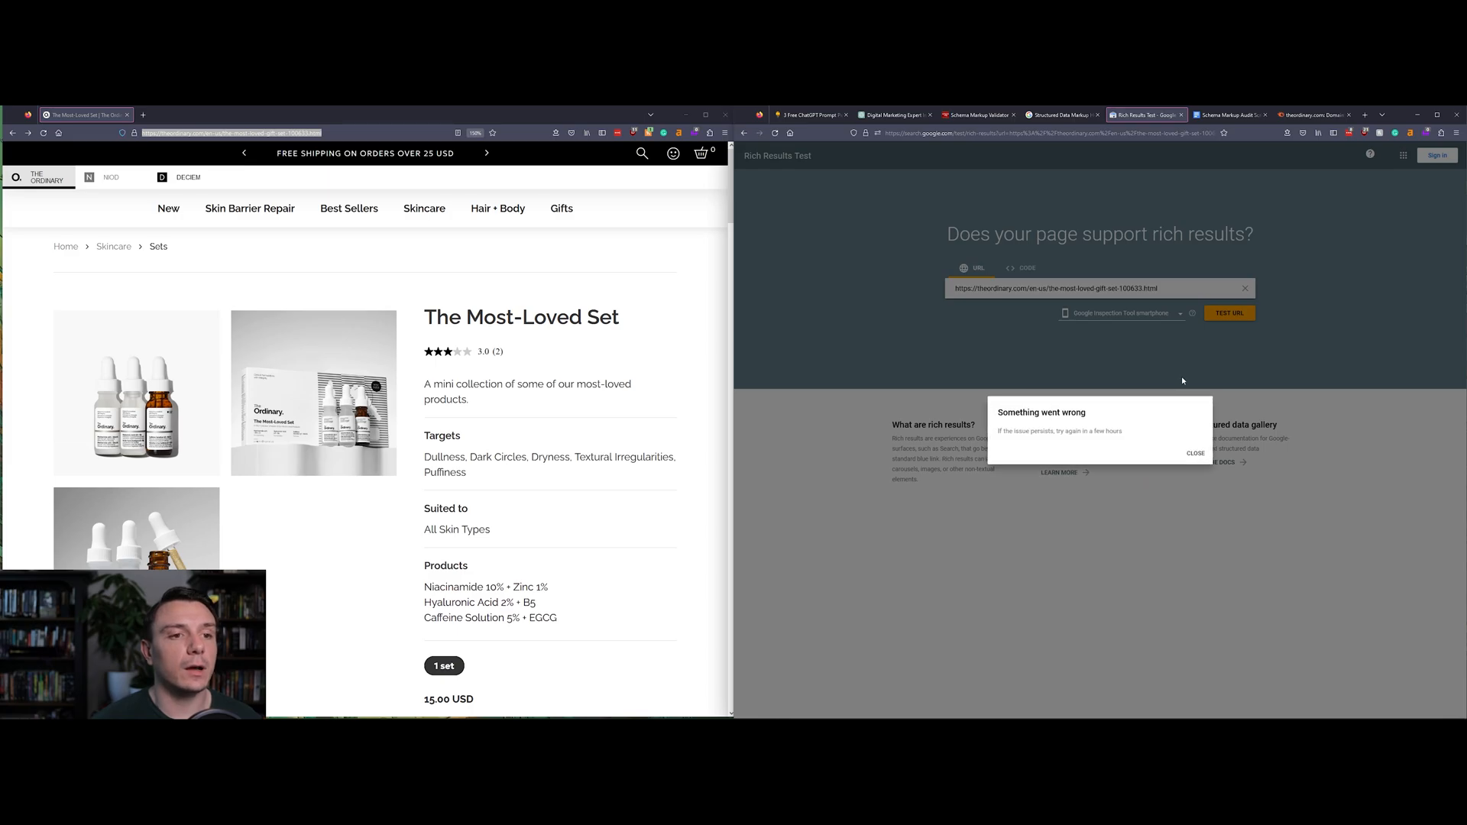
- Dismiss the error and retest the Most-Loved Set URL in Rich Results Test
{"action": "left_click", "coordinate": [1228, 312]}
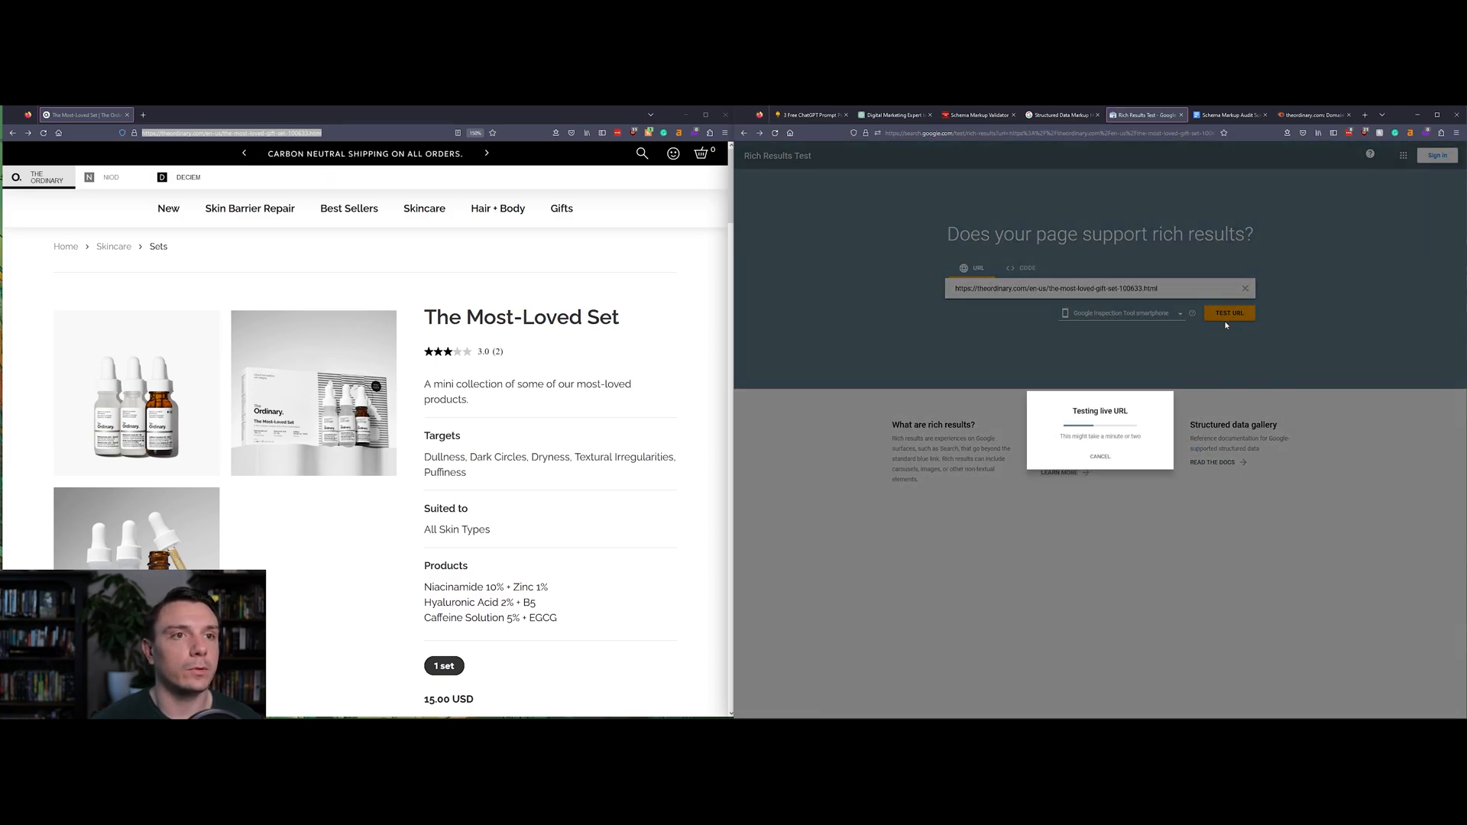
{"action": "left_click", "coordinate": [1099, 457]}
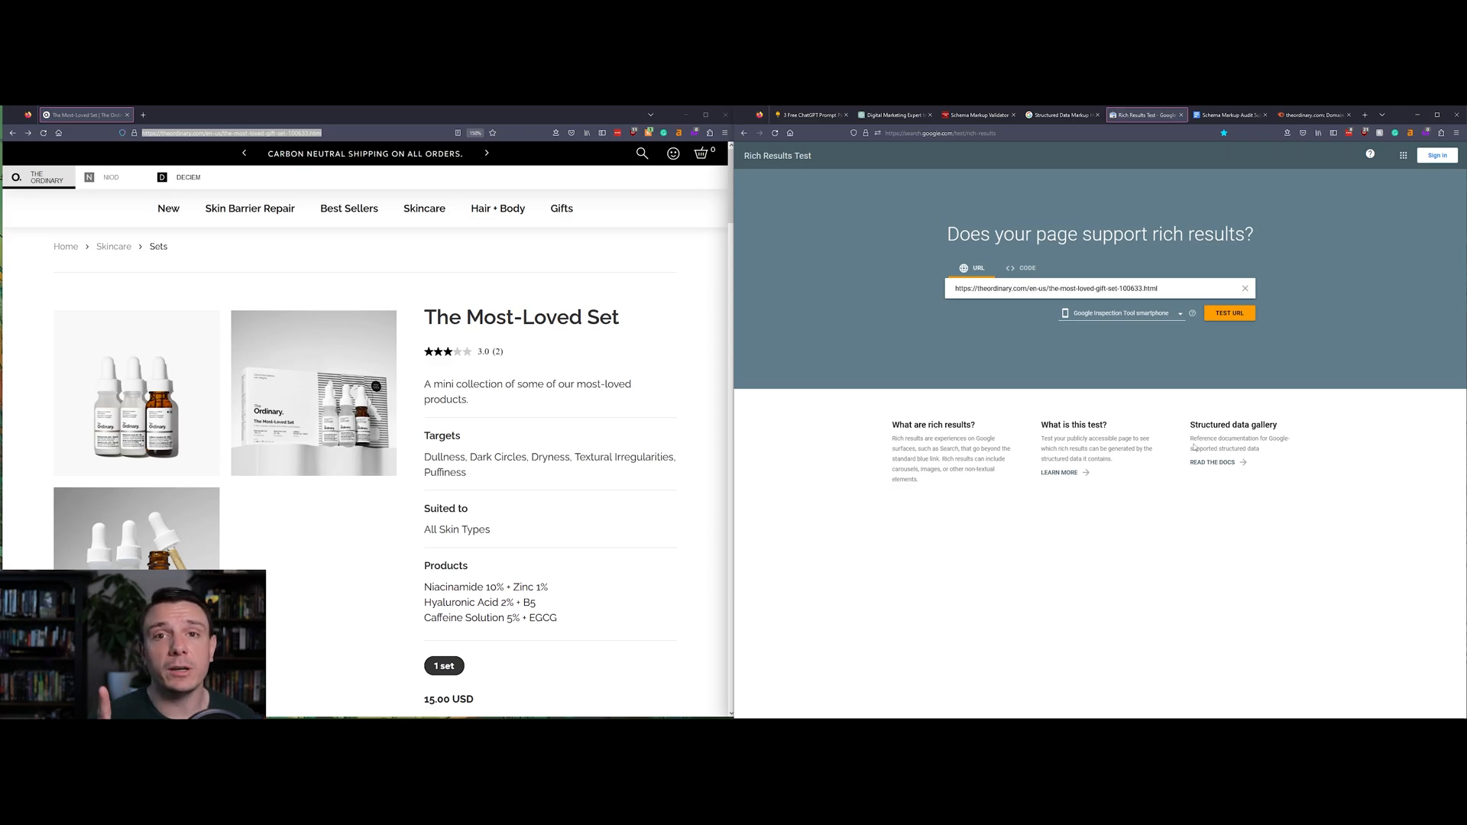
{"action": "mouse_move", "coordinate": [1056, 260]}
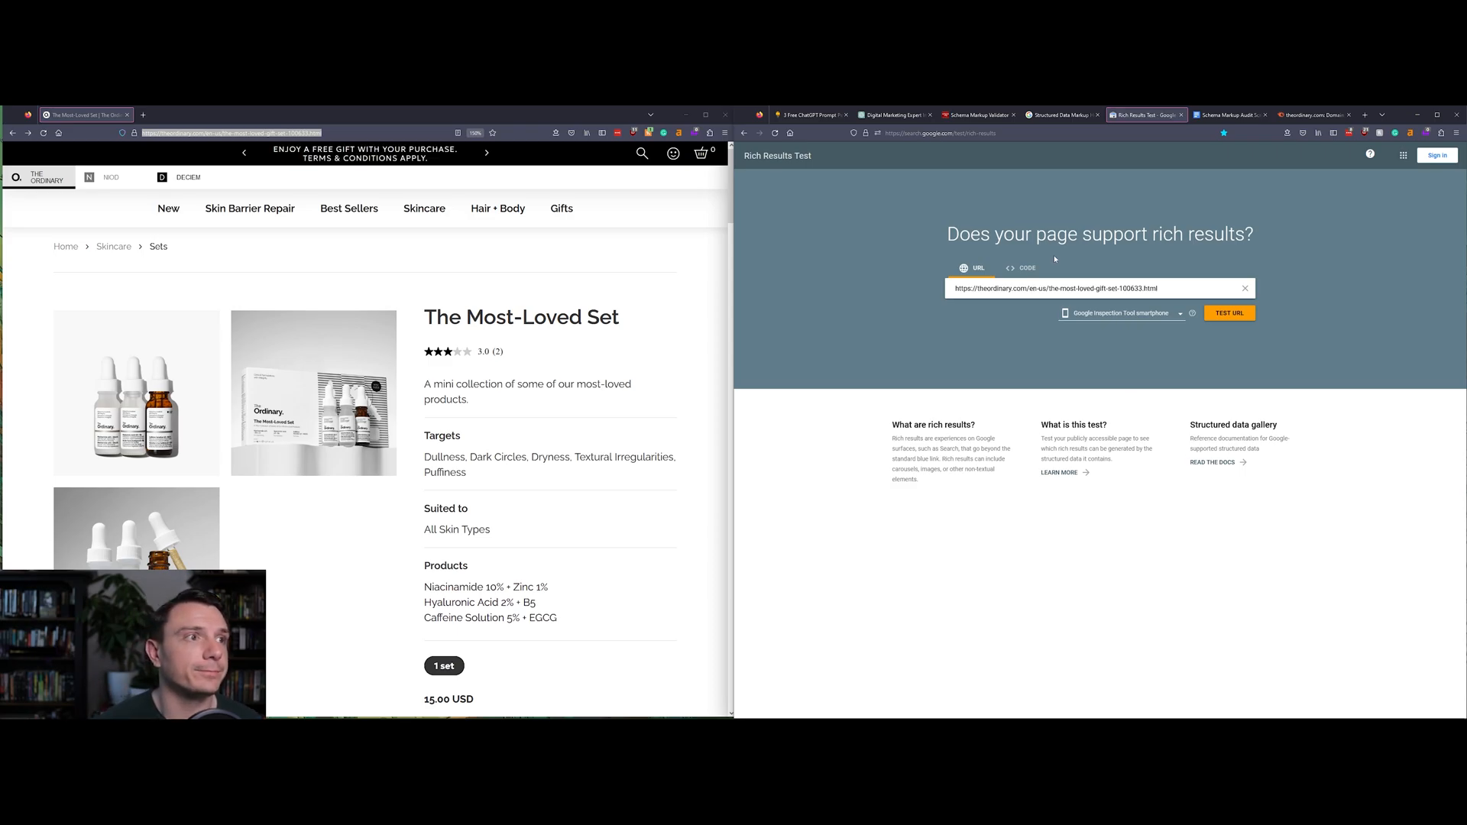
{"action": "left_click", "coordinate": [1228, 312]}
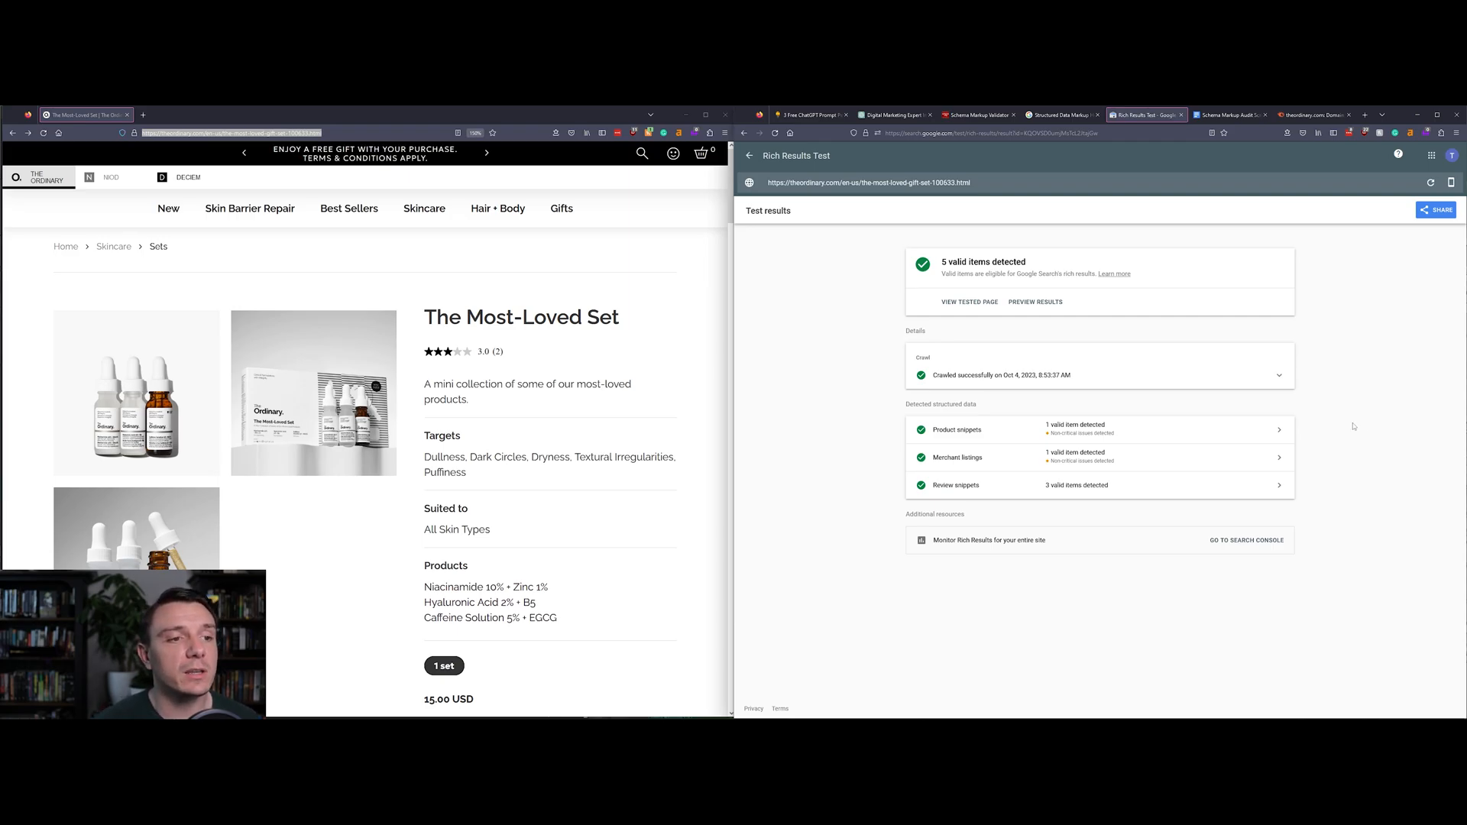
{"action": "mouse_move", "coordinate": [966, 466]}
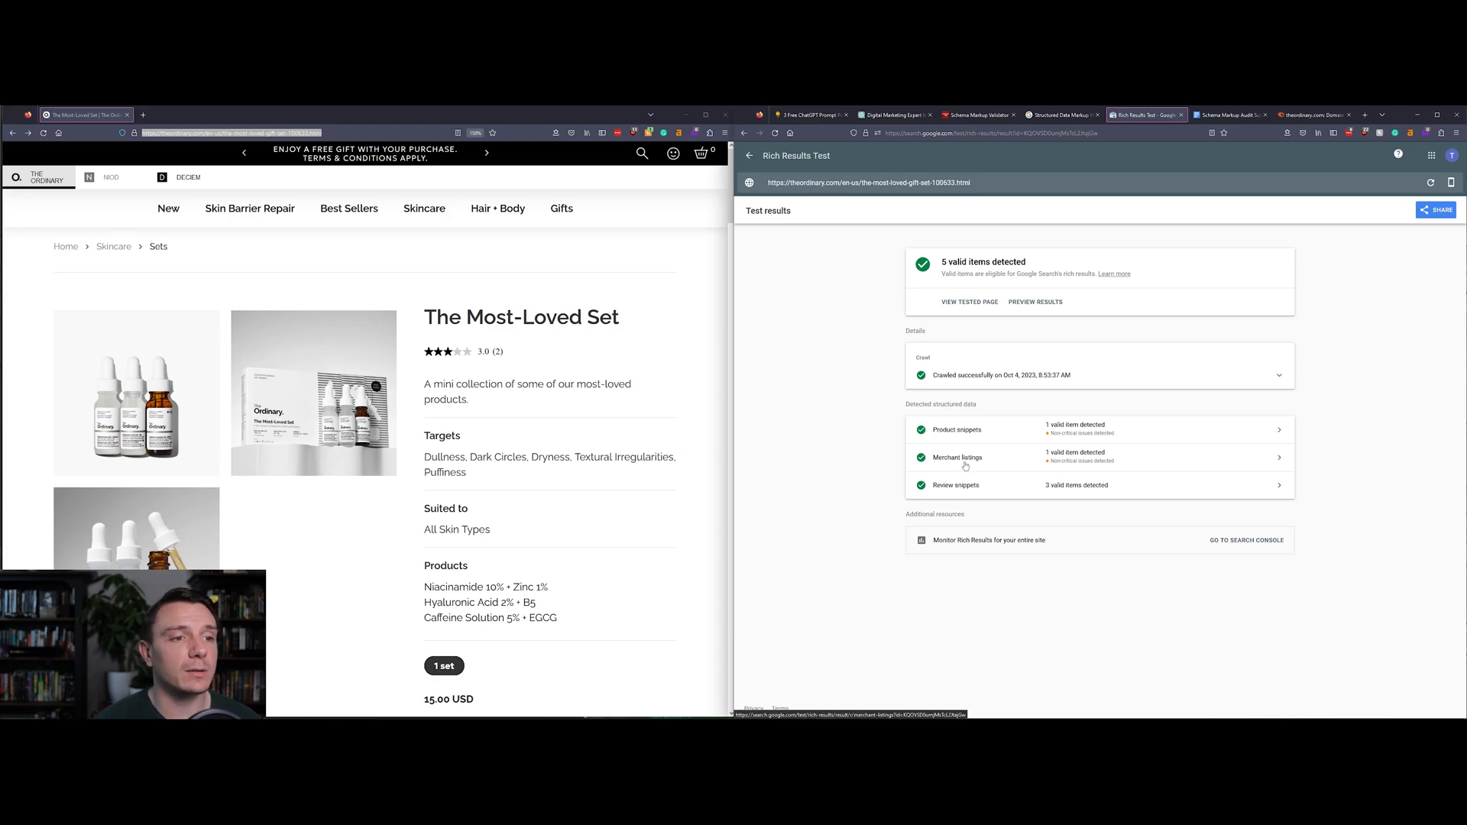
{"action": "mouse_move", "coordinate": [1107, 448]}
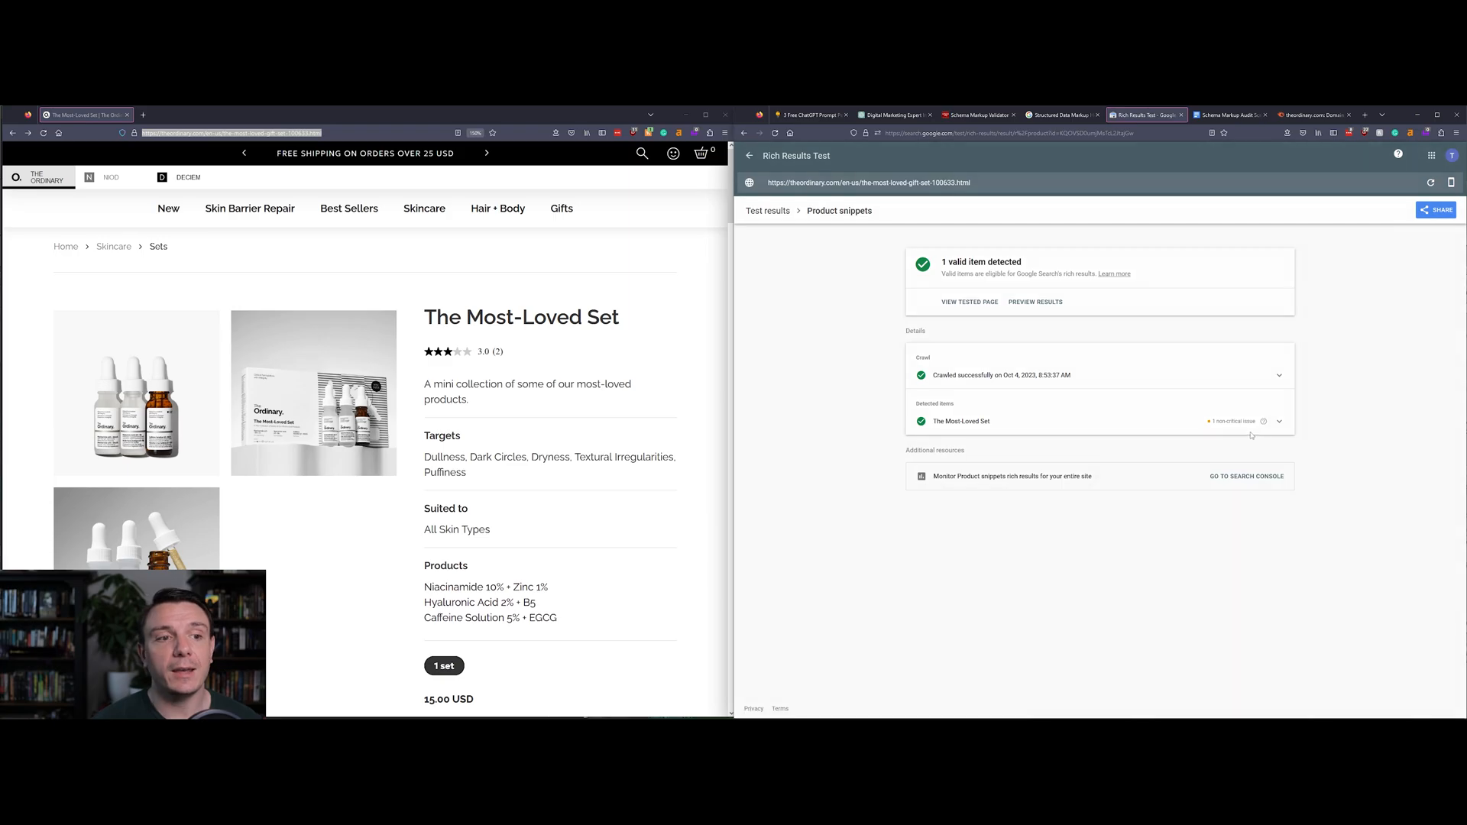
- Expand The Most-Loved Set item to review its brand, images, 15.00 USD offer and aggregate rating
{"action": "left_click", "coordinate": [1276, 422]}
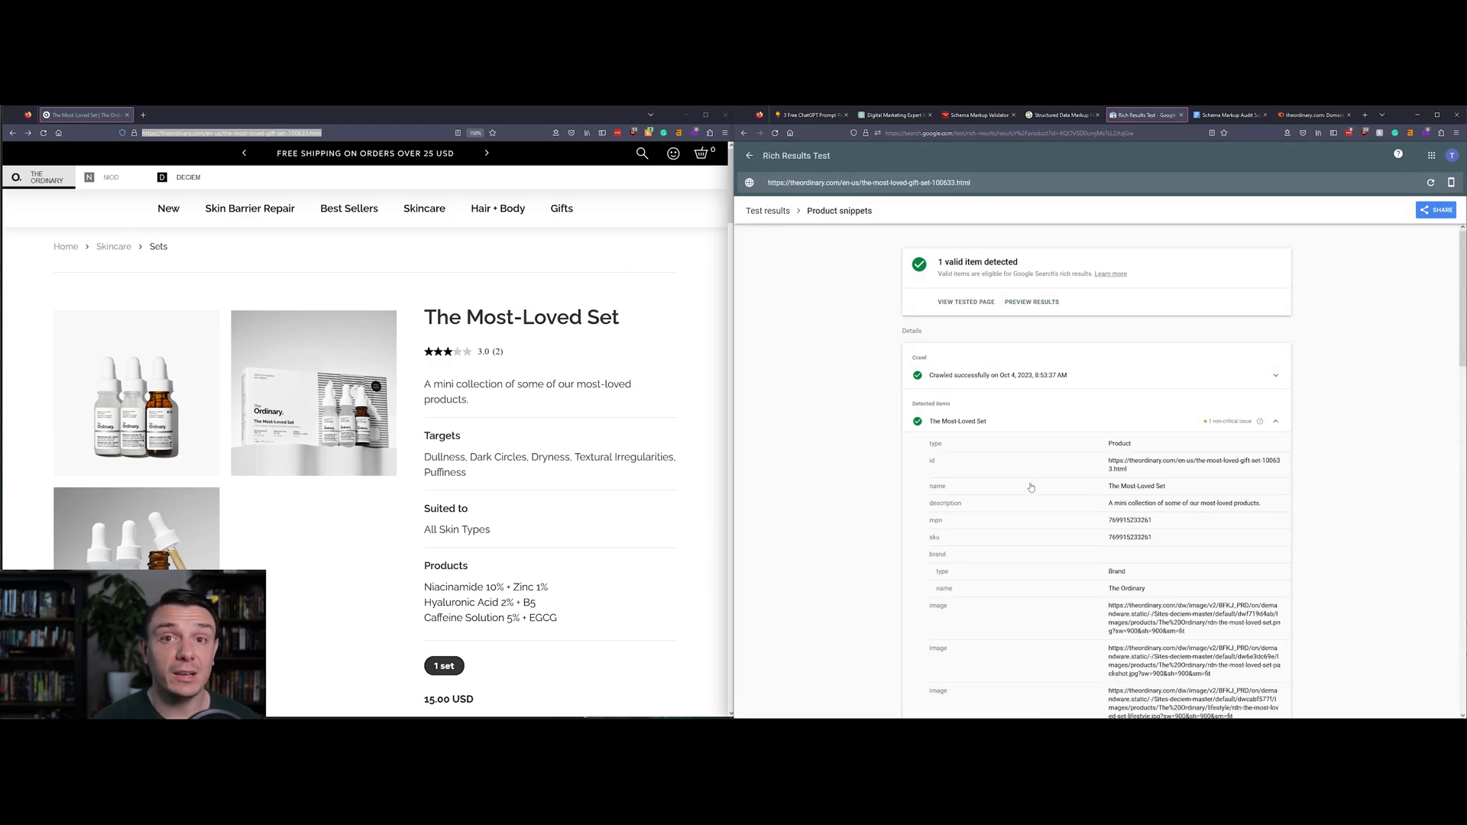
{"action": "scroll", "scroll_direction": "down", "scroll_amount": 3}
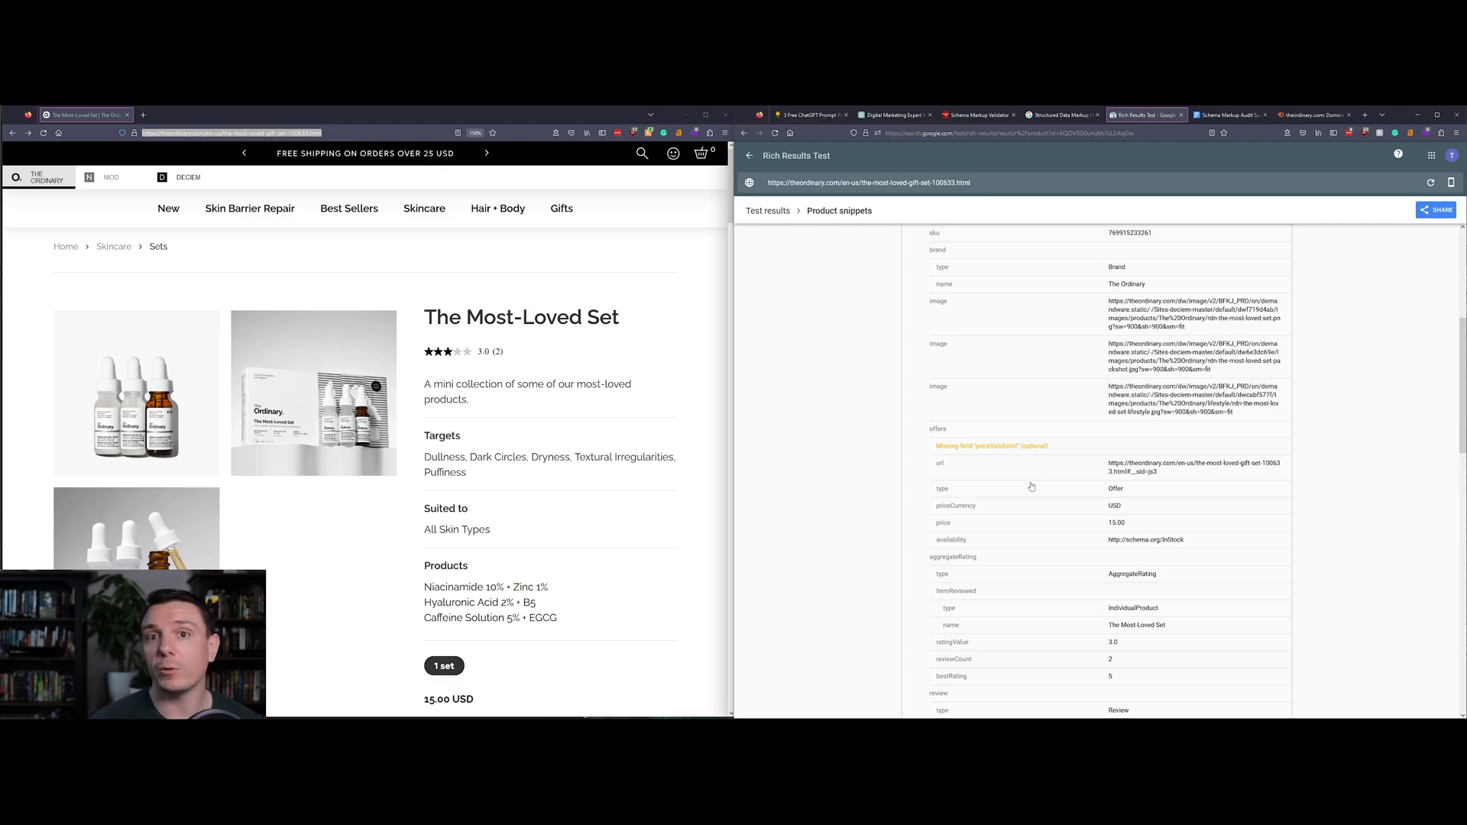
{"action": "scroll", "scroll_direction": "up", "scroll_amount": 3}
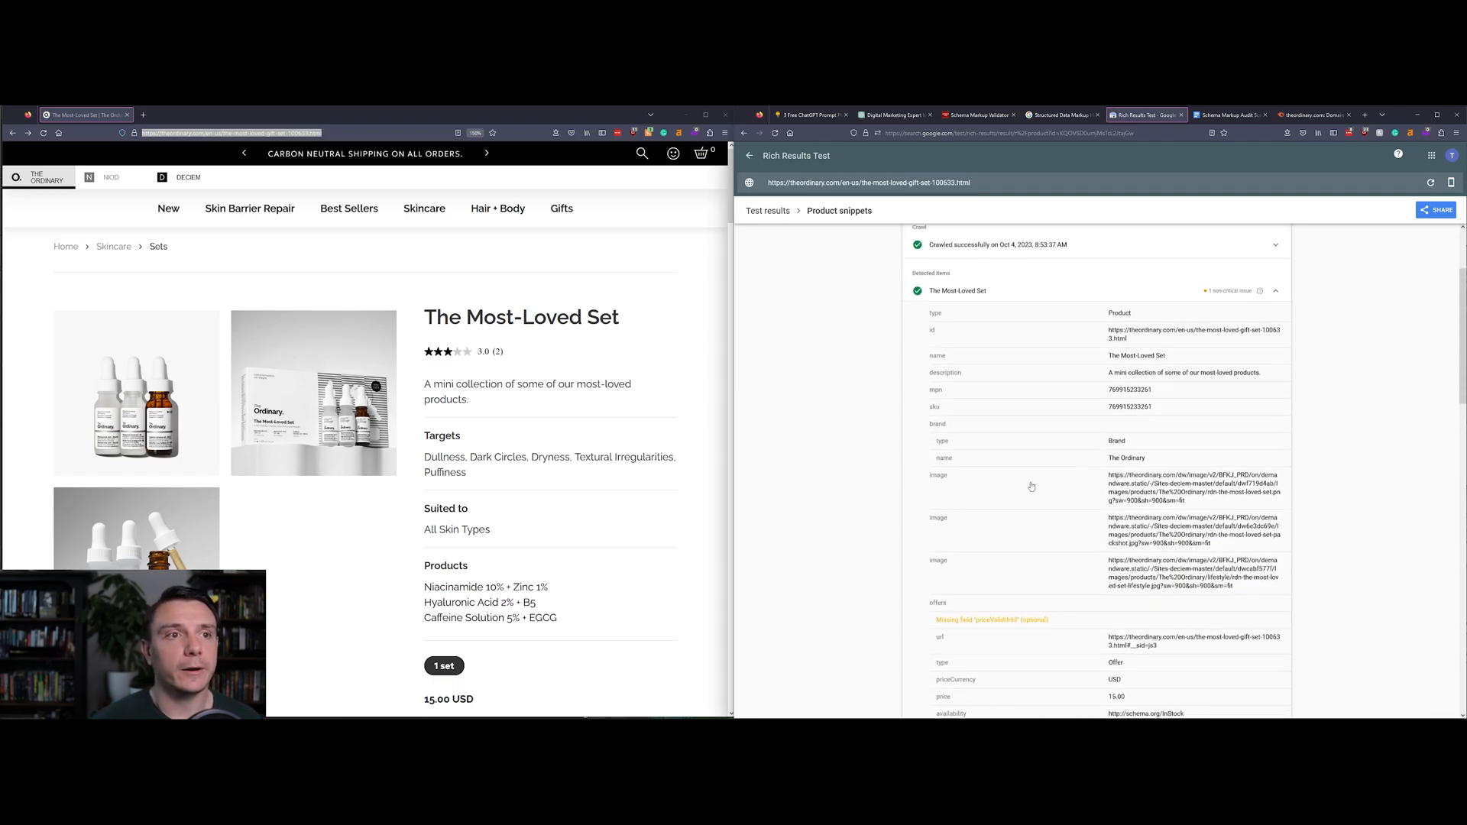
{"action": "scroll", "scroll_direction": "up", "scroll_amount": 3}
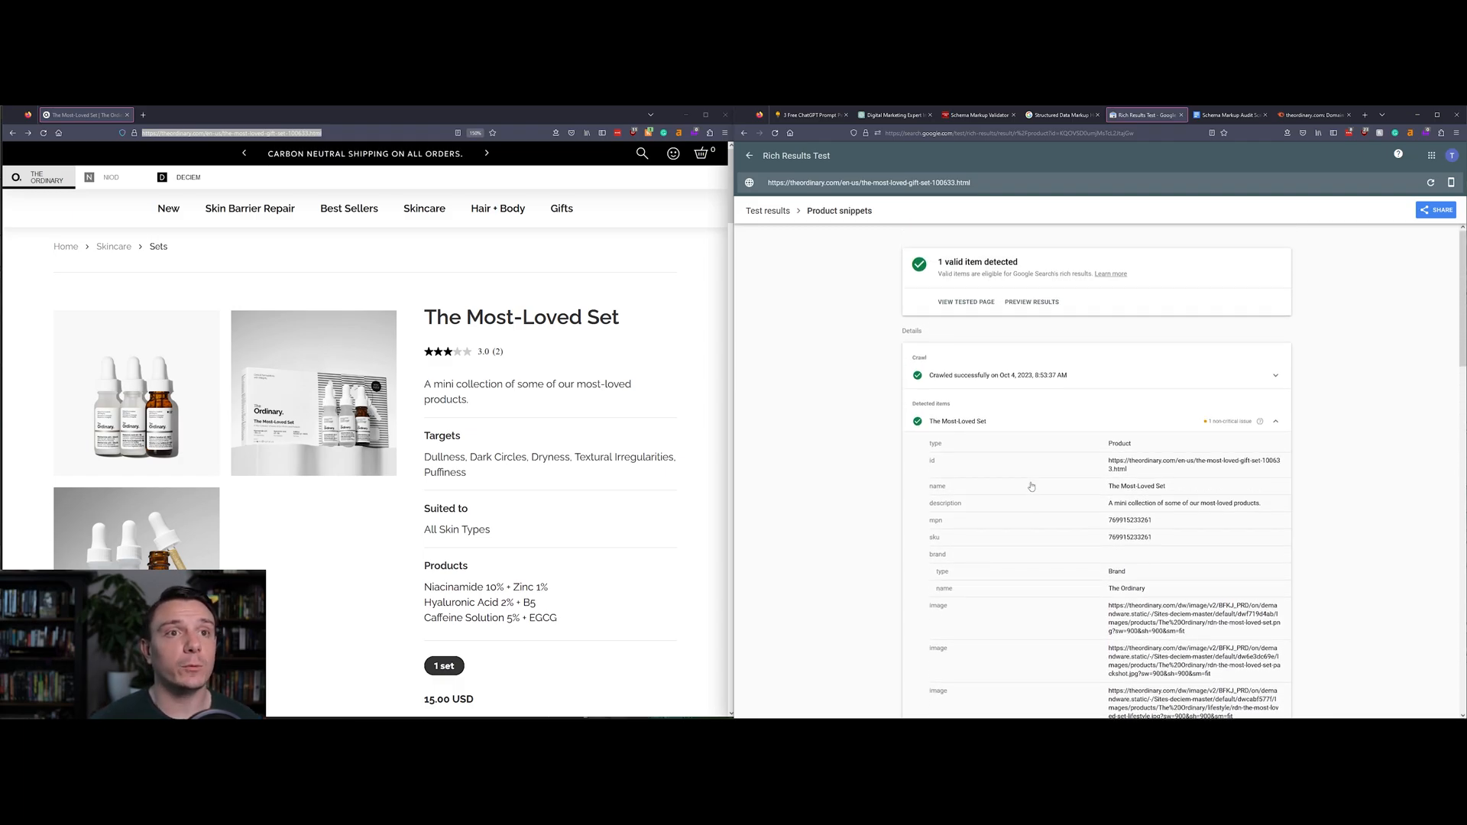